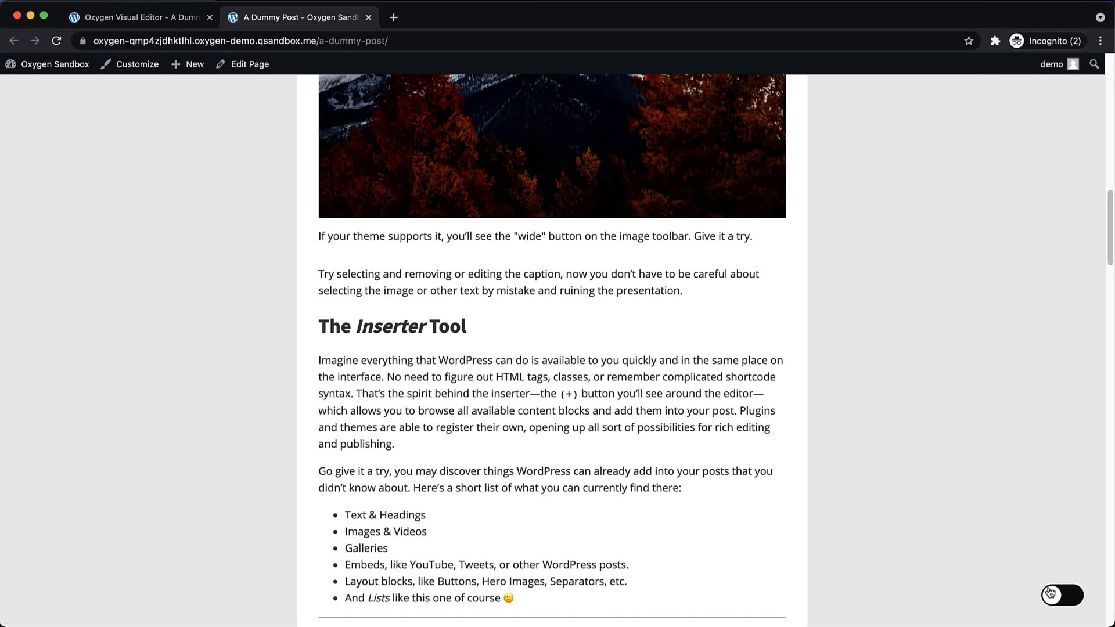
- Try the post's light/dark mode toggle on the front-end page
{"action": "left_click", "coordinate": [1063, 595]}
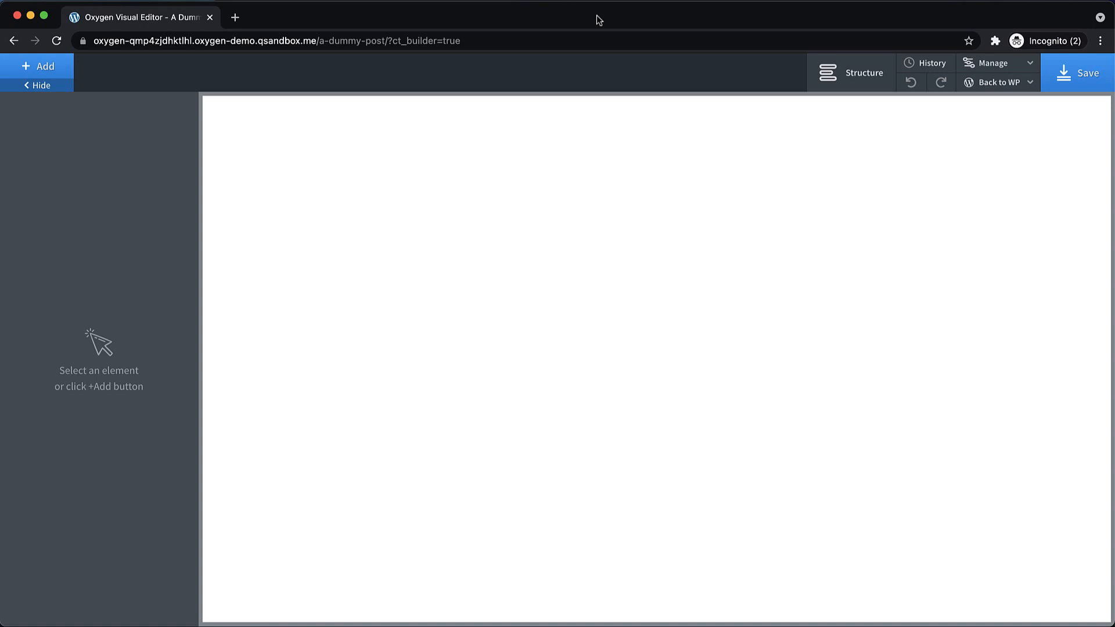
{"action": "mouse_move", "coordinate": [336, 50]}
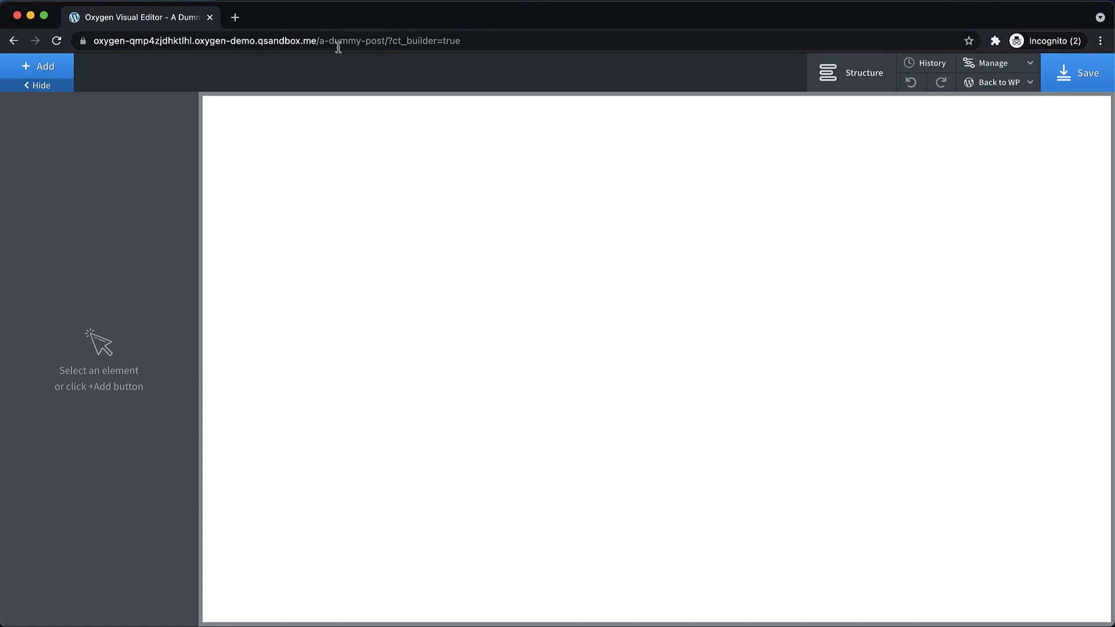
{"action": "mouse_move", "coordinate": [289, 51]}
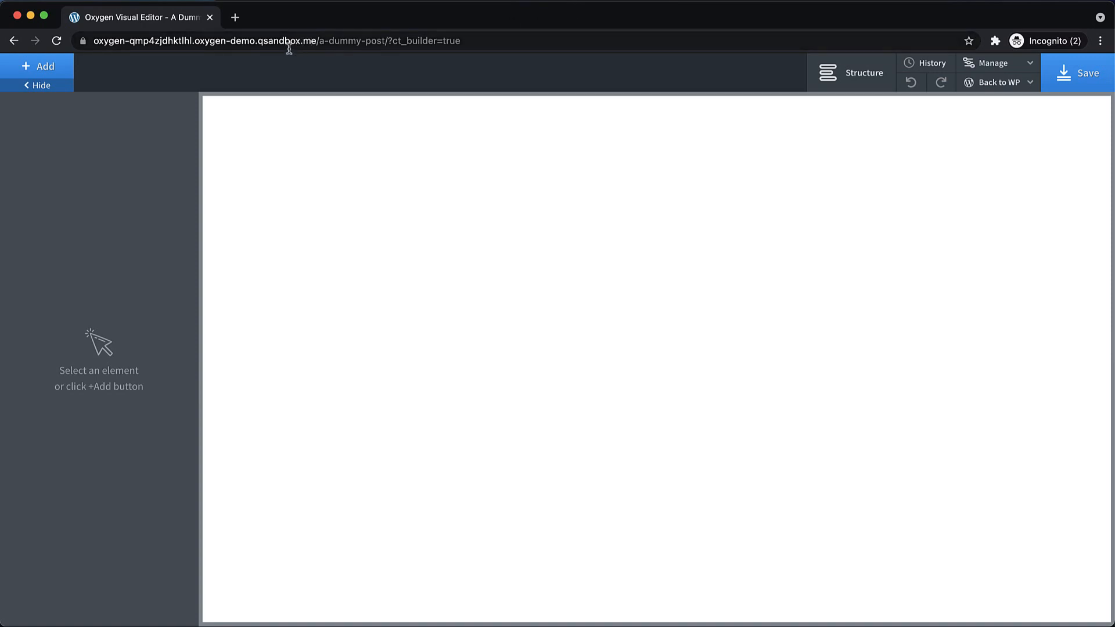
- Add a section with a heading that displays the post title
{"action": "left_click", "coordinate": [37, 65]}
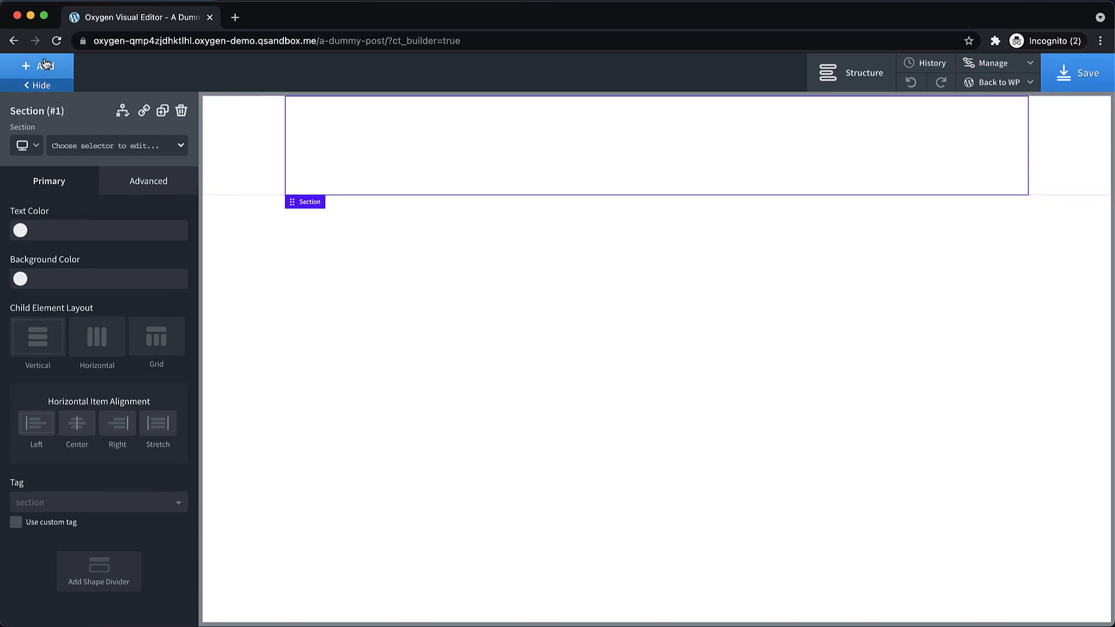
{"action": "left_click", "coordinate": [37, 65]}
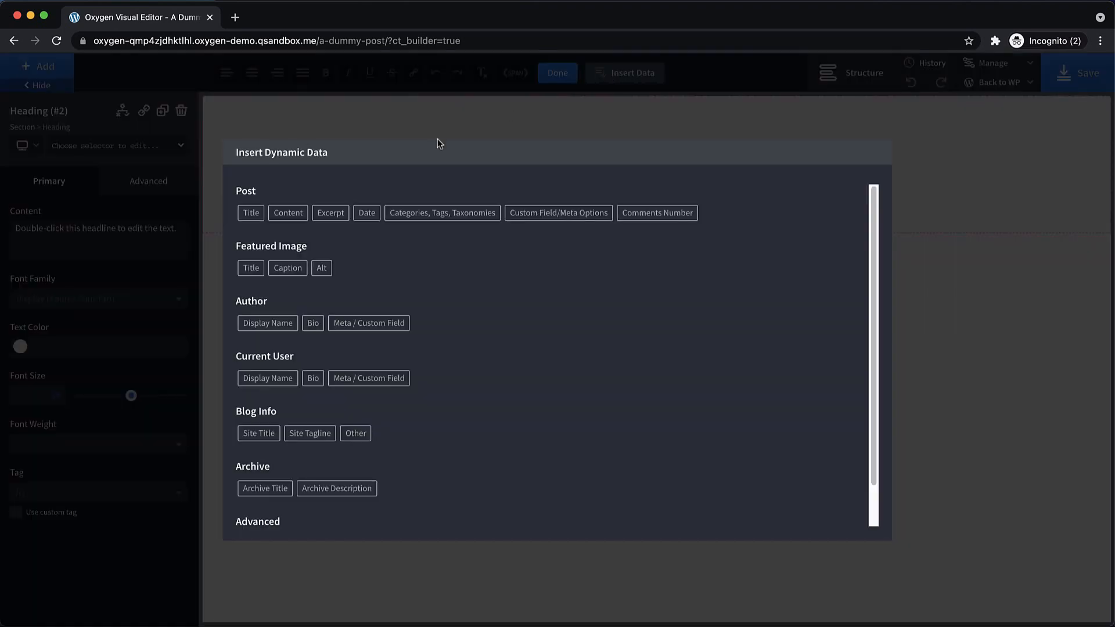
{"action": "left_click", "coordinate": [251, 213]}
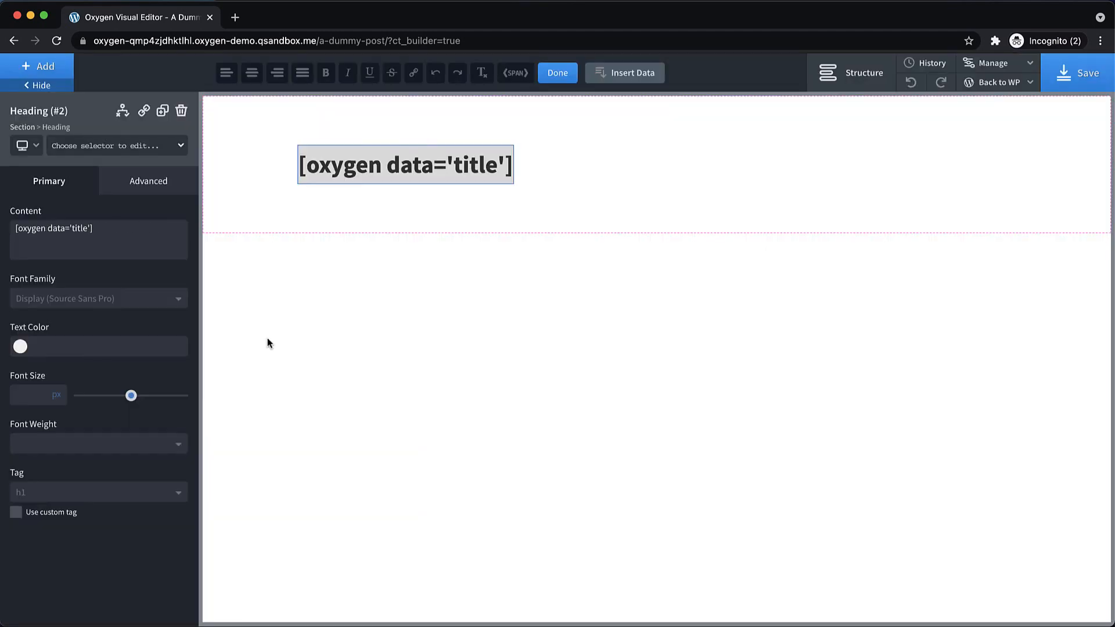
- Add a content-wrapper section with a content-class text block showing the post content
{"action": "left_click", "coordinate": [37, 65]}
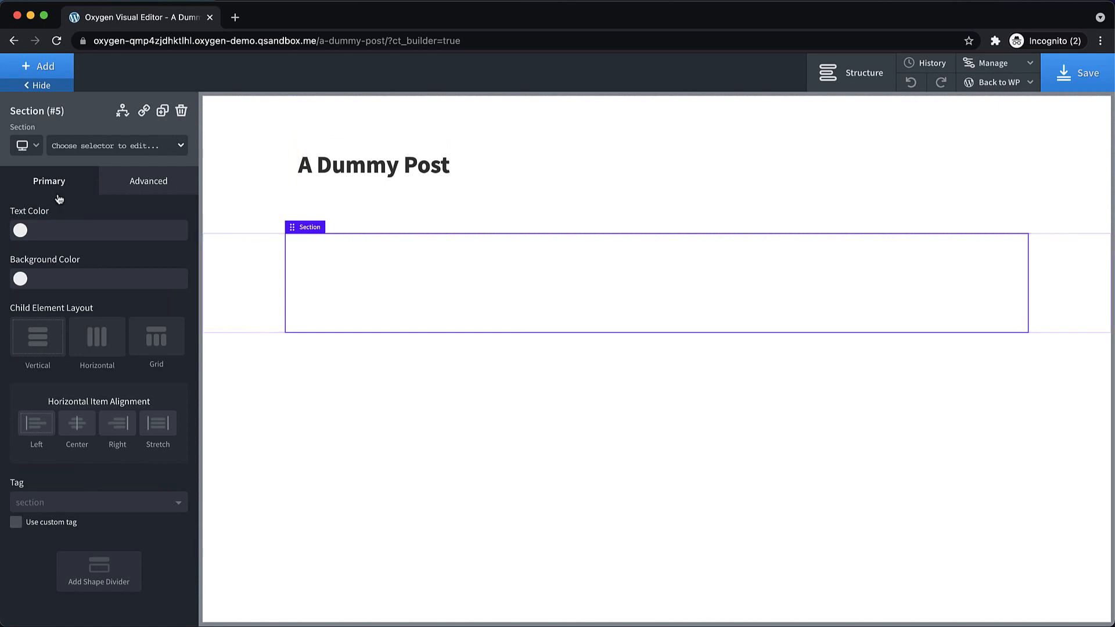
{"action": "type", "text": "conten"}
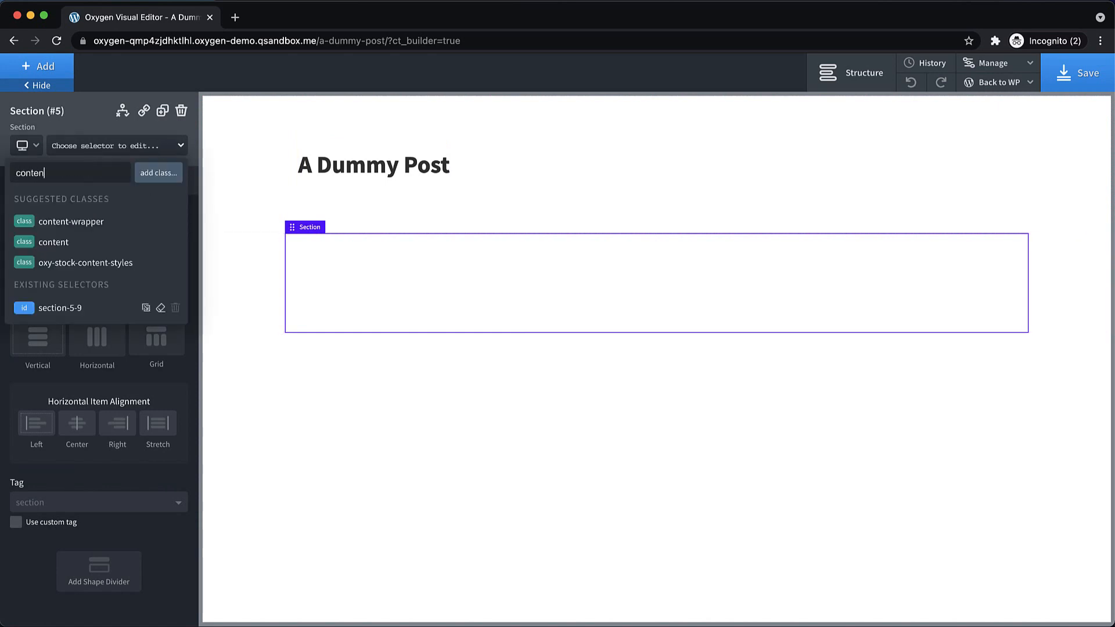
{"action": "left_click", "coordinate": [71, 221]}
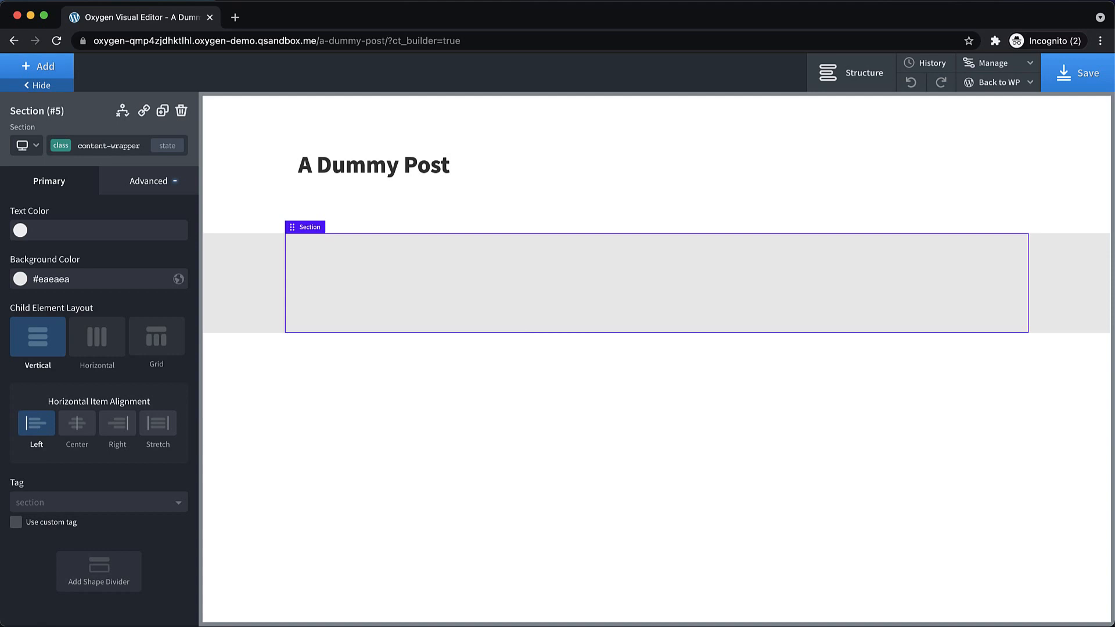
{"action": "left_click", "coordinate": [37, 66]}
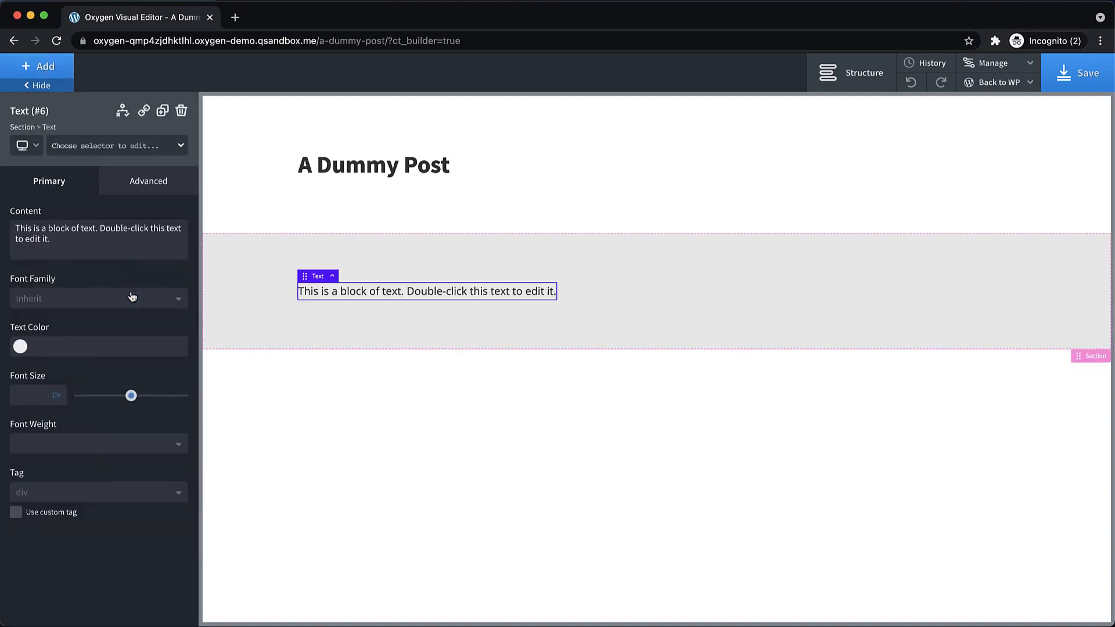
{"action": "left_click", "coordinate": [116, 146]}
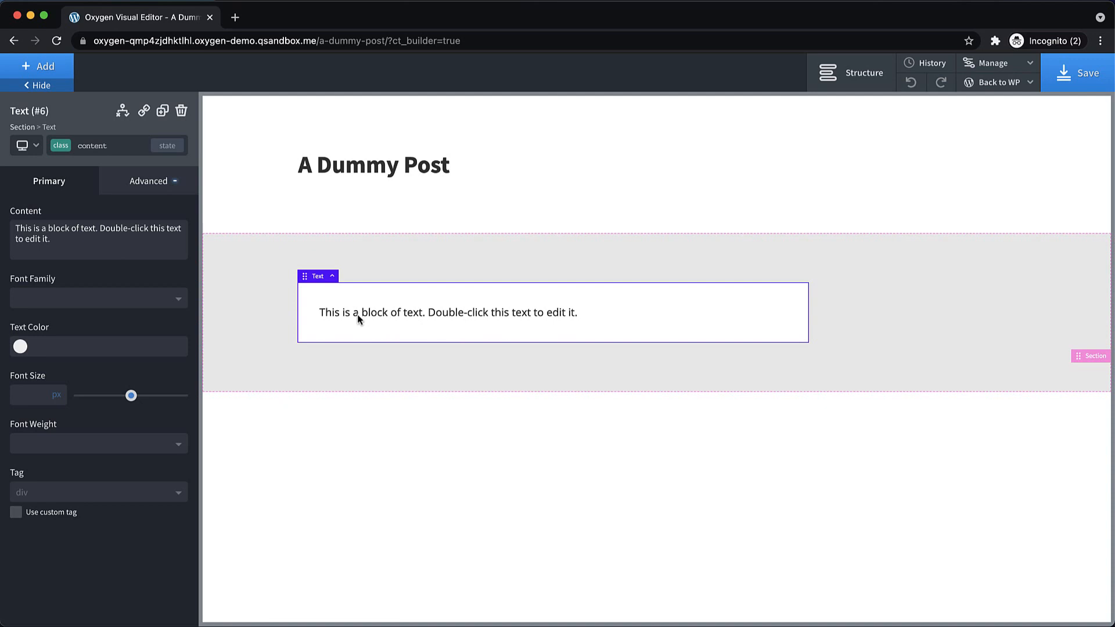
{"action": "mouse_move", "coordinate": [476, 317]}
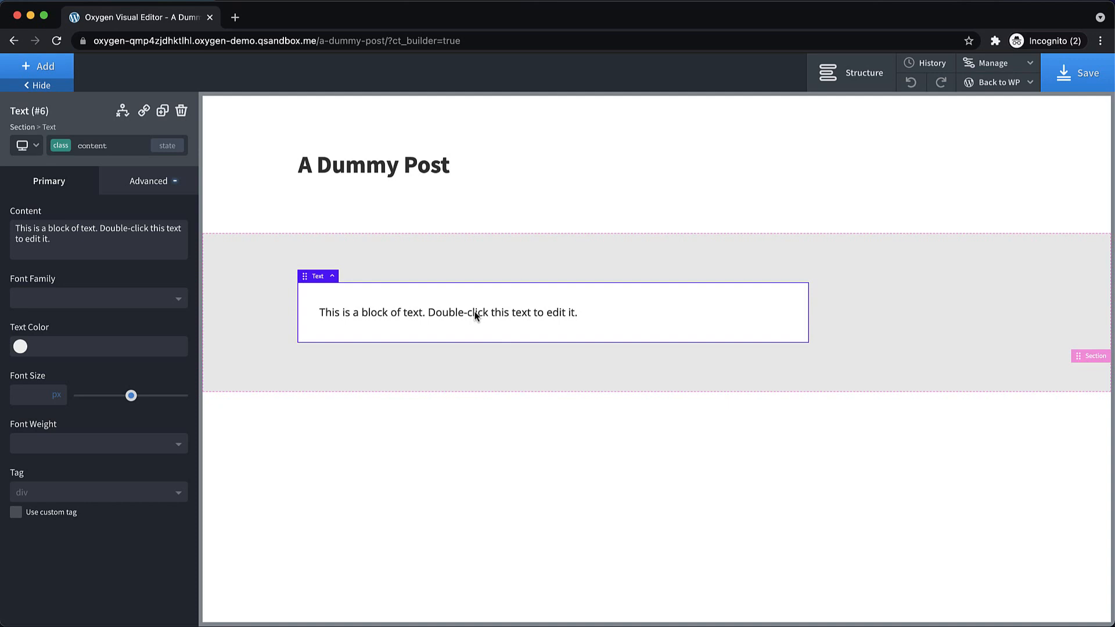
{"action": "double_click", "coordinate": [476, 312]}
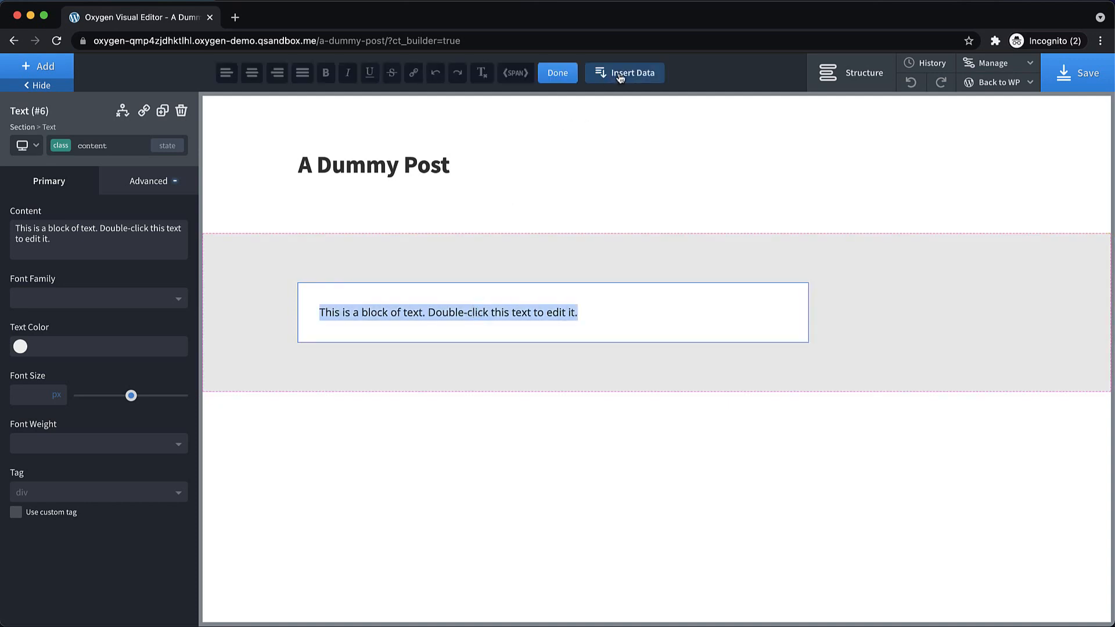
{"action": "left_click", "coordinate": [626, 72]}
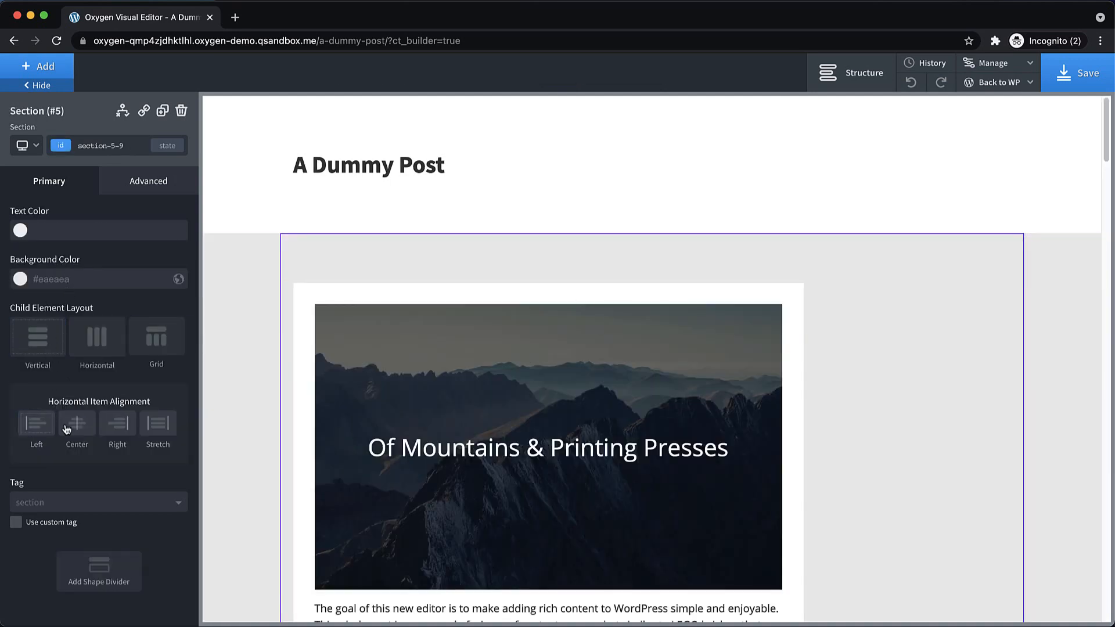
- Center both sections' items horizontally and view the post on the front end
{"action": "left_click", "coordinate": [76, 424]}
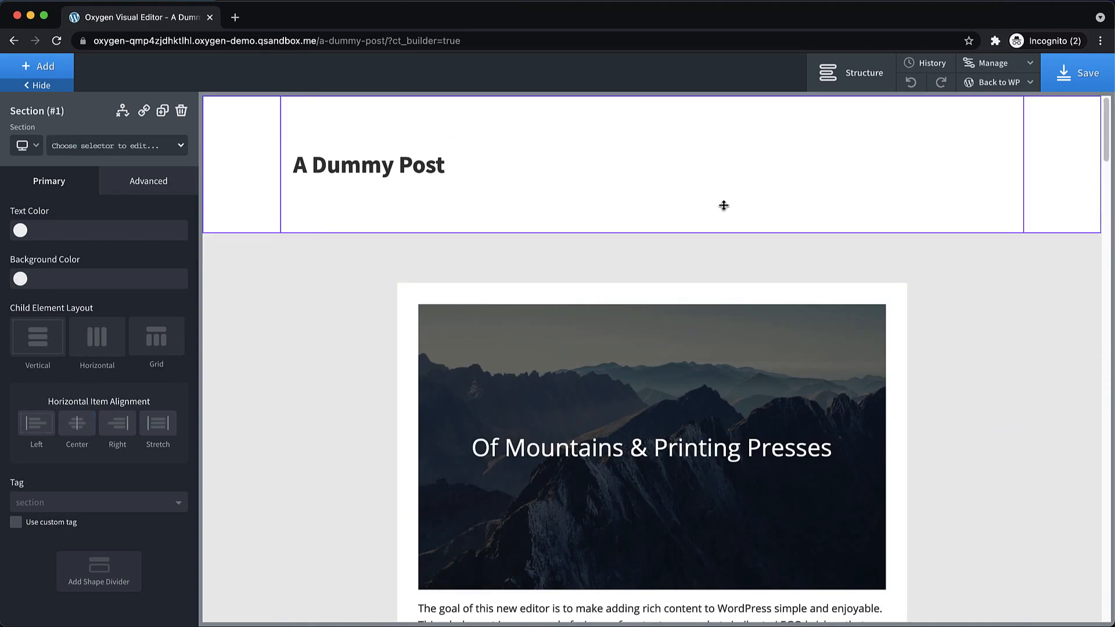
{"action": "left_click", "coordinate": [76, 424]}
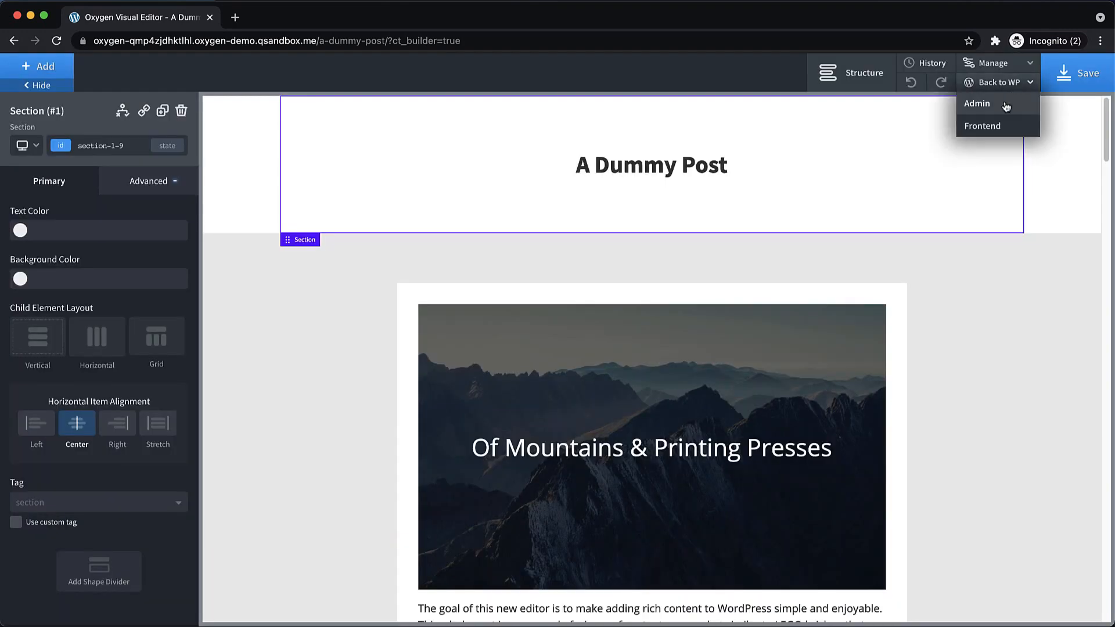
{"action": "left_click", "coordinate": [982, 126]}
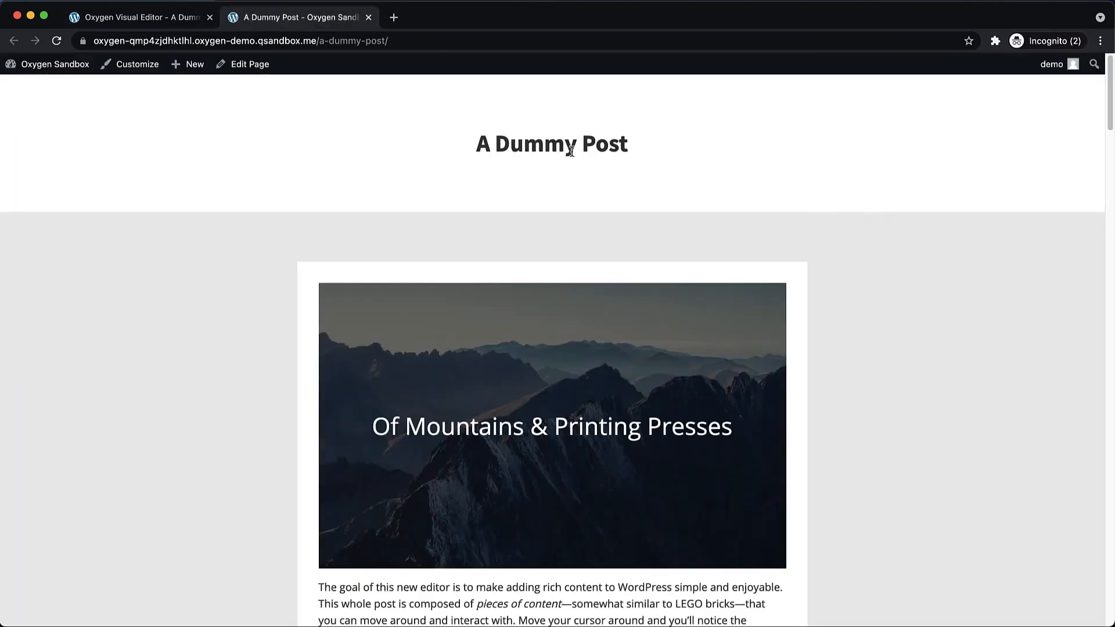
- Scroll down the live post to review the centered title and content
{"action": "scroll", "scroll_direction": "down", "scroll_amount": 3}
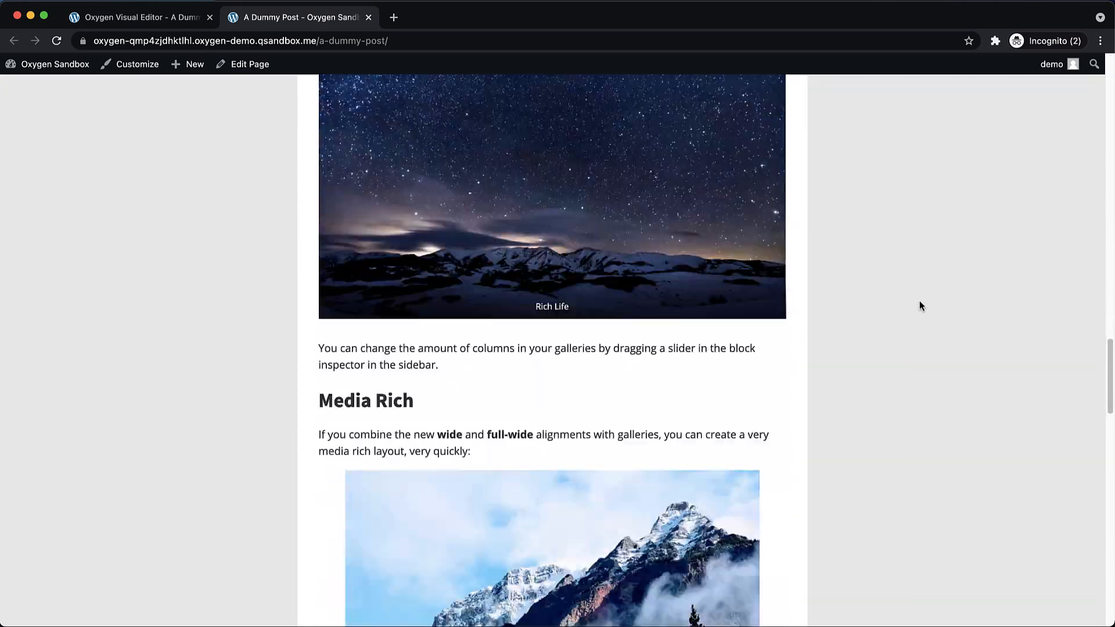
{"action": "scroll", "scroll_direction": "down", "scroll_amount": 3}
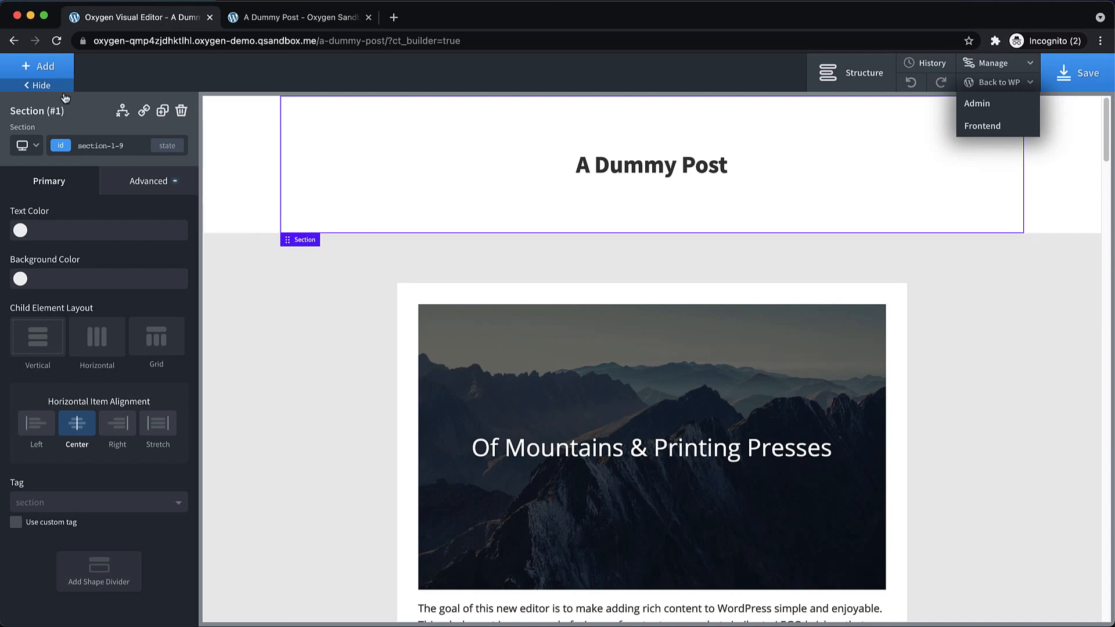
{"action": "mouse_move", "coordinate": [37, 65]}
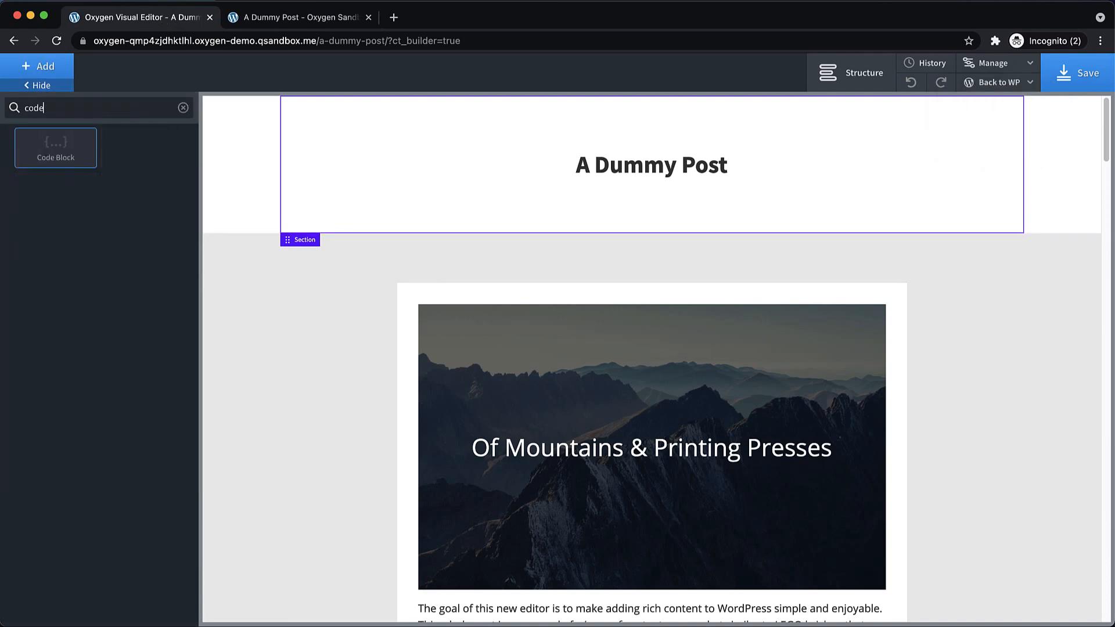
- Add a Code Block with fixed position, right 32, bottom 32 and z-index 9999
{"action": "left_click", "coordinate": [55, 148]}
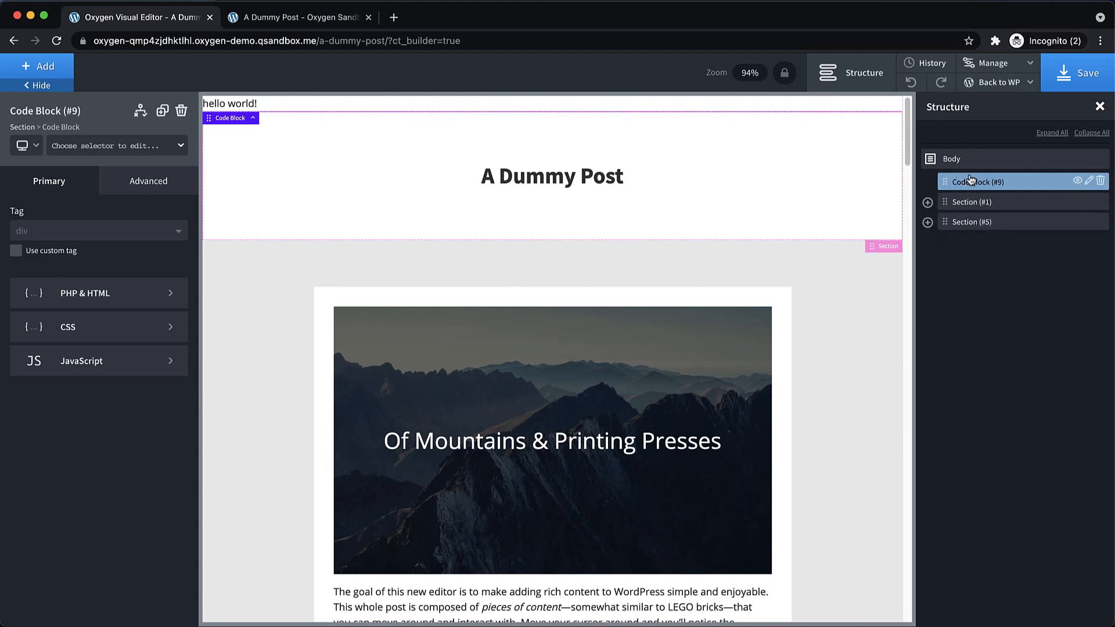
{"action": "left_click", "coordinate": [148, 181]}
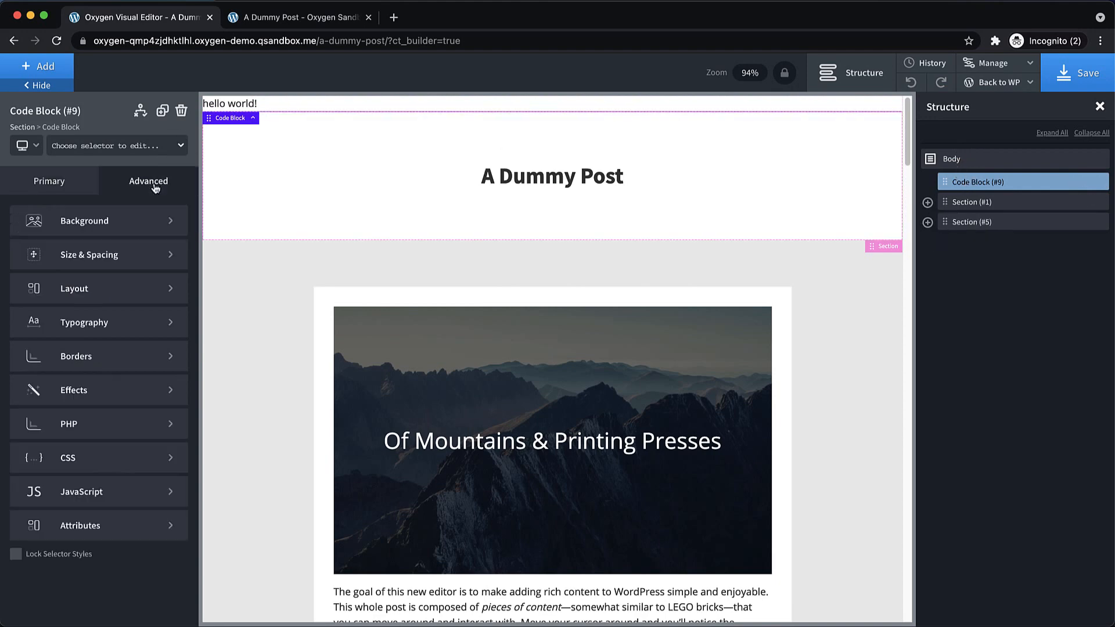
{"action": "left_click", "coordinate": [74, 288]}
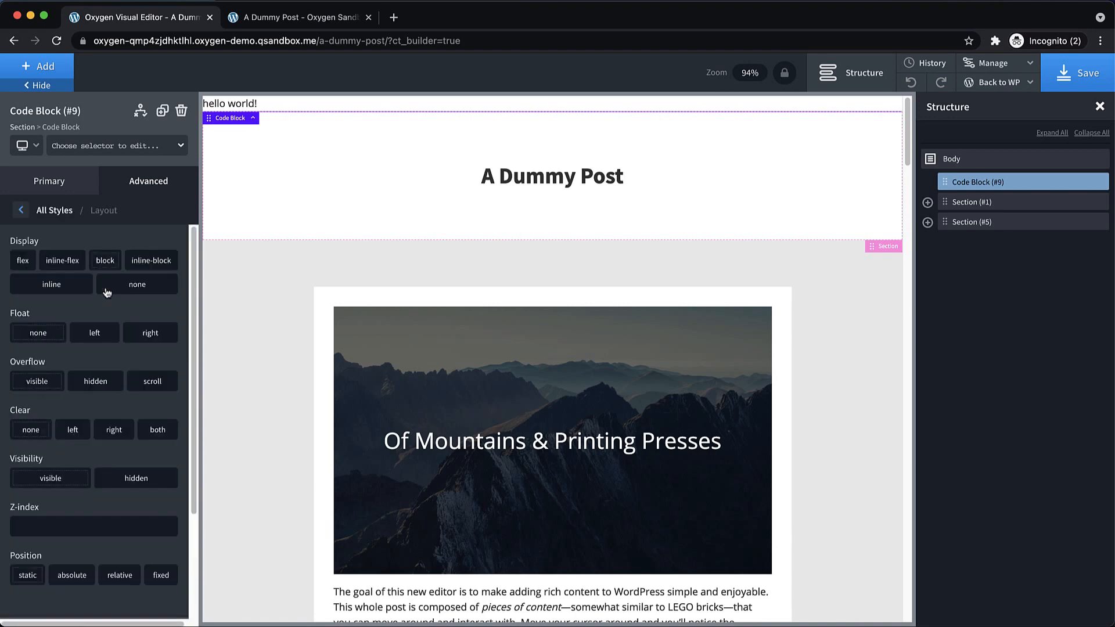
{"action": "scroll", "scroll_direction": "down", "scroll_amount": 3}
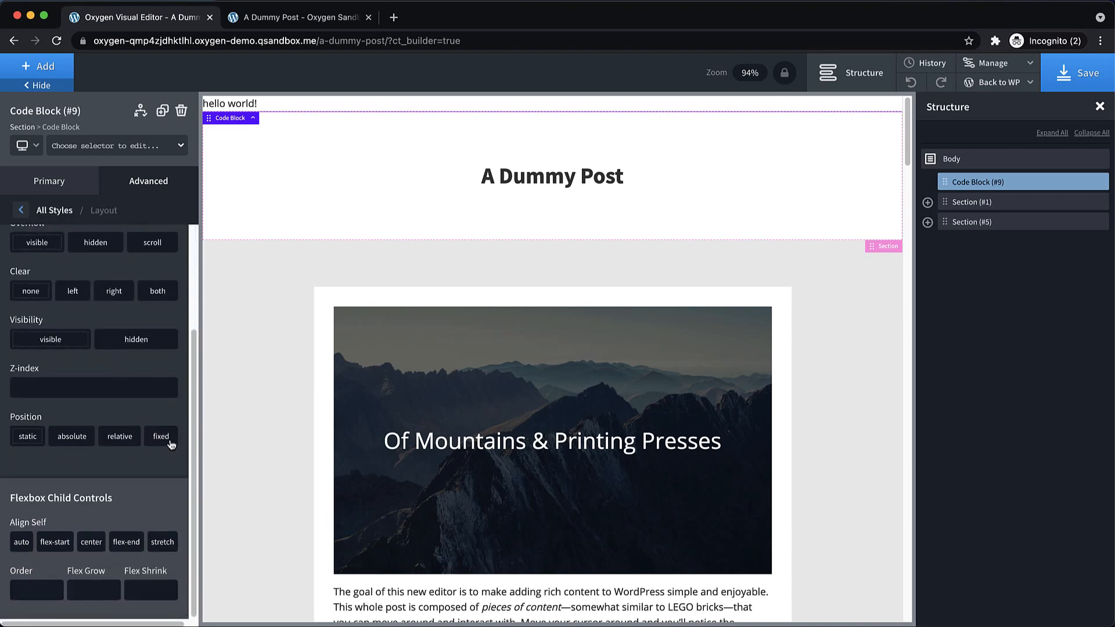
{"action": "left_click", "coordinate": [161, 436]}
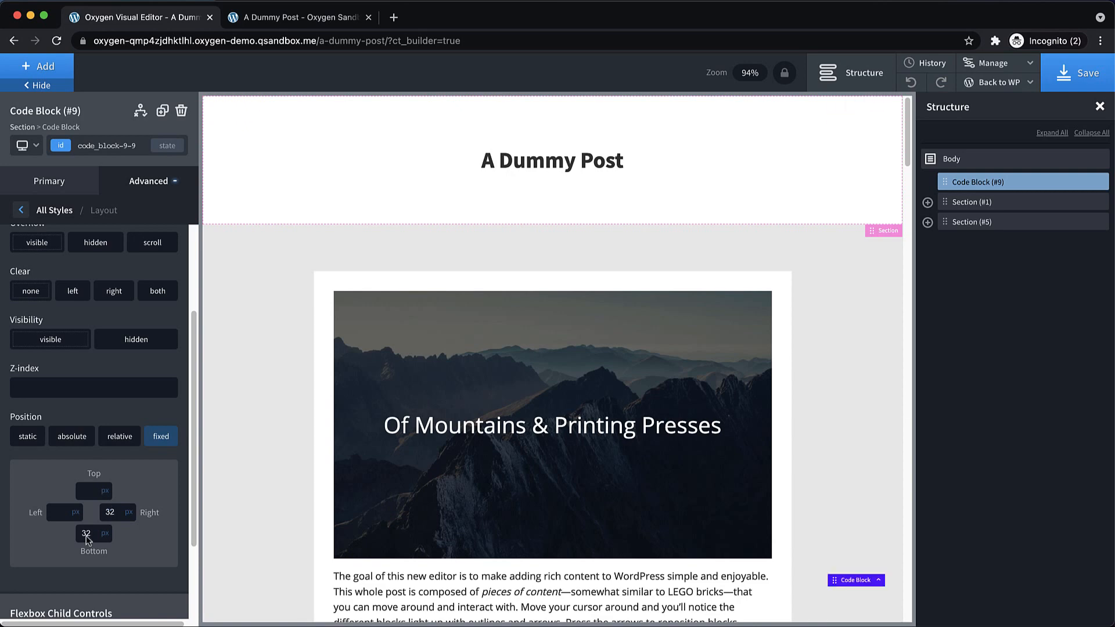
{"action": "left_click", "coordinate": [94, 387]}
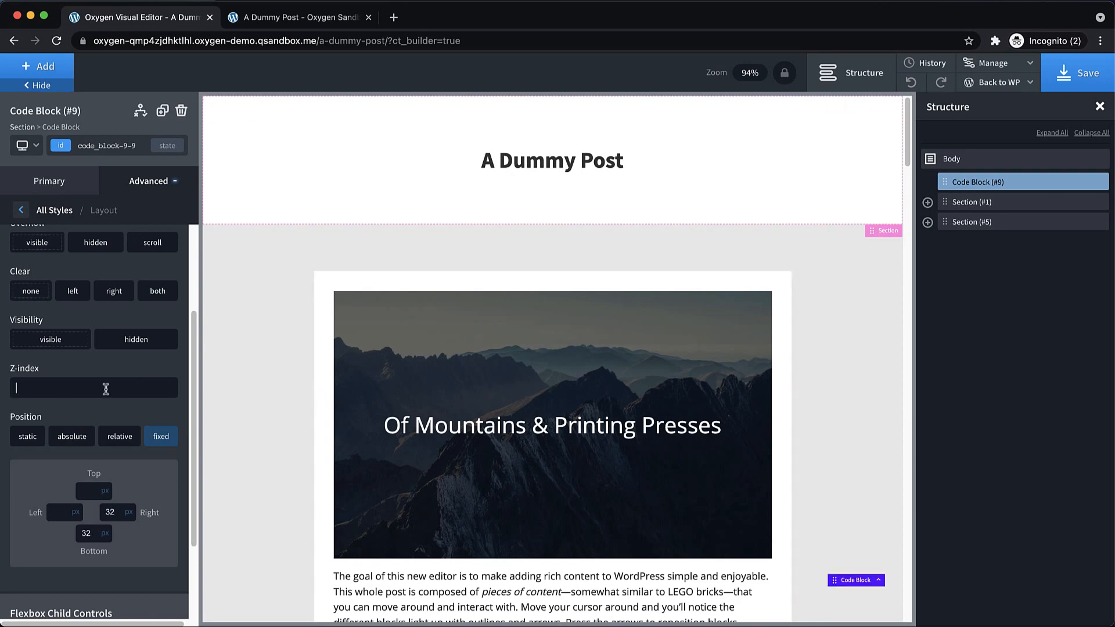
{"action": "type", "text": "9999"}
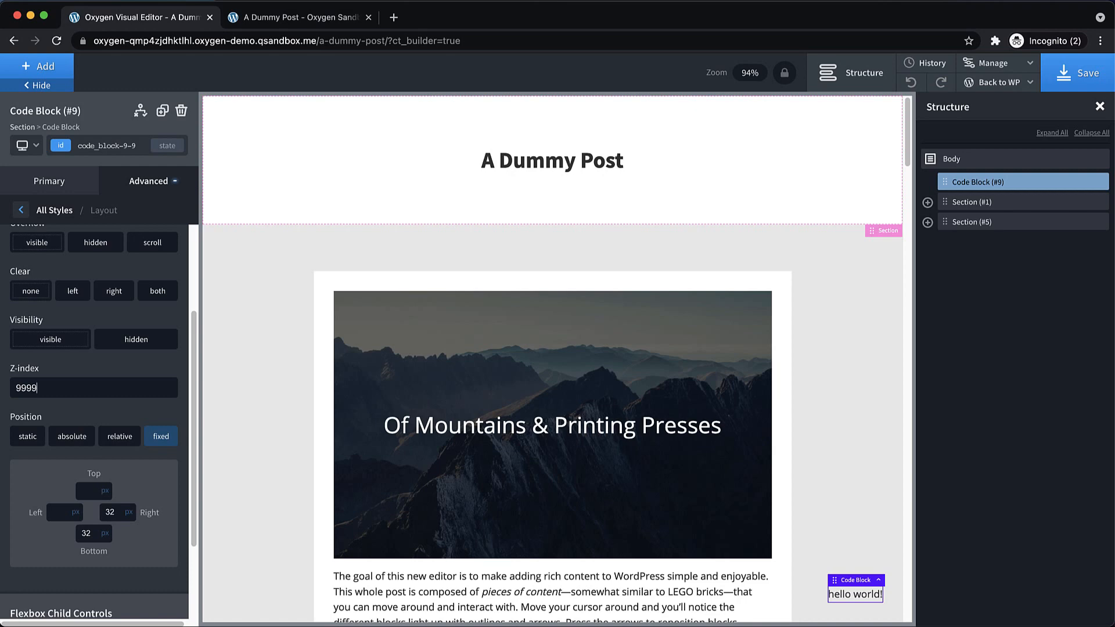
{"action": "mouse_move", "coordinate": [95, 386]}
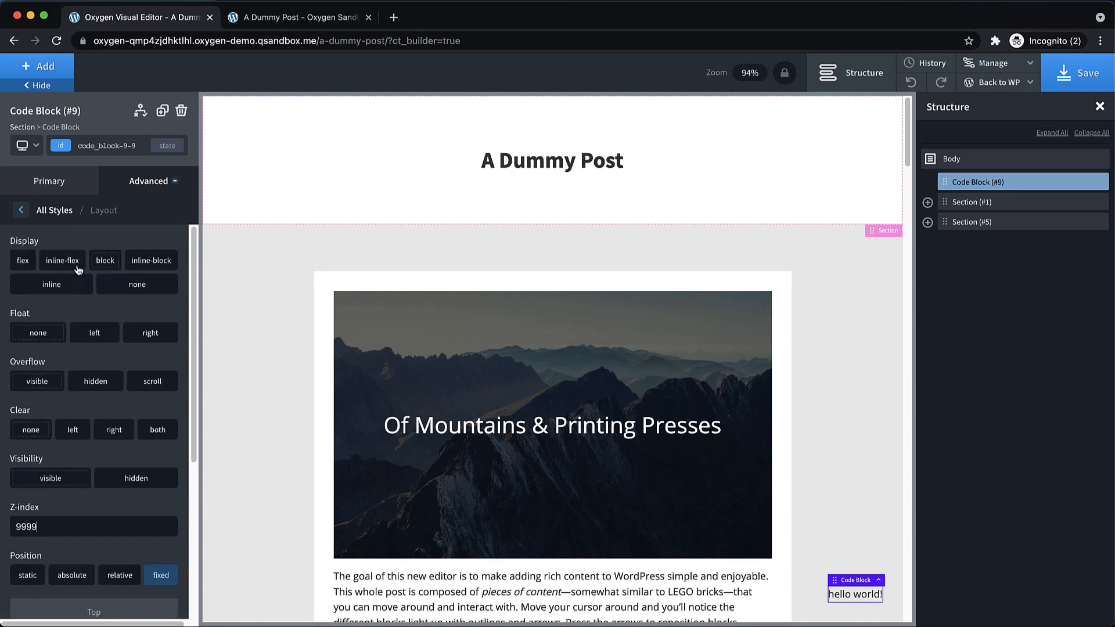
- Select Code Block #9 and bring up its PHP & HTML editor
{"action": "left_click", "coordinate": [50, 180]}
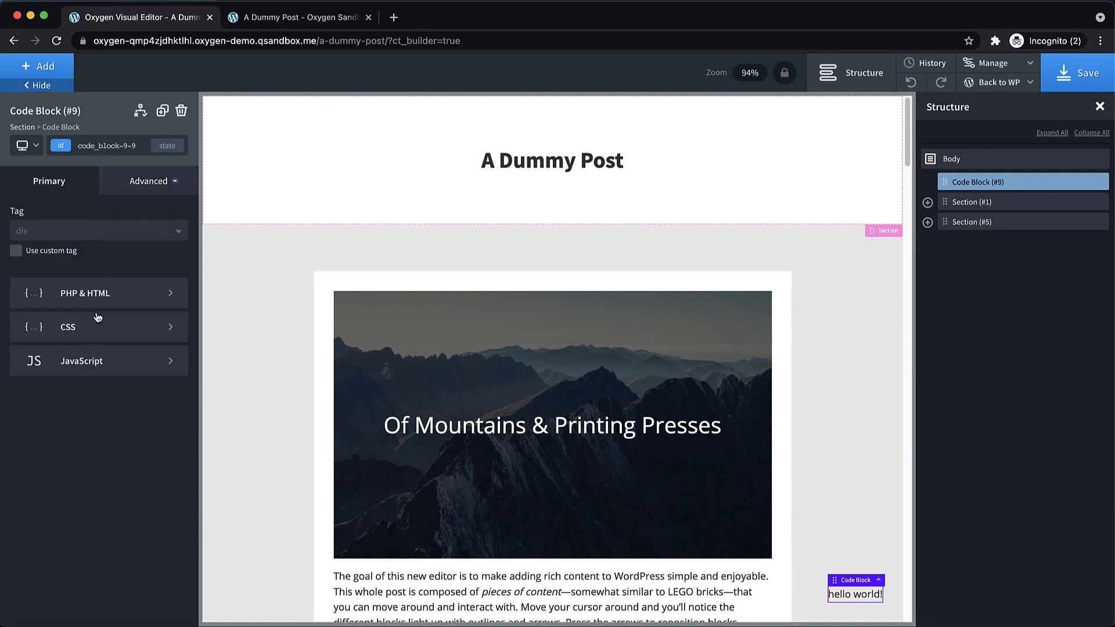
{"action": "mouse_move", "coordinate": [89, 351]}
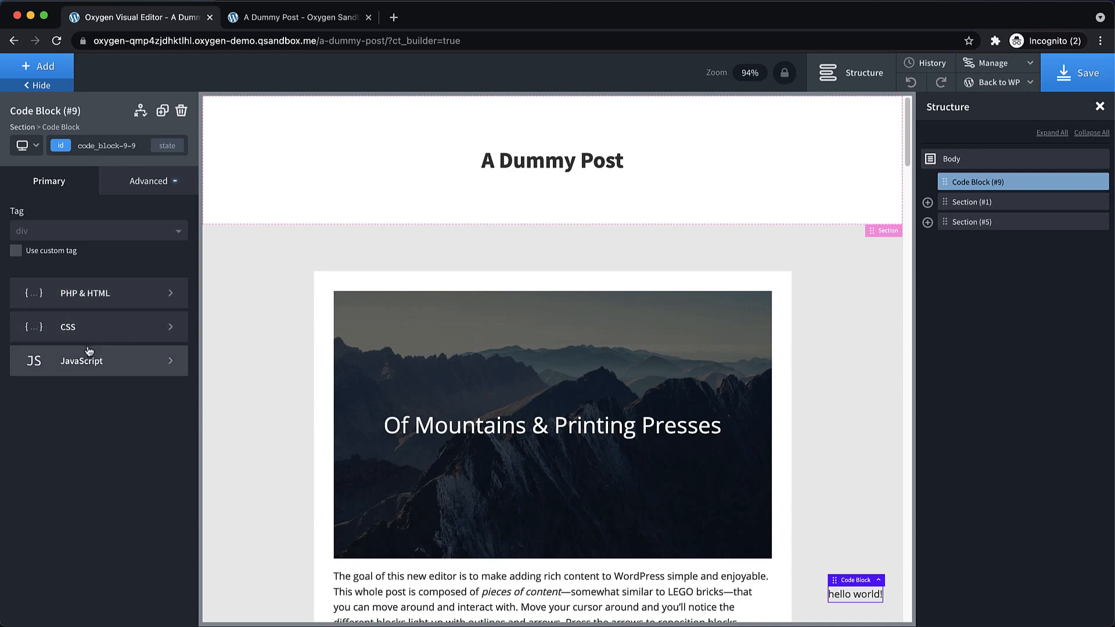
{"action": "mouse_move", "coordinate": [94, 296]}
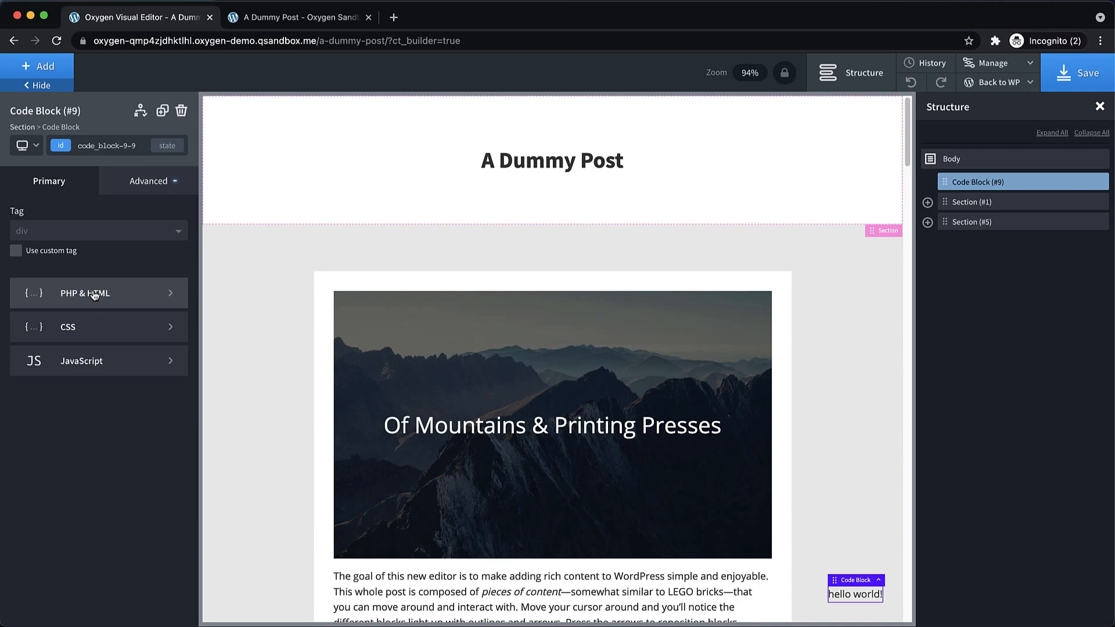
{"action": "left_click", "coordinate": [93, 293]}
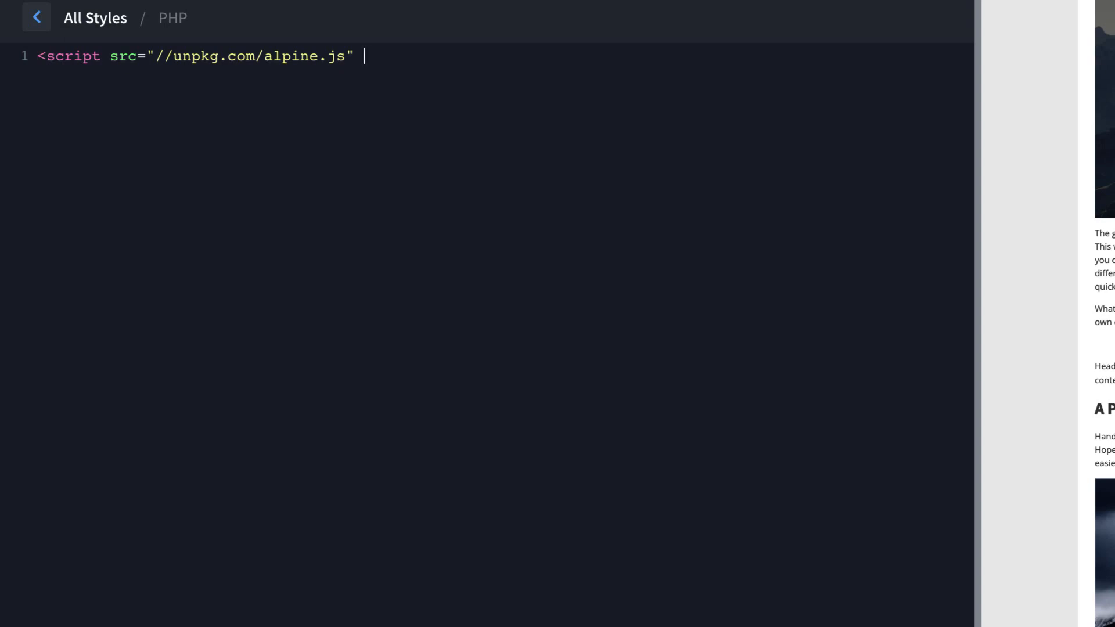
- Finish the Alpine script tag with defer and type the mode-switcher and darkmode-switcher divs
{"action": "type", "text": "defer></script>"}
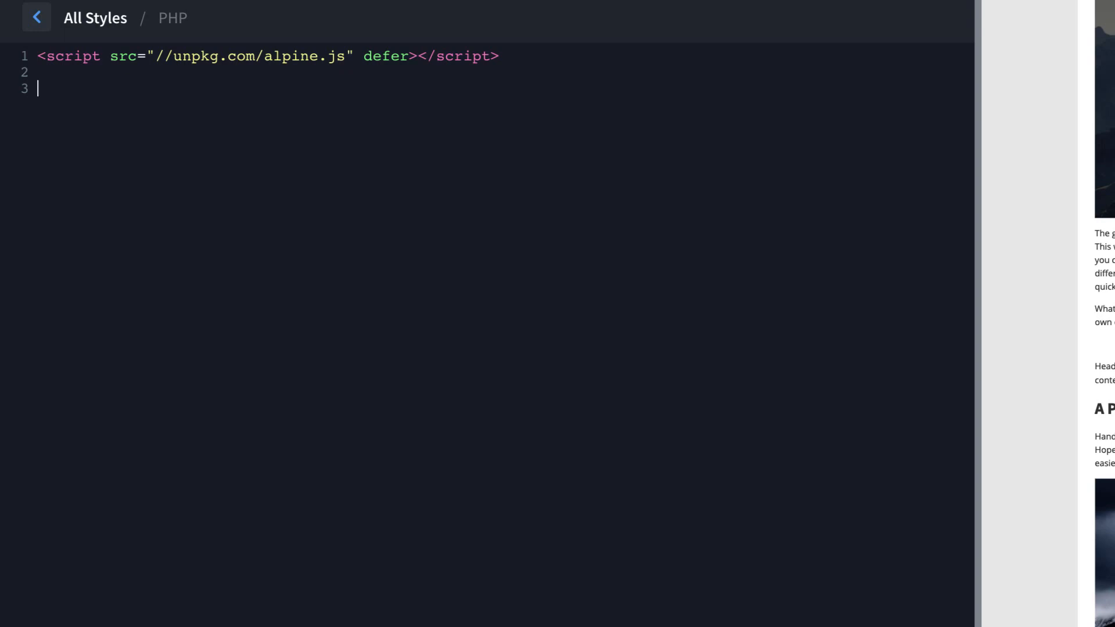
{"action": "type", "text": "<"}
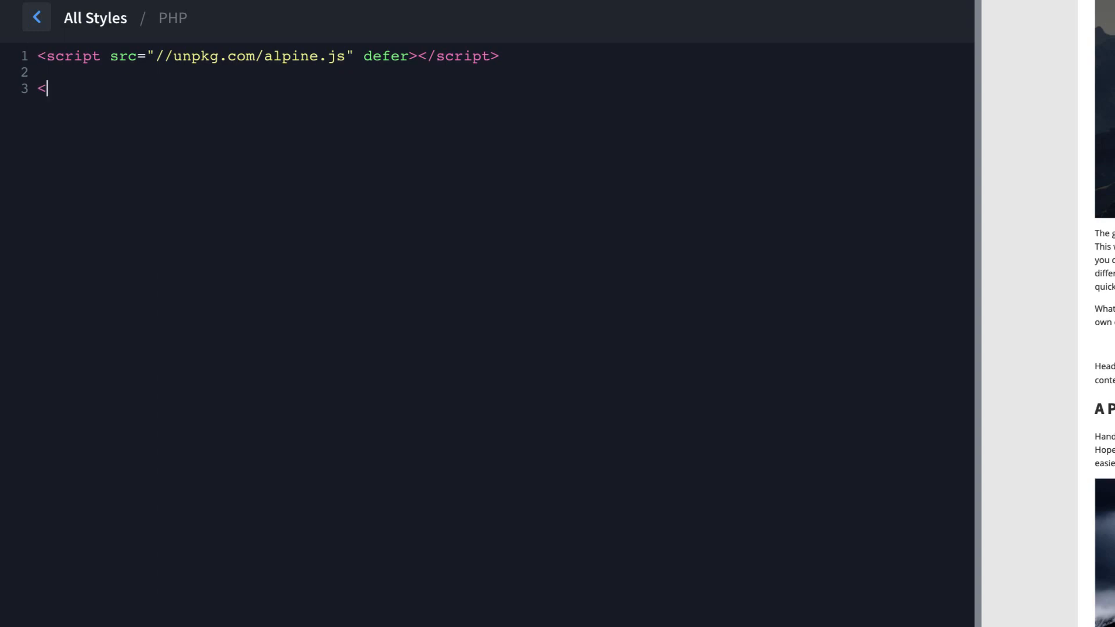
{"action": "type", "text": "div class="}
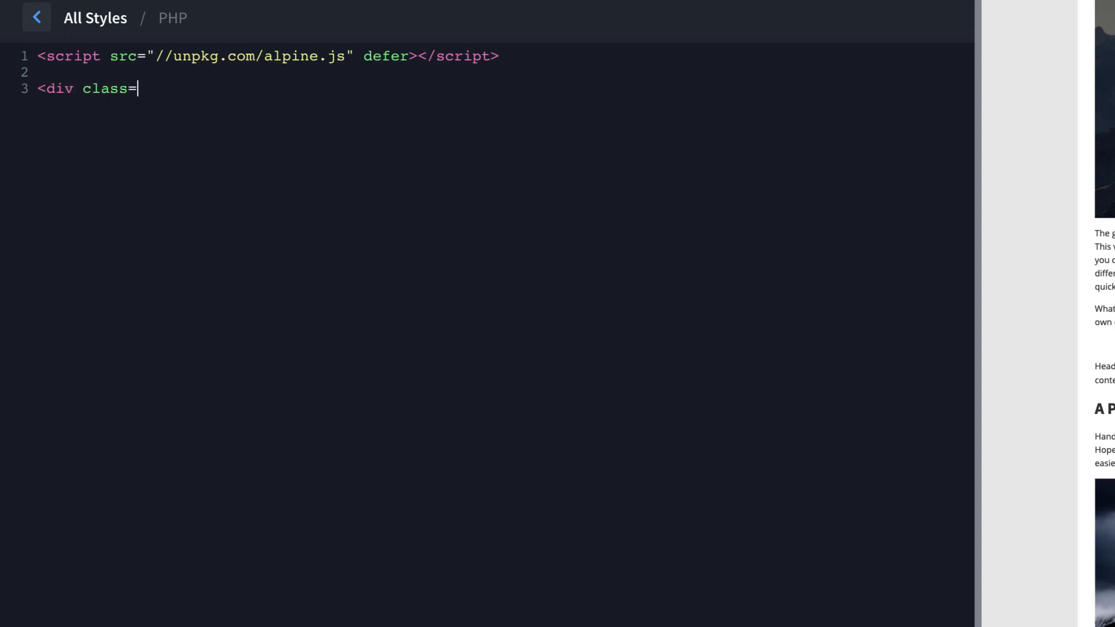
{"action": "type", "text": "\"mode-switcher\">"}
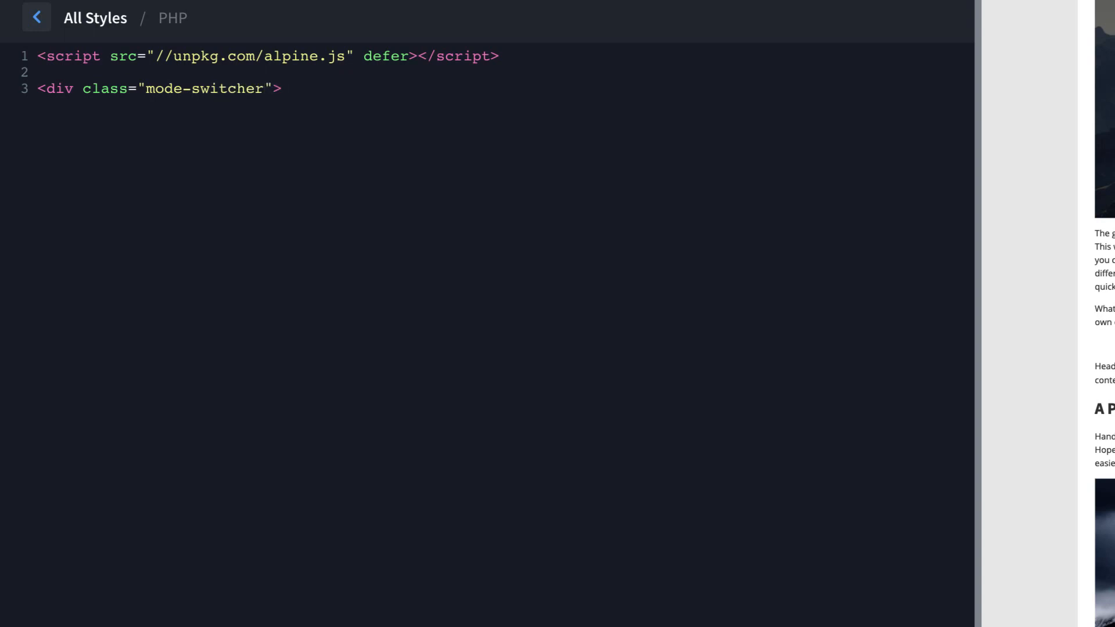
{"action": "type", "text": "<div"}
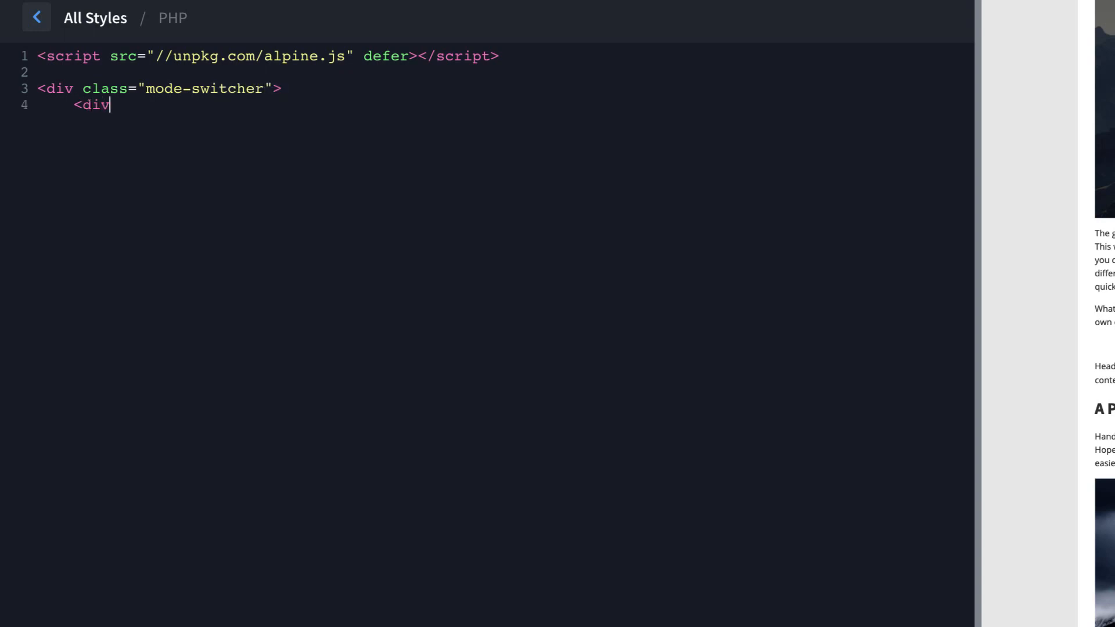
{"action": "type", "text": "clas=\"da\""}
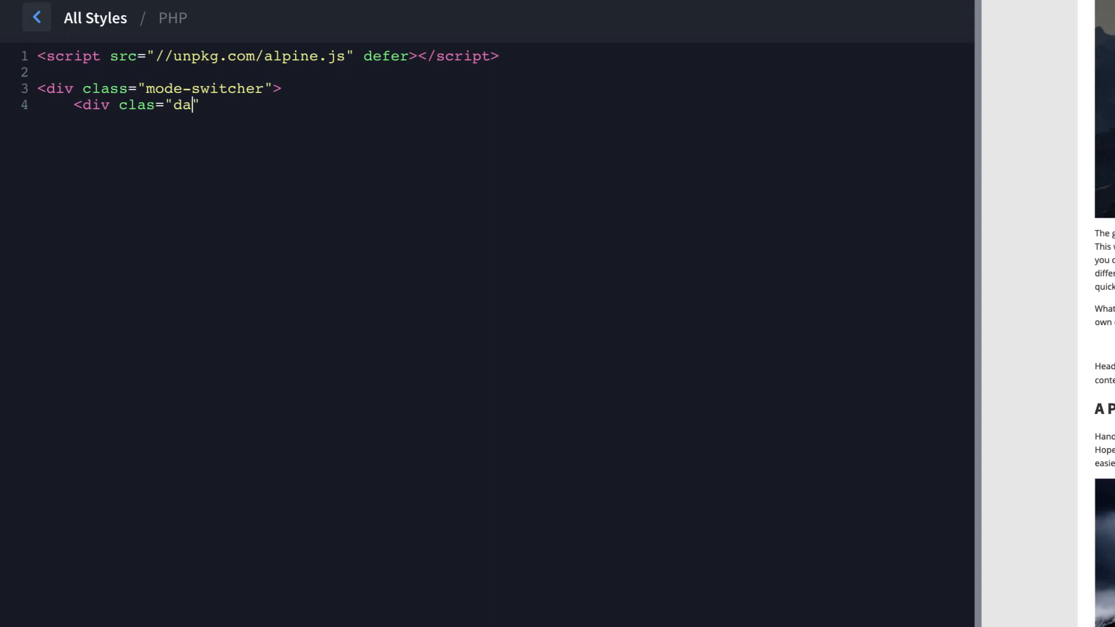
{"action": "type", "text": "rkmode-switch"}
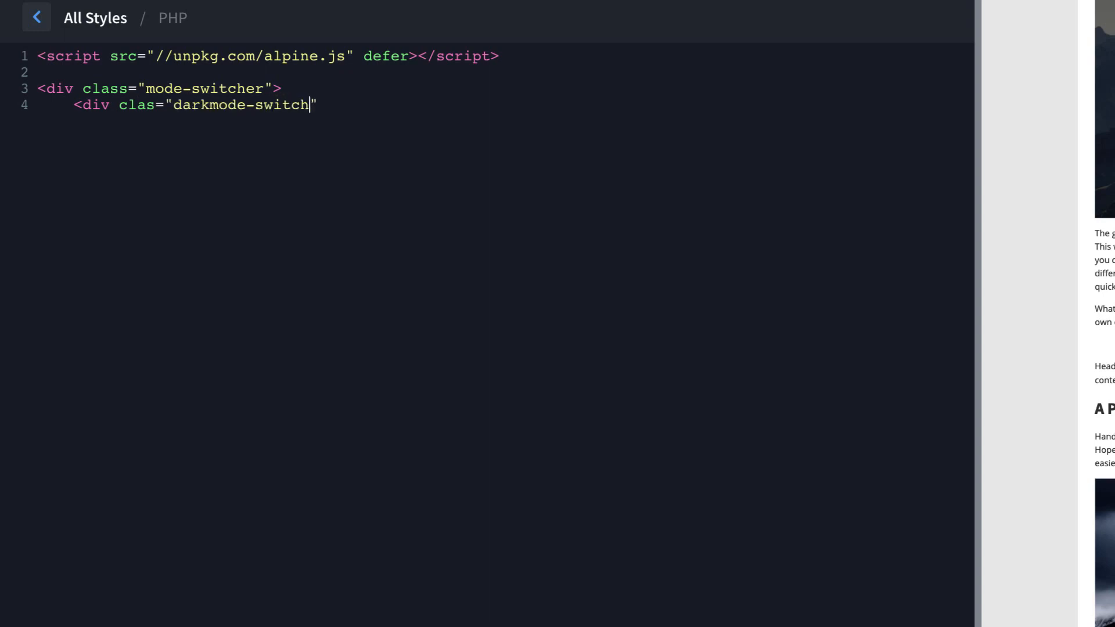
{"action": "type", "text": "er\">"}
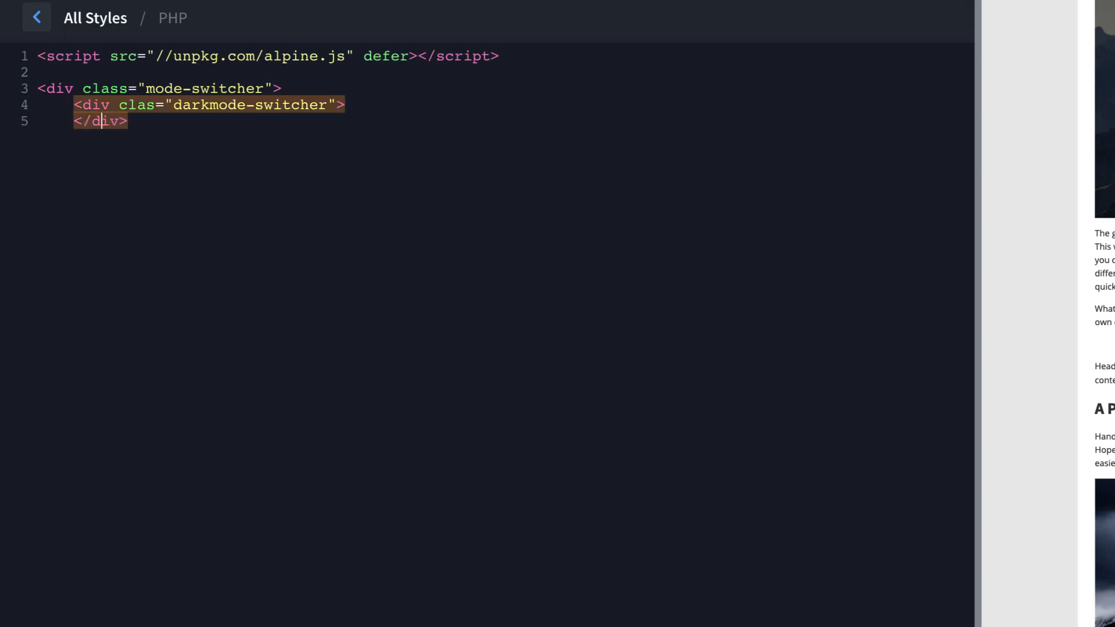
{"action": "key", "text": "Enter"}
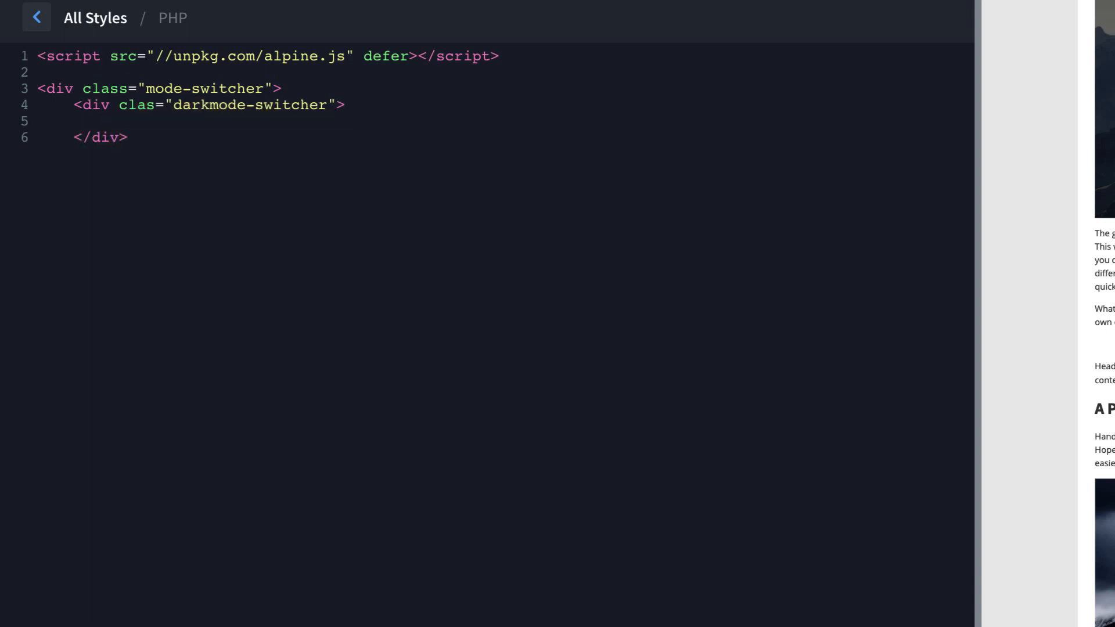
- Add the darkmode-switcher__circle div and close the enclosing divs
{"action": "type", "text": "<div"}
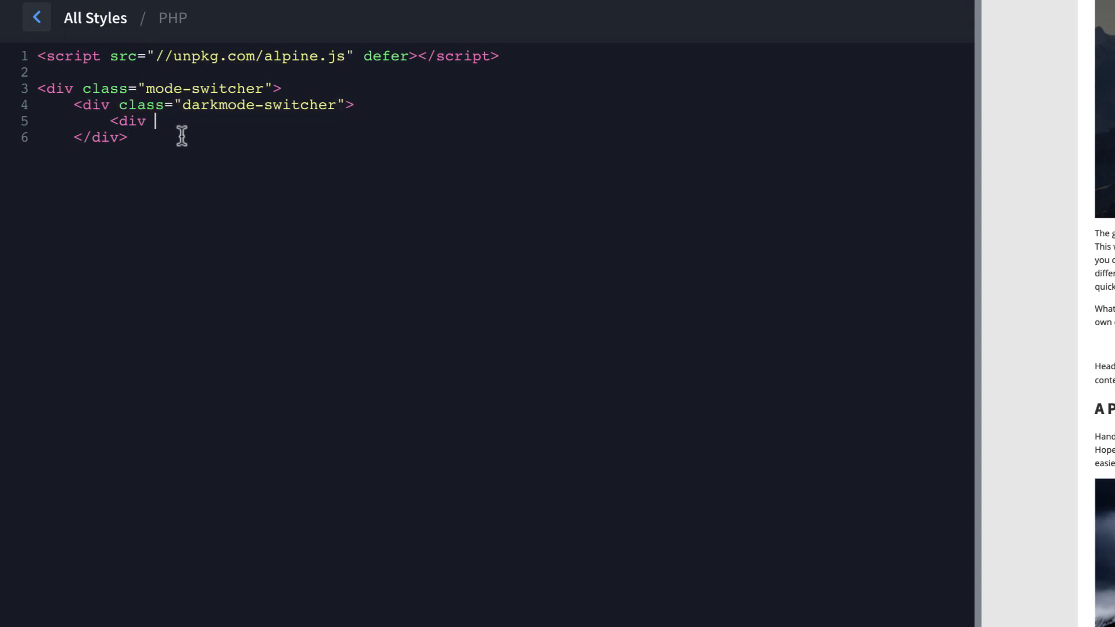
{"action": "type", "text": "class=\"dar"}
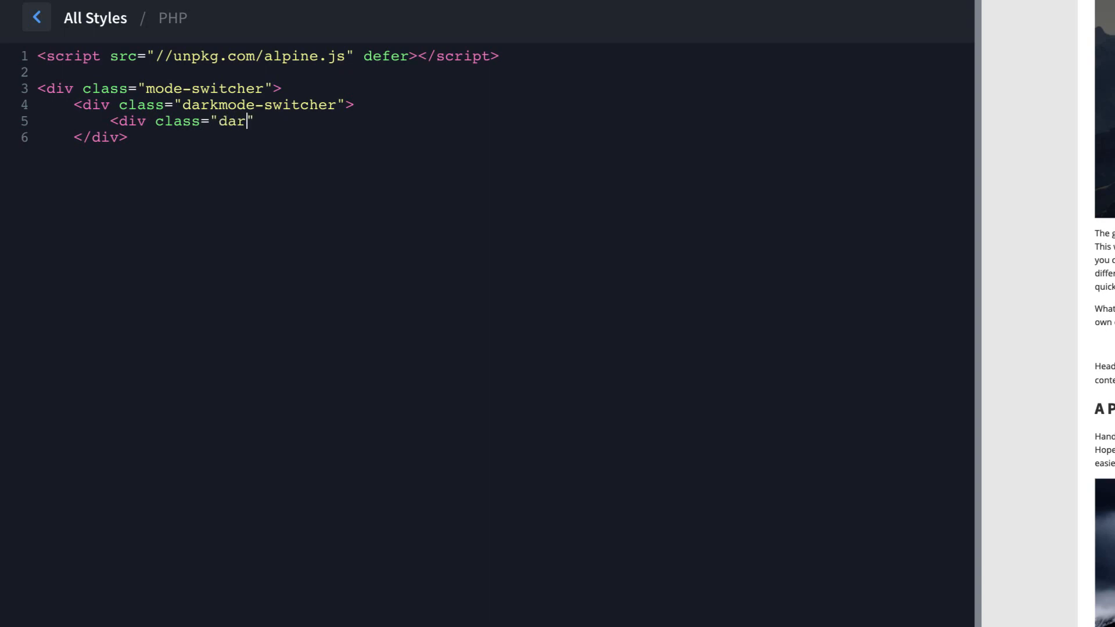
{"action": "type", "text": "kmode-switcher_"}
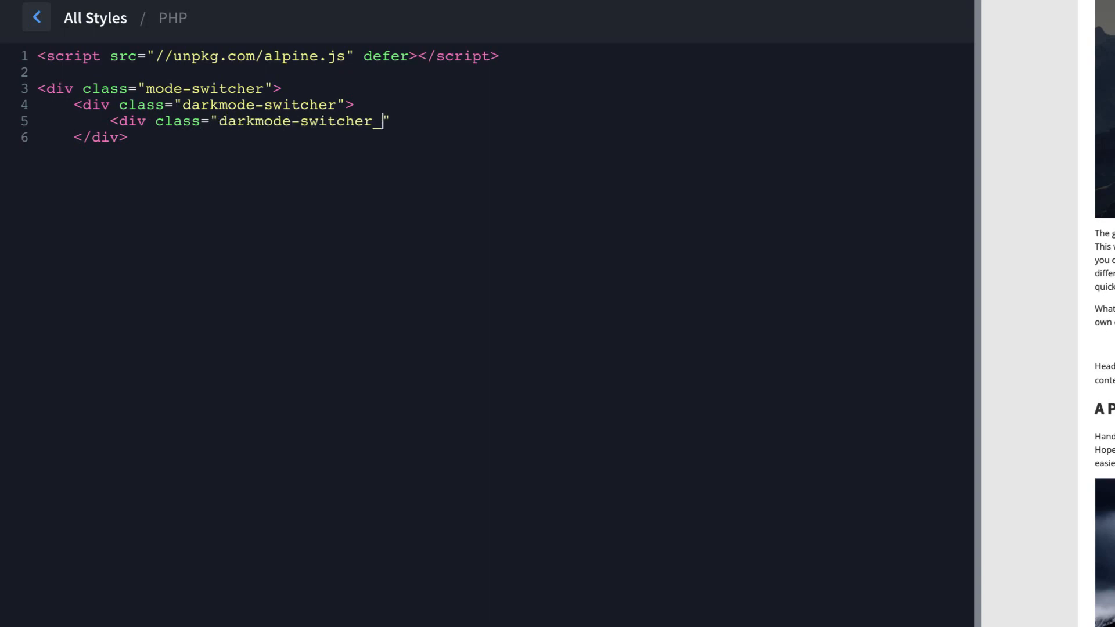
{"action": "type", "text": "_circle\">"}
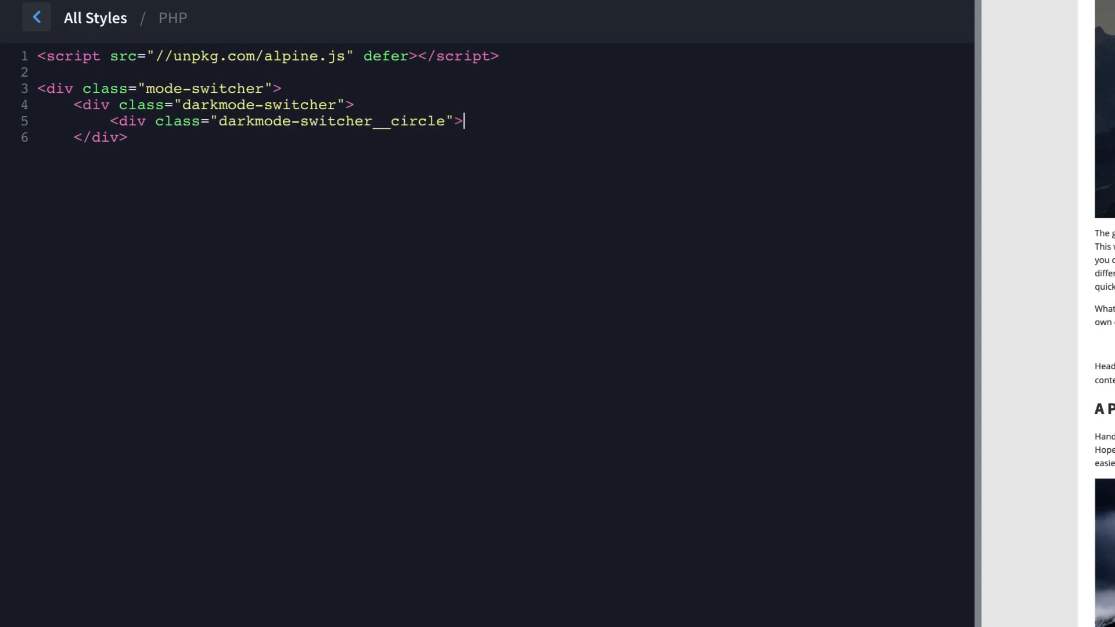
{"action": "type", "text": "</div>"}
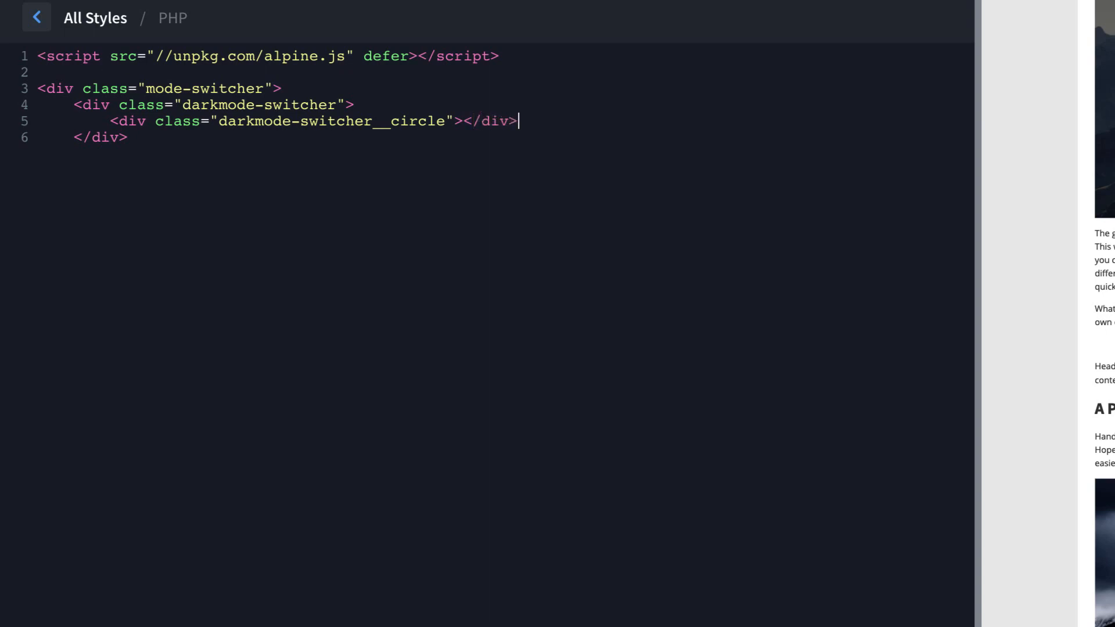
{"action": "key", "text": "Enter"}
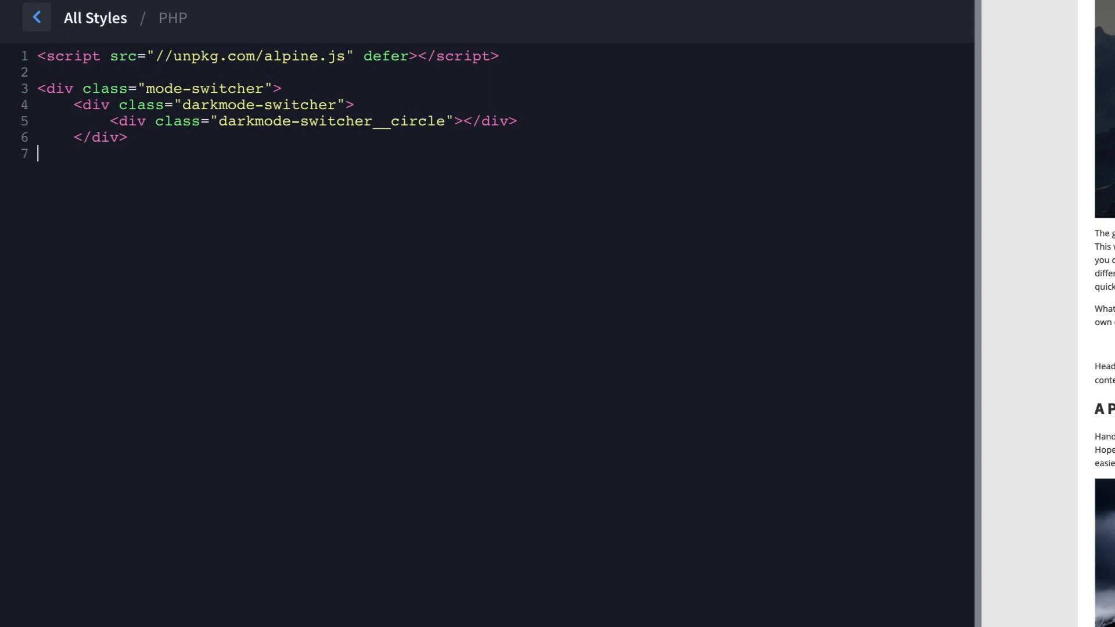
{"action": "type", "text": "</div>"}
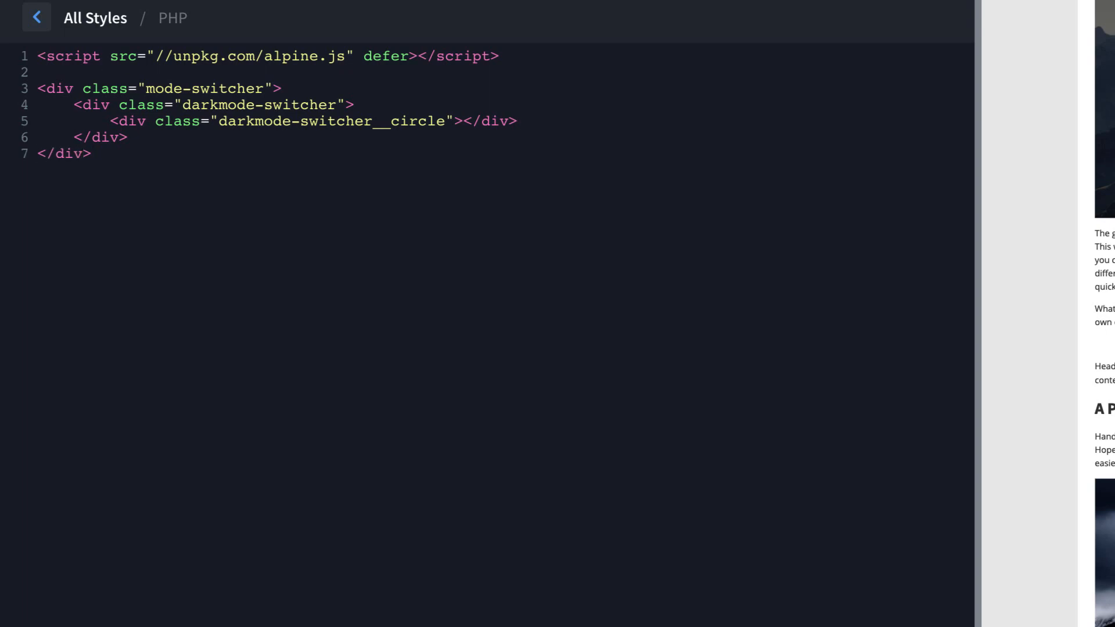
{"action": "left_click", "coordinate": [91, 153]}
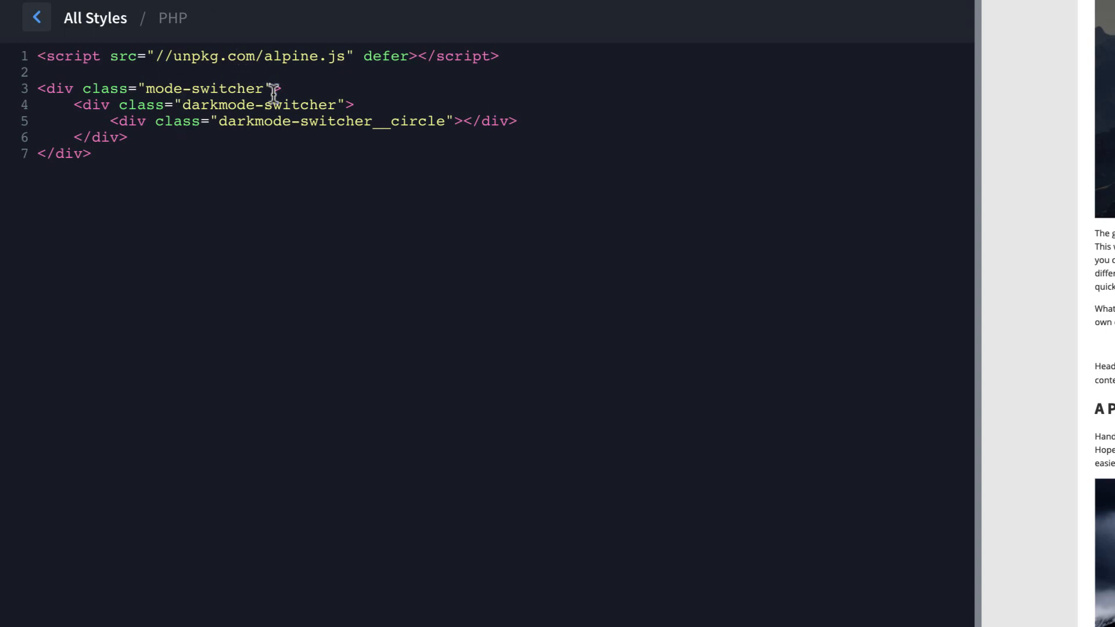
- Add x-data to the mode-switcher div with darkMode set to false
{"action": "left_click", "coordinate": [271, 89]}
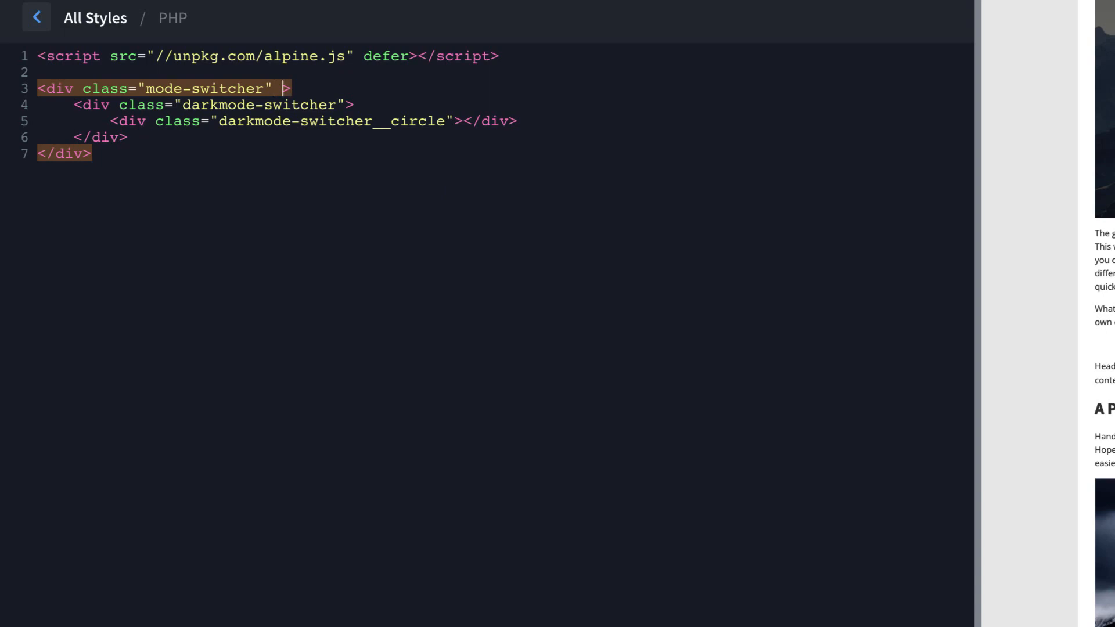
{"action": "type", "text": "x"}
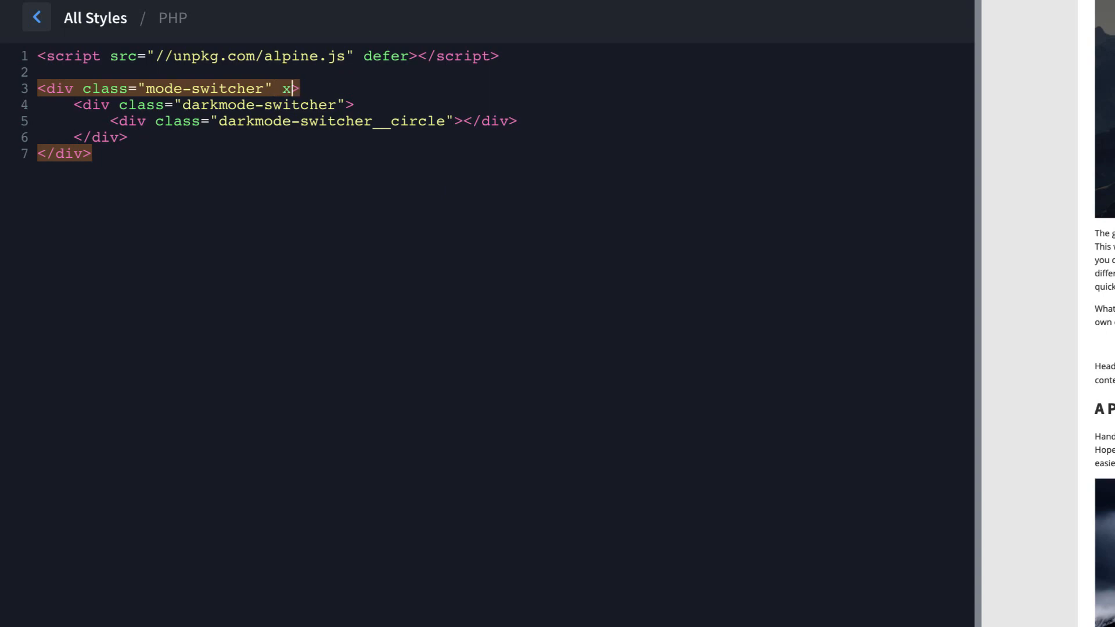
{"action": "type", "text": "-data=\"\""}
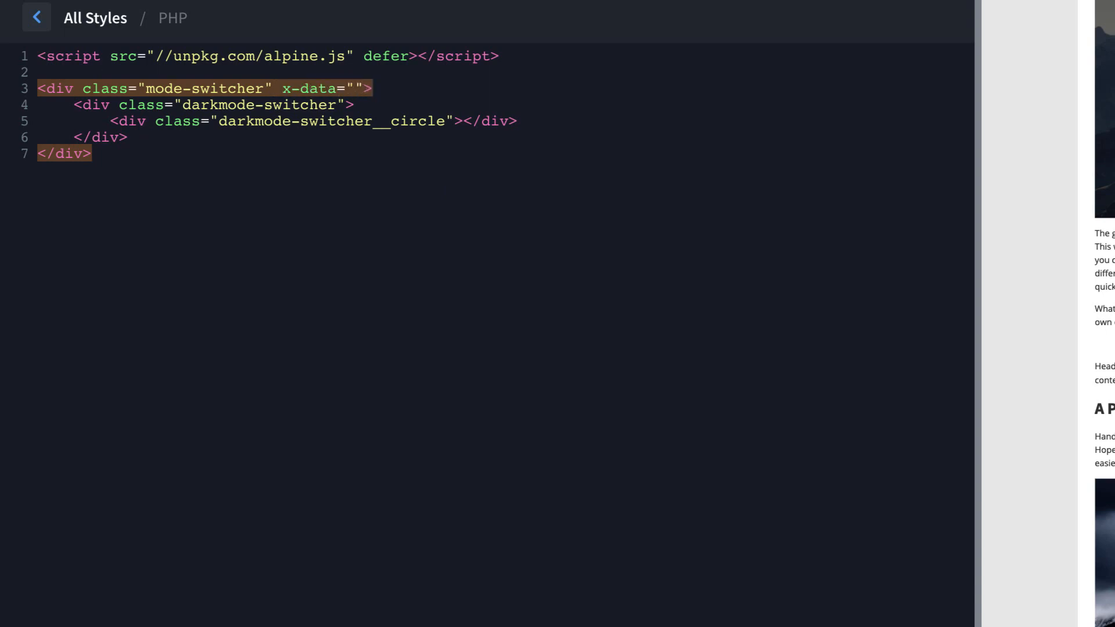
{"action": "left_click", "coordinate": [357, 89]}
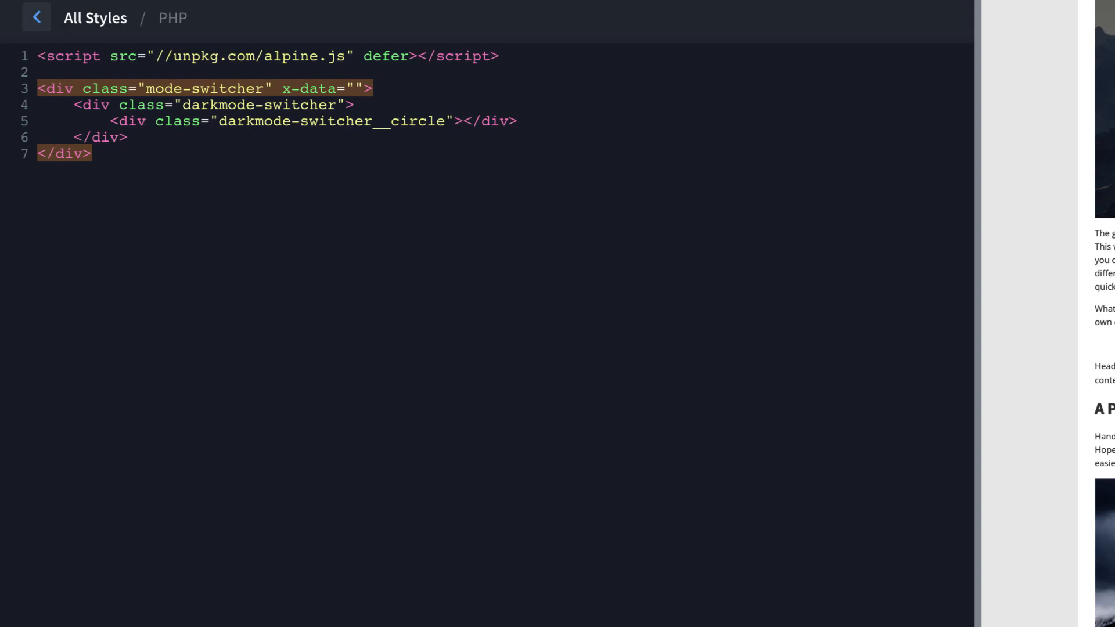
{"action": "type", "text": "{}"}
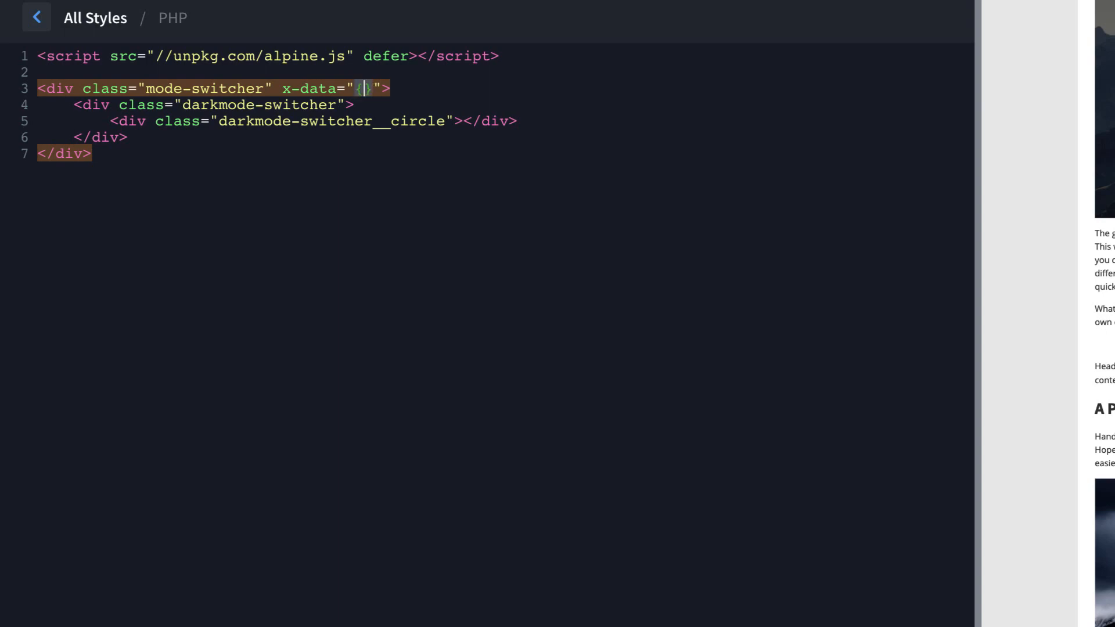
{"action": "type", "text": "\" \""}
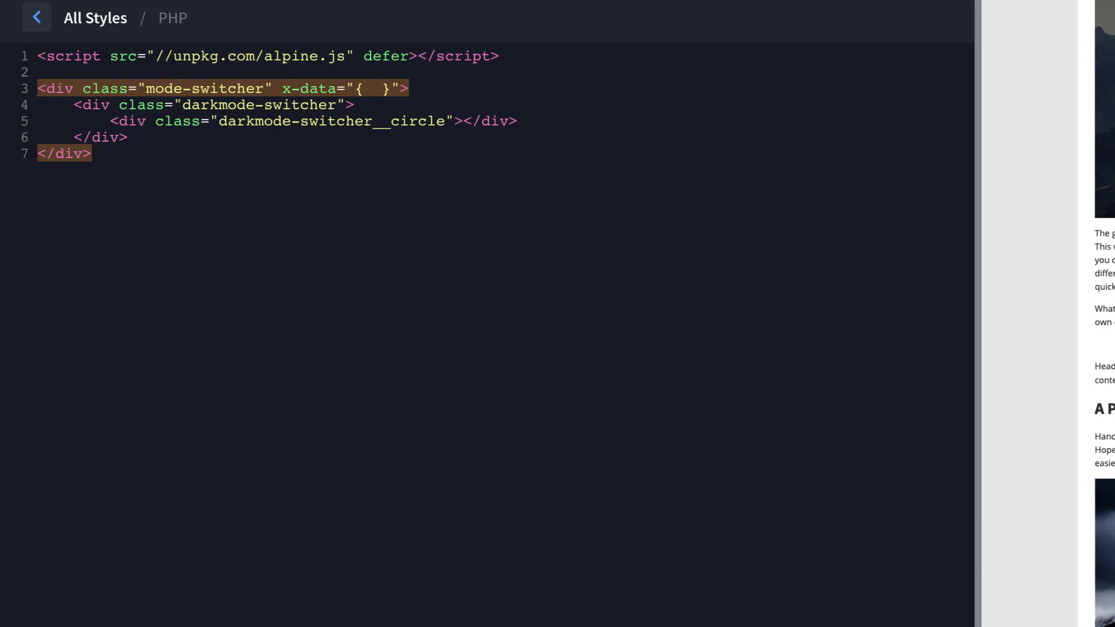
{"action": "type", "text": "darkMode:"}
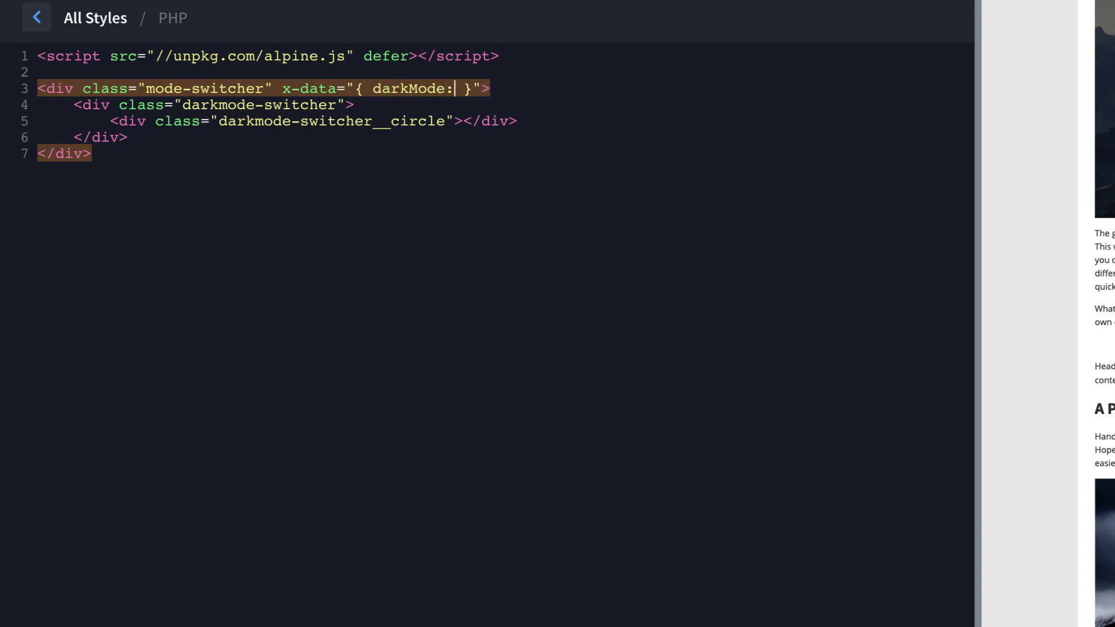
{"action": "type", "text": "false,"}
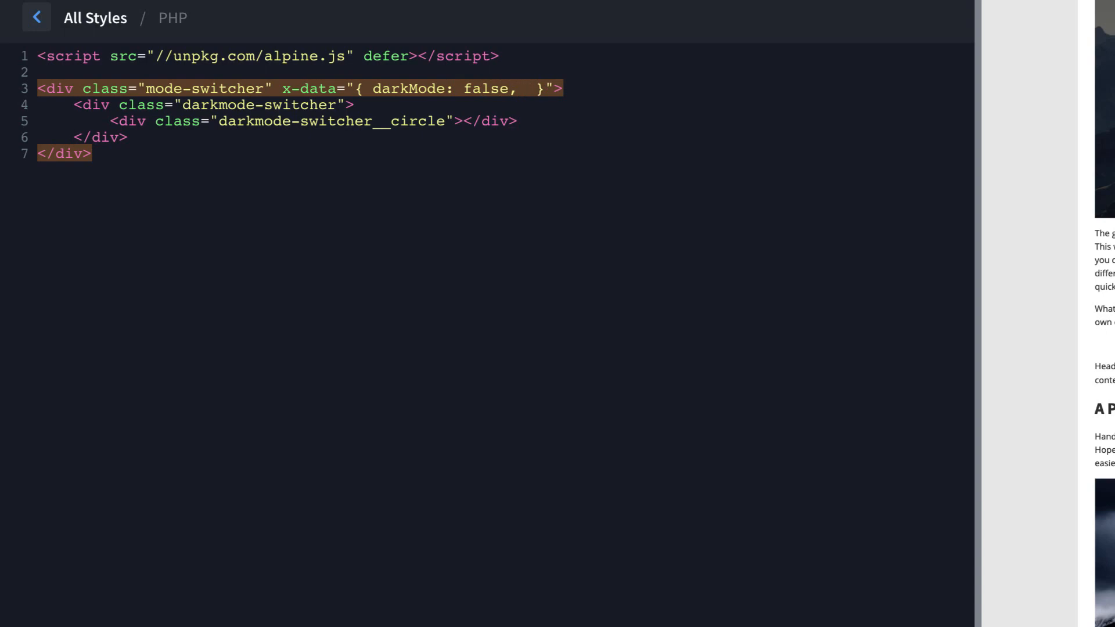
- Write the switchMode function body as darkMode = !darkMode
{"action": "type", "text": "switchMode: function() {"}
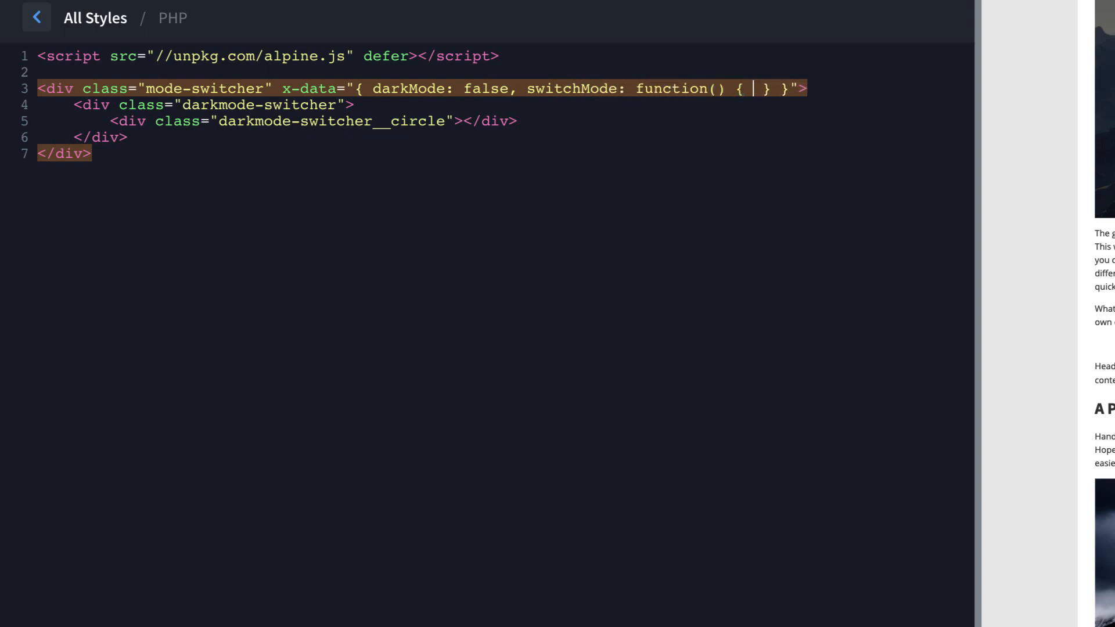
{"action": "type", "text": "darkMode"}
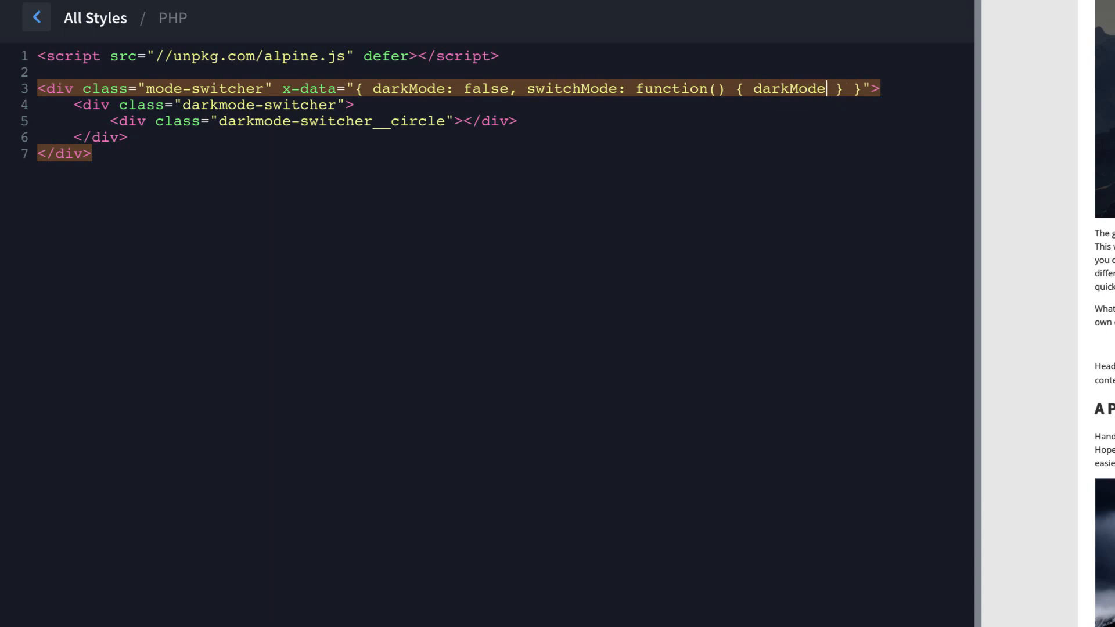
{"action": "type", "text": "= !"}
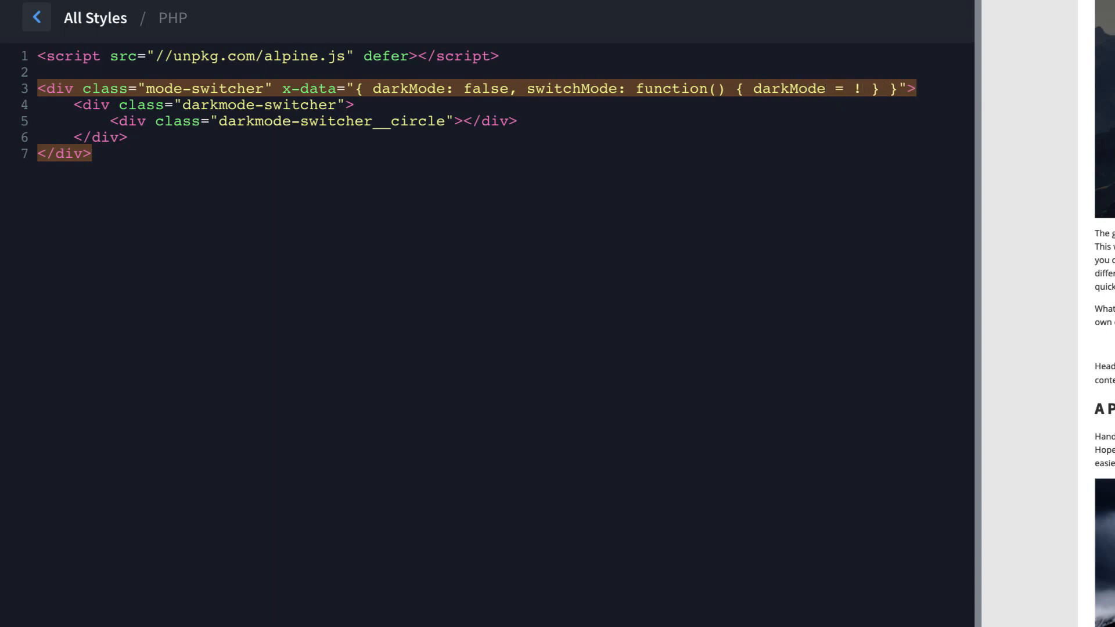
{"action": "type", "text": "darkMode"}
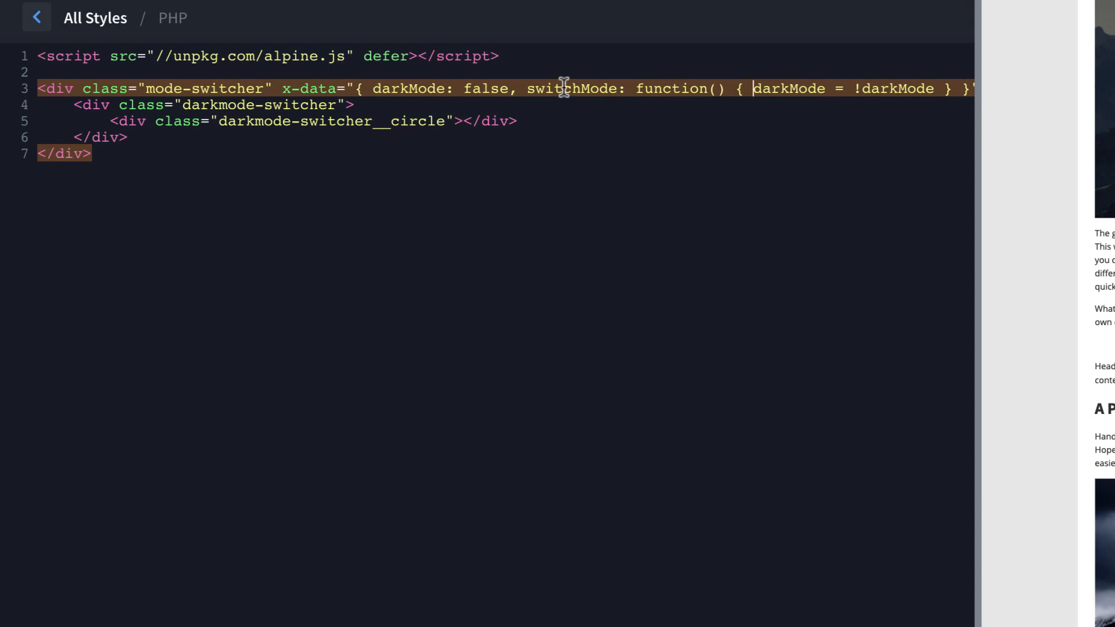
{"action": "mouse_move", "coordinate": [686, 88]}
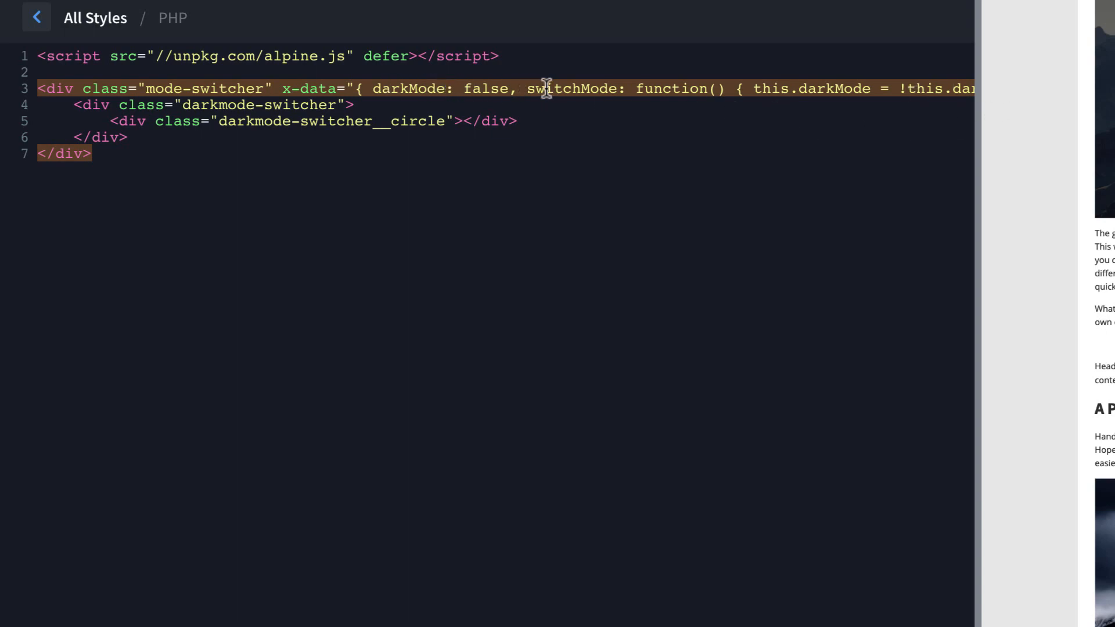
{"action": "mouse_move", "coordinate": [768, 88]}
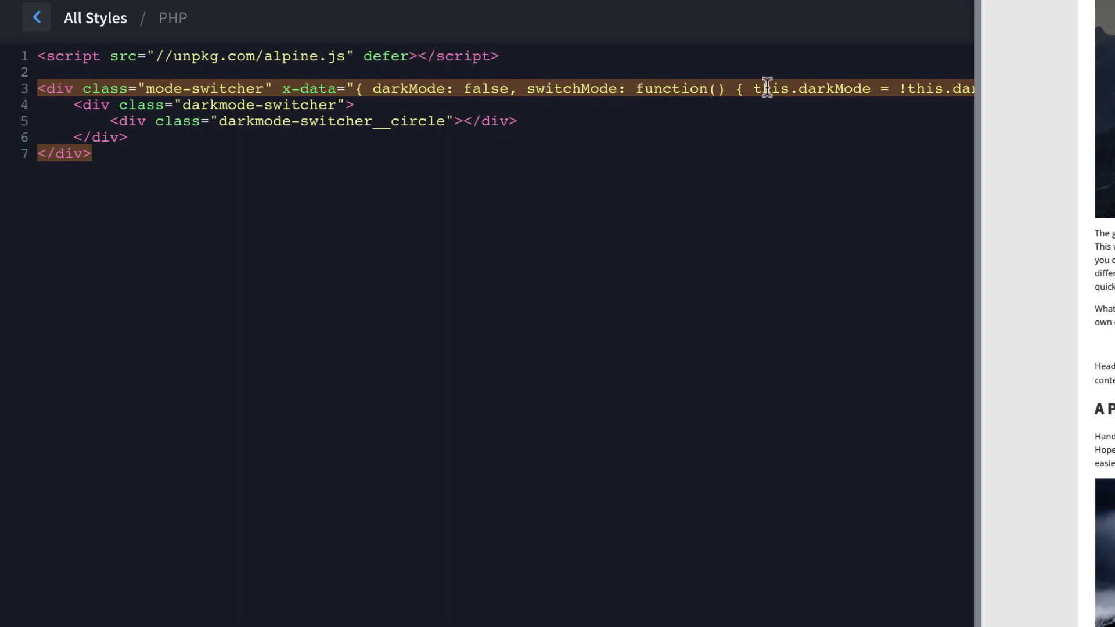
{"action": "mouse_move", "coordinate": [476, 92]}
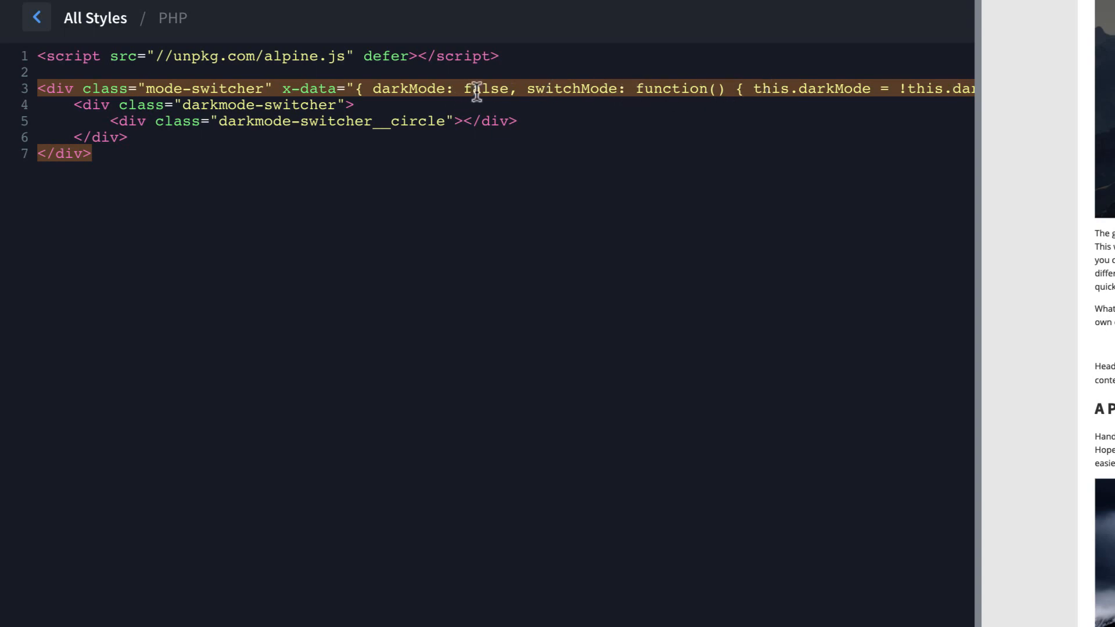
{"action": "mouse_move", "coordinate": [488, 90]}
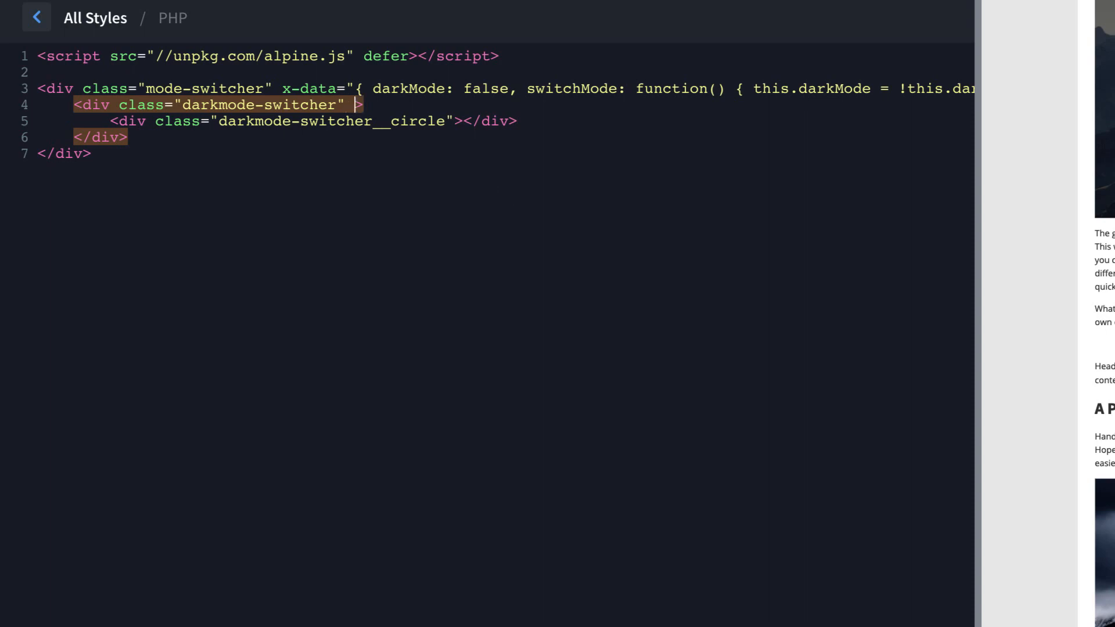
{"action": "type", "text": "@click=\"\""}
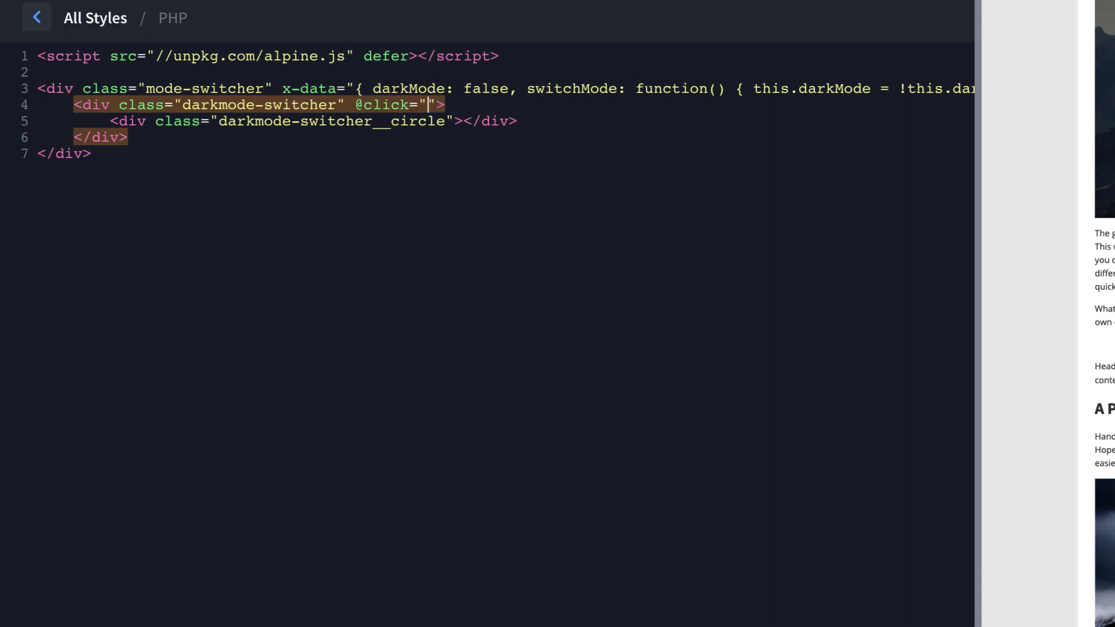
{"action": "type", "text": "switchMode()"}
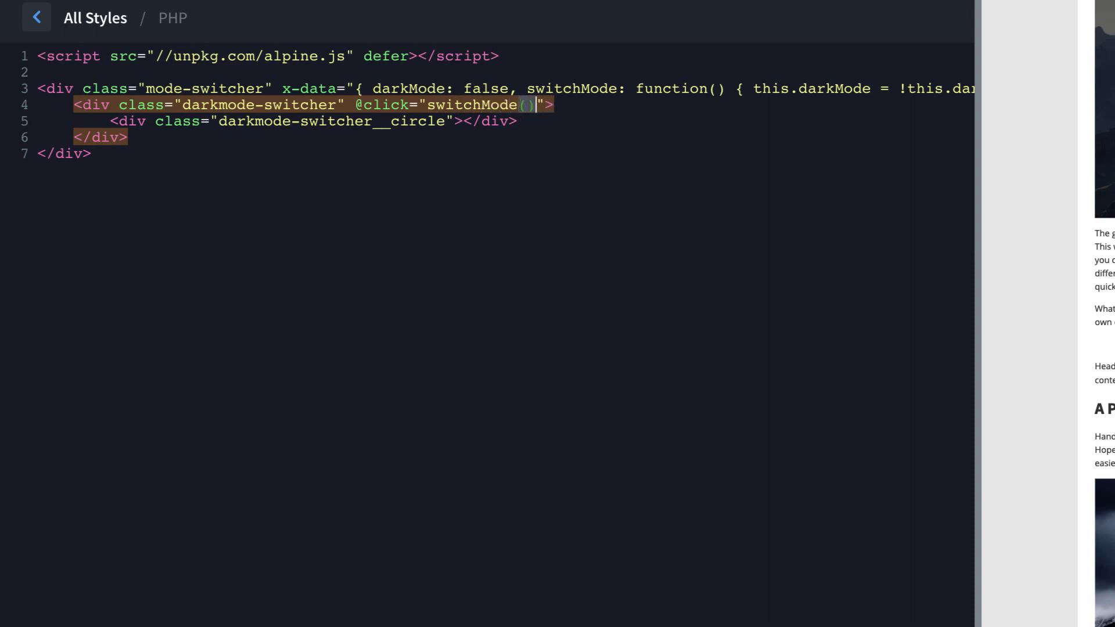
{"action": "mouse_move", "coordinate": [452, 120]}
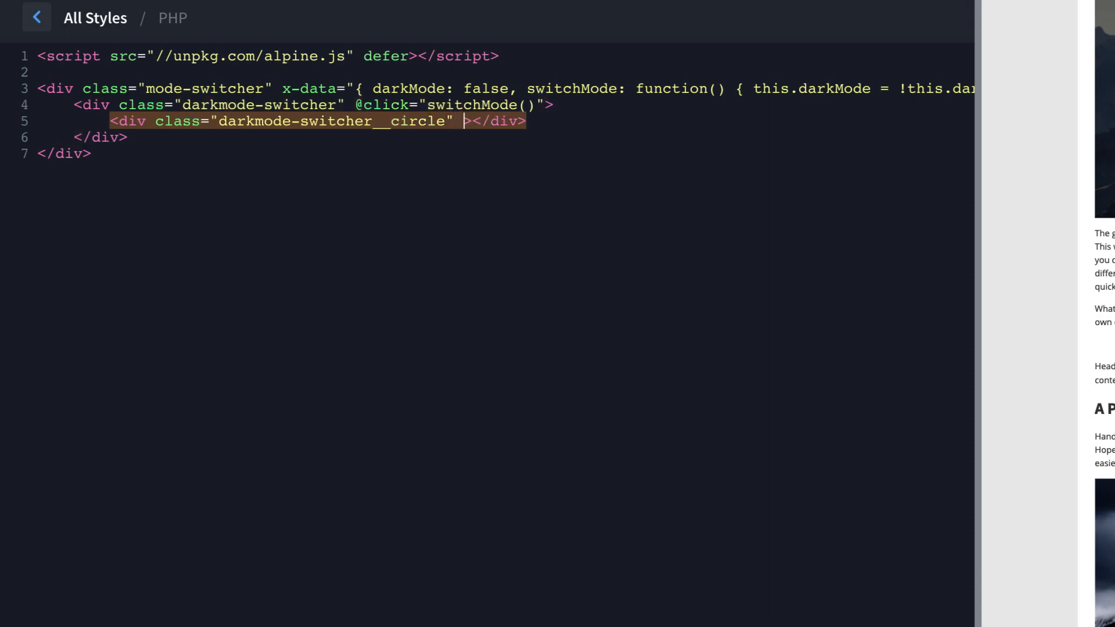
{"action": "type", "text": "x-text=\""}
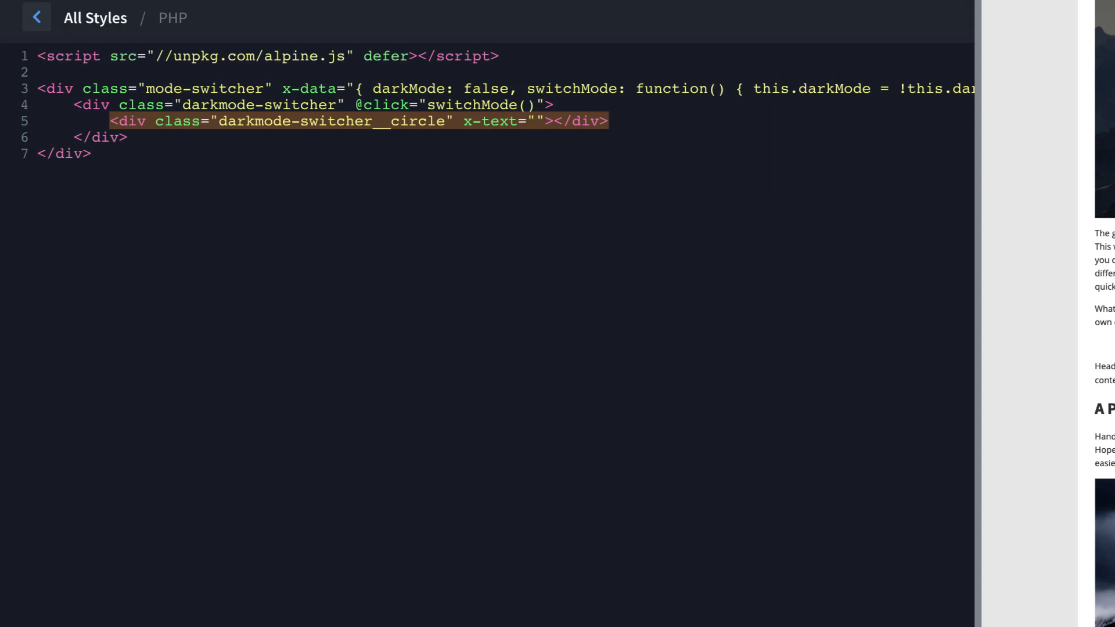
{"action": "type", "text": "darkMode"}
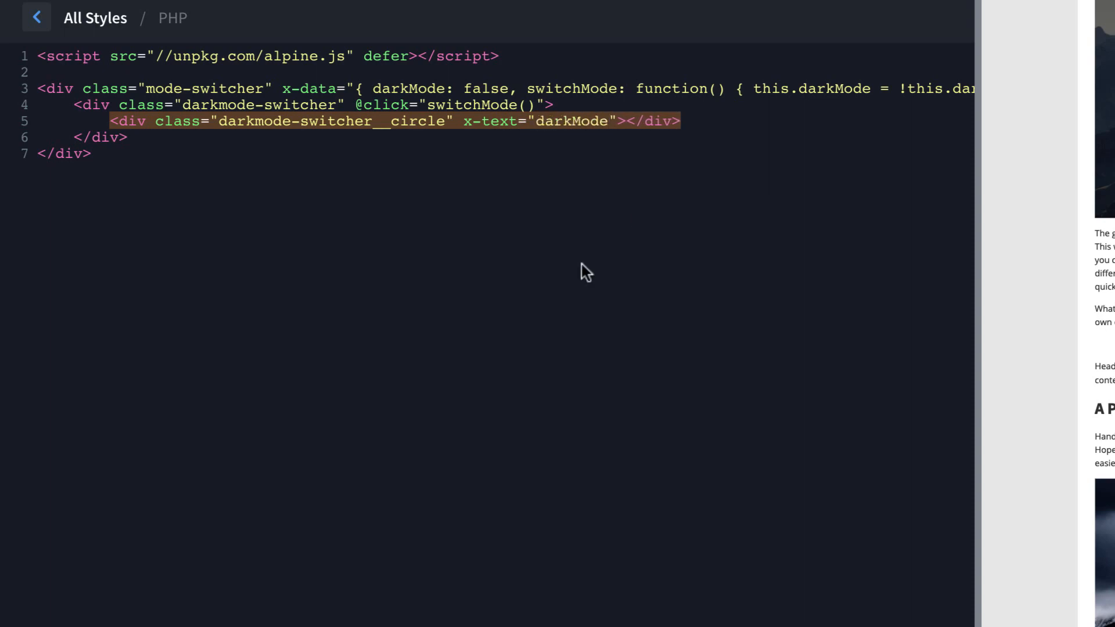
{"action": "left_click", "coordinate": [330, 56]}
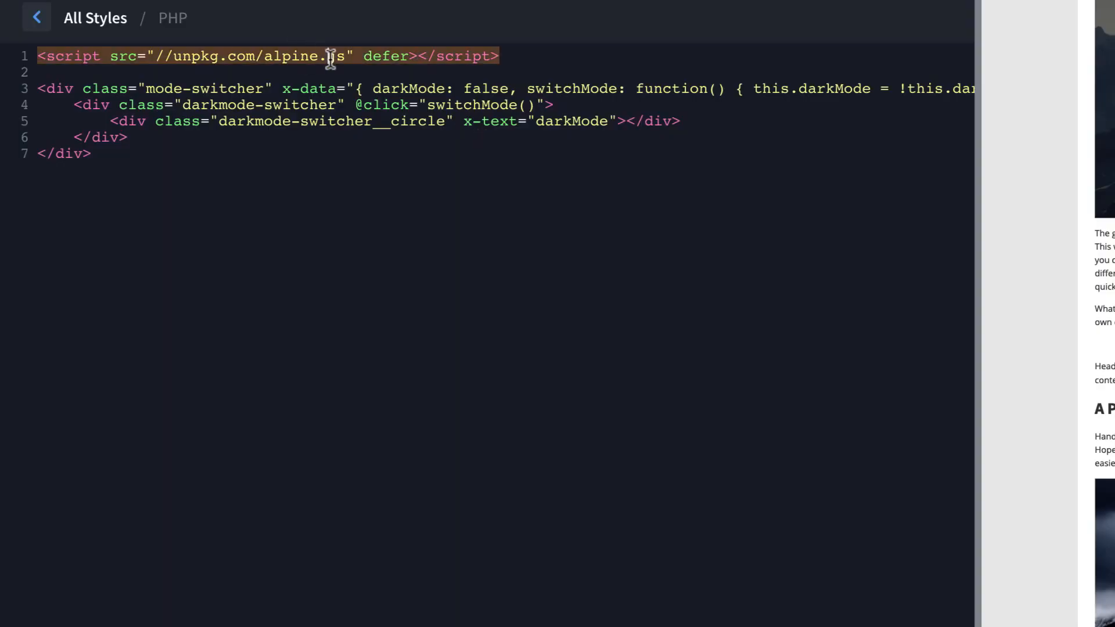
- Delete the stray dot so the script src reads //unpkg.com/alpinejs
{"action": "key", "text": "Backspace"}
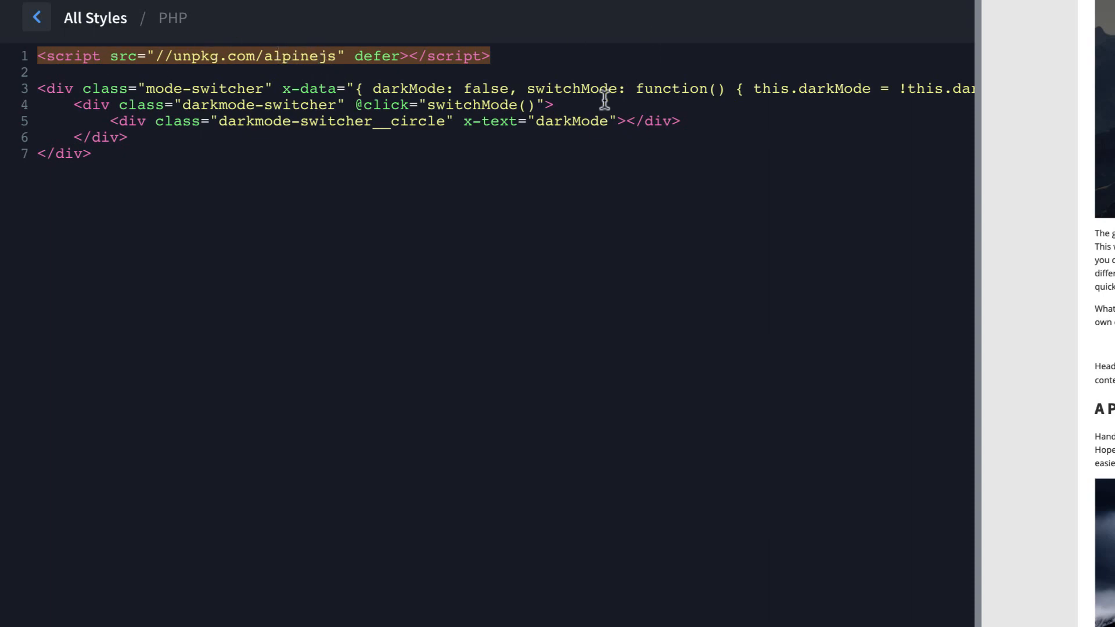
{"action": "mouse_move", "coordinate": [681, 120]}
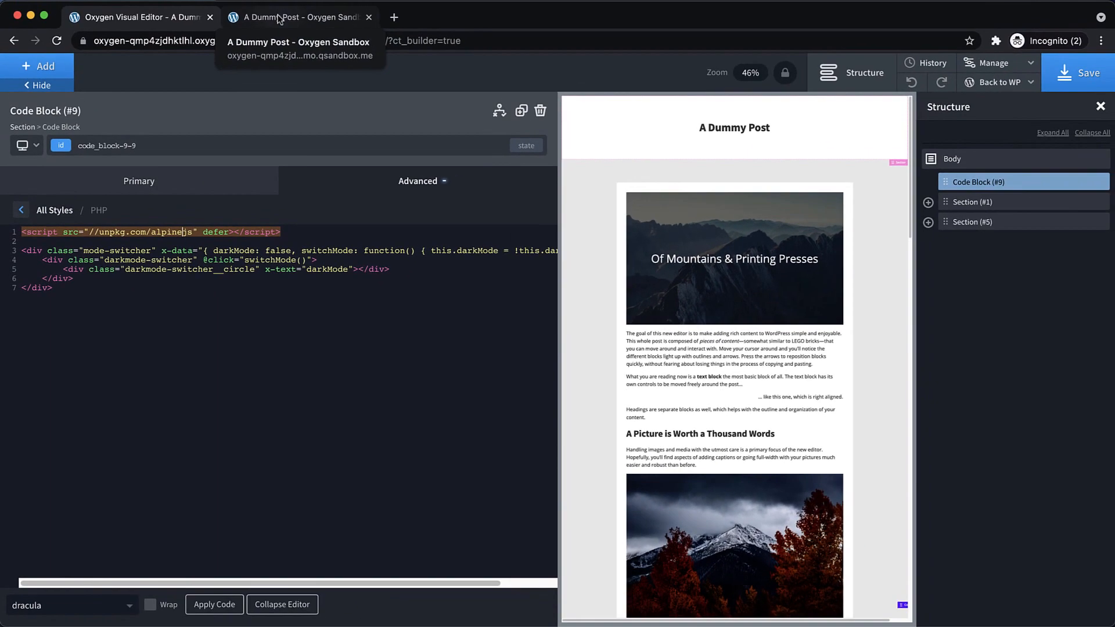
- Save the code block, then click the live post's switcher to flip it from false to true
{"action": "left_click", "coordinate": [1076, 72]}
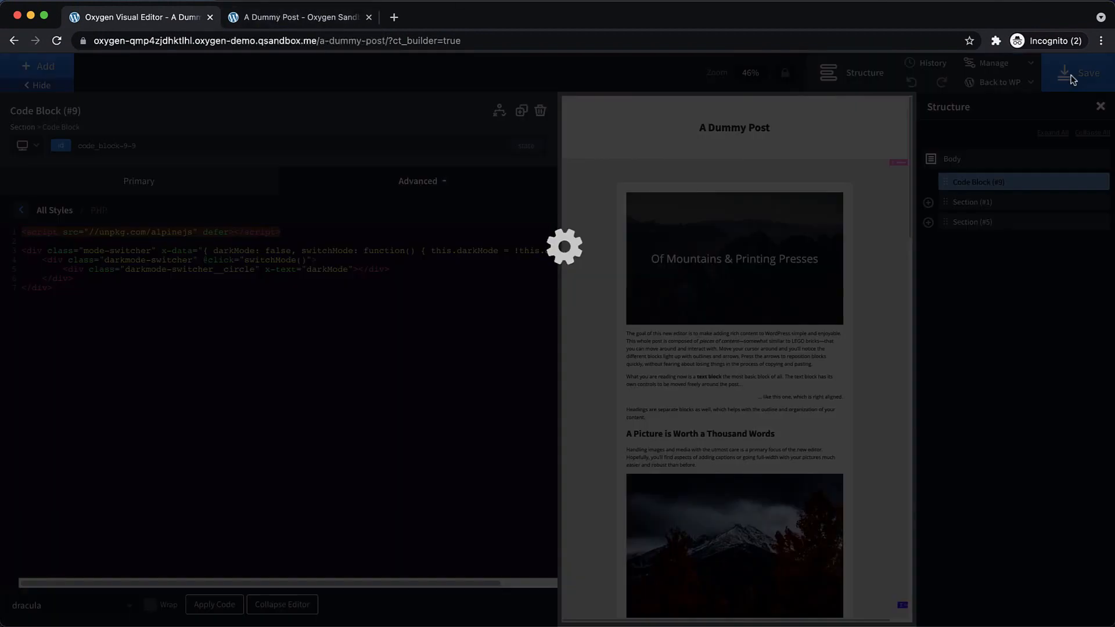
{"action": "left_click", "coordinate": [304, 17]}
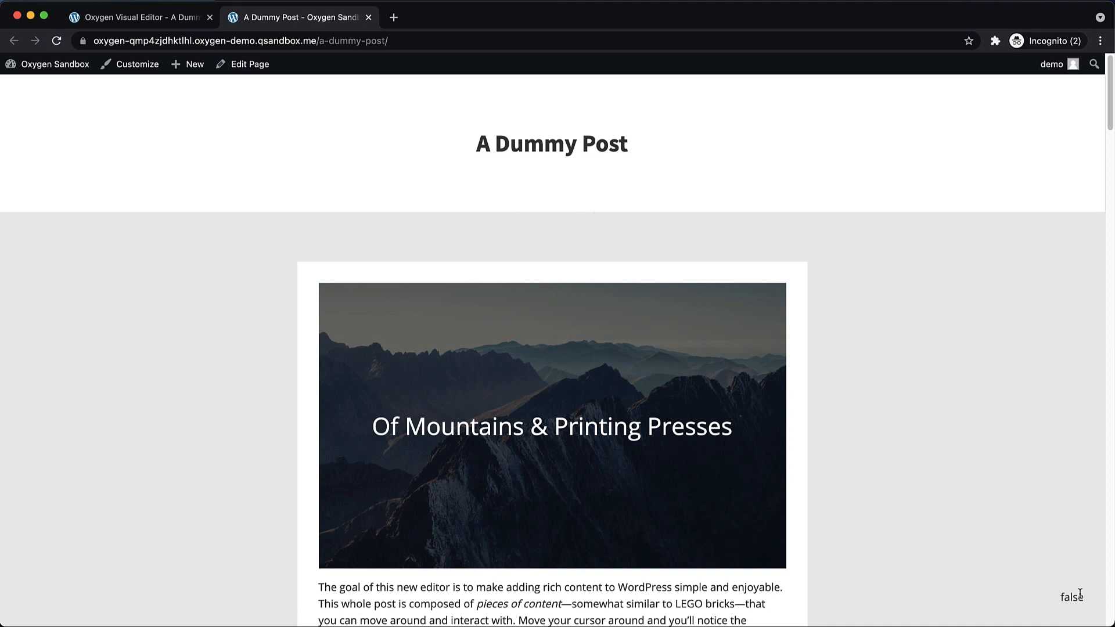
{"action": "mouse_move", "coordinate": [1068, 602]}
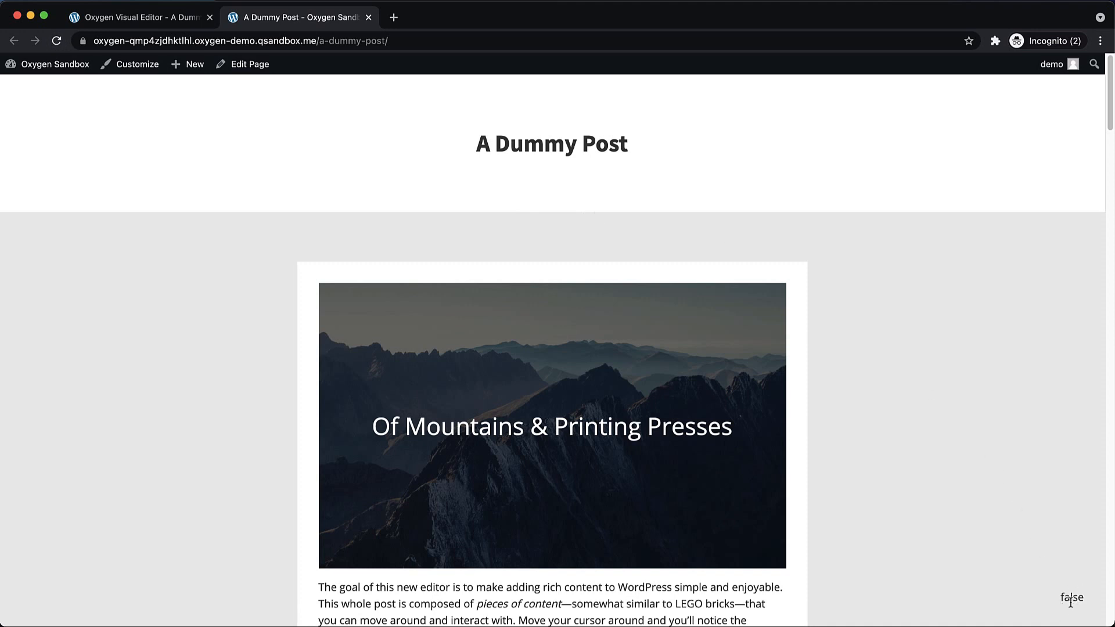
{"action": "mouse_move", "coordinate": [371, 154]}
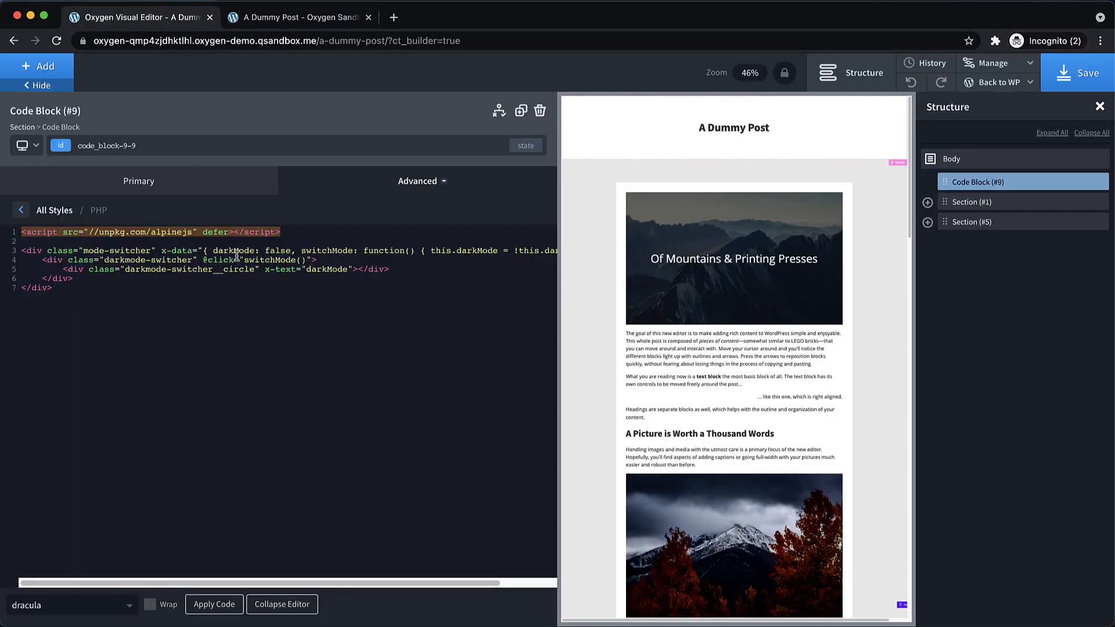
{"action": "left_click", "coordinate": [299, 17]}
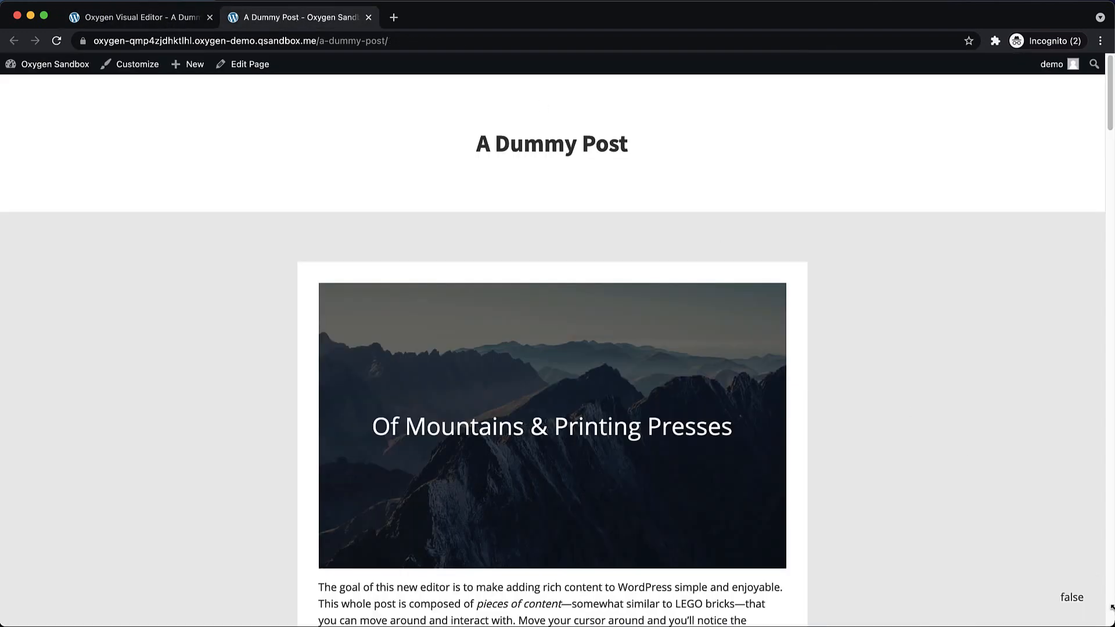
{"action": "mouse_move", "coordinate": [1094, 576]}
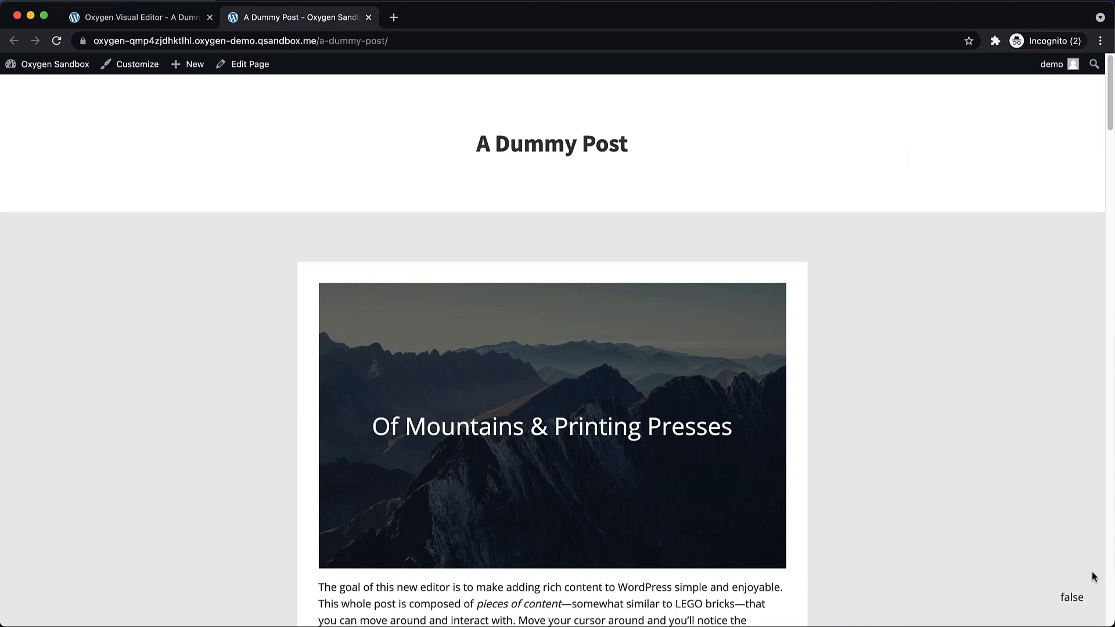
{"action": "left_click", "coordinate": [1075, 598]}
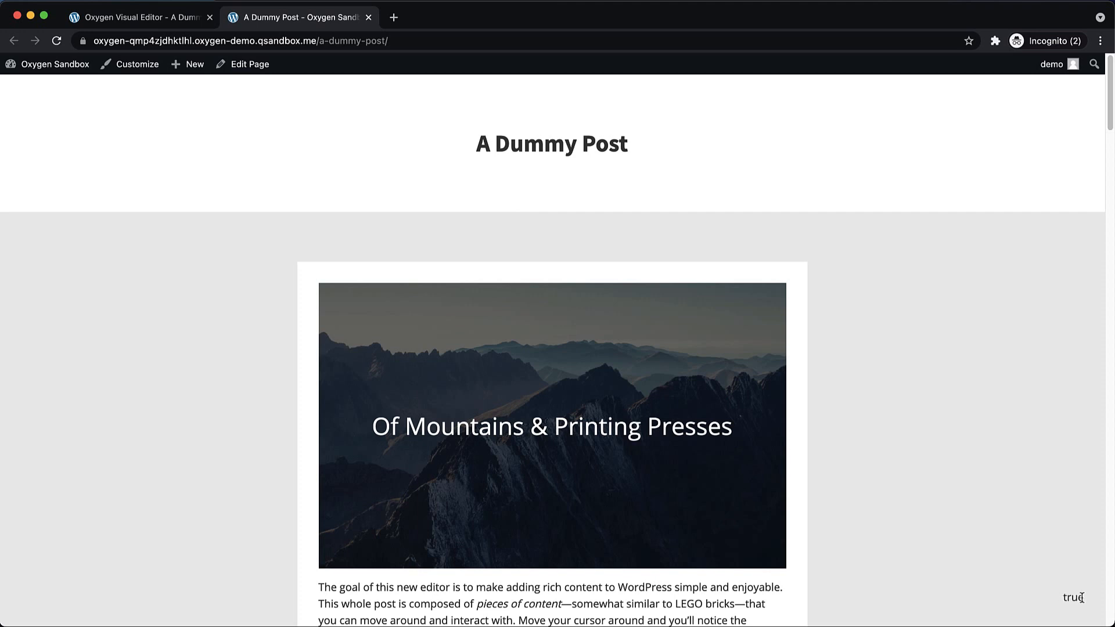
{"action": "left_click", "coordinate": [193, 64]}
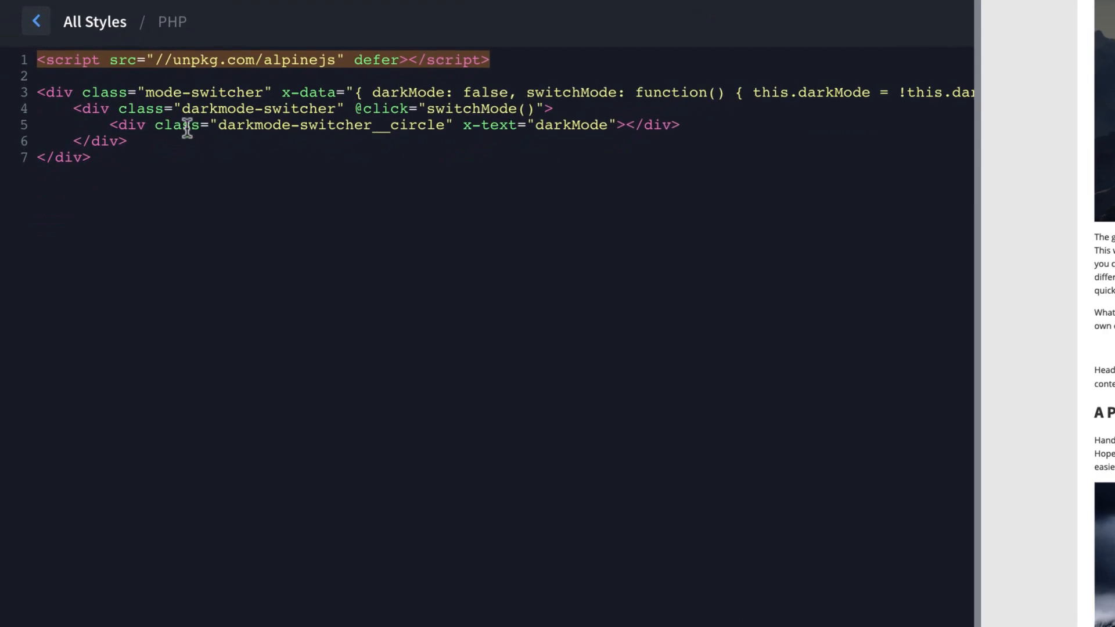
- Add a <template x-if="darkMode"></template> element below the circle div
{"action": "scroll", "scroll_direction": "right", "scroll_amount": 3}
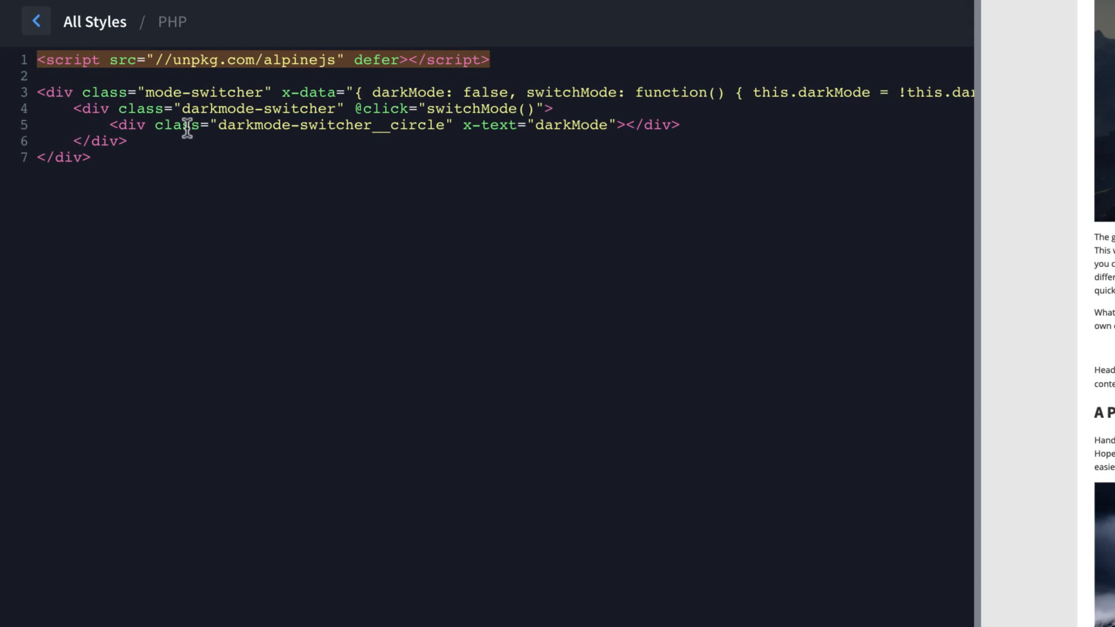
{"action": "mouse_move", "coordinate": [400, 128]}
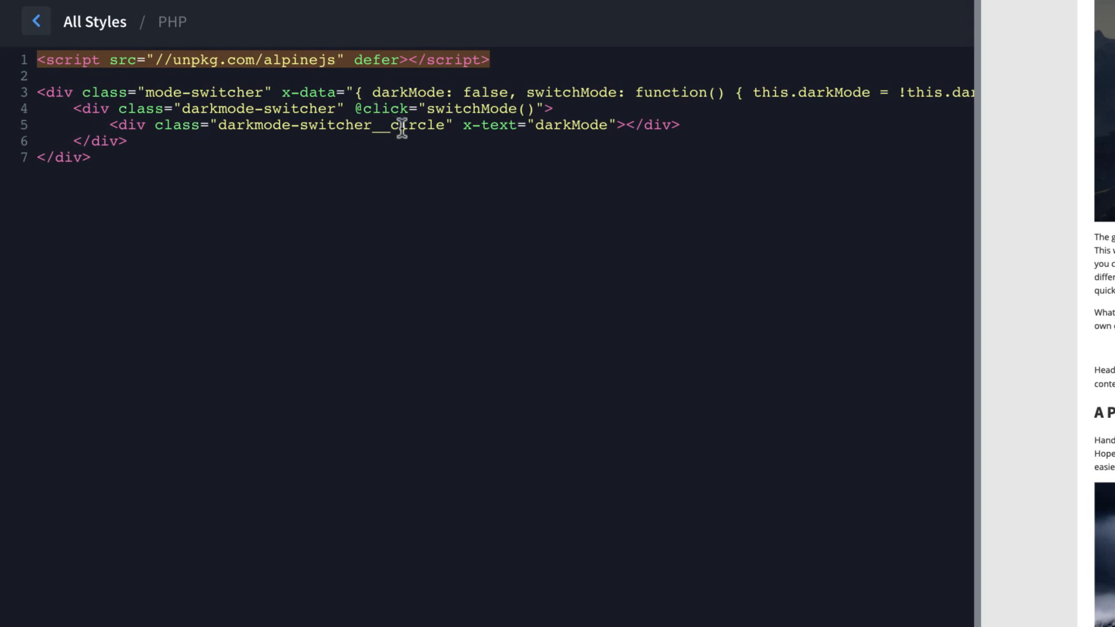
{"action": "mouse_move", "coordinate": [480, 126]}
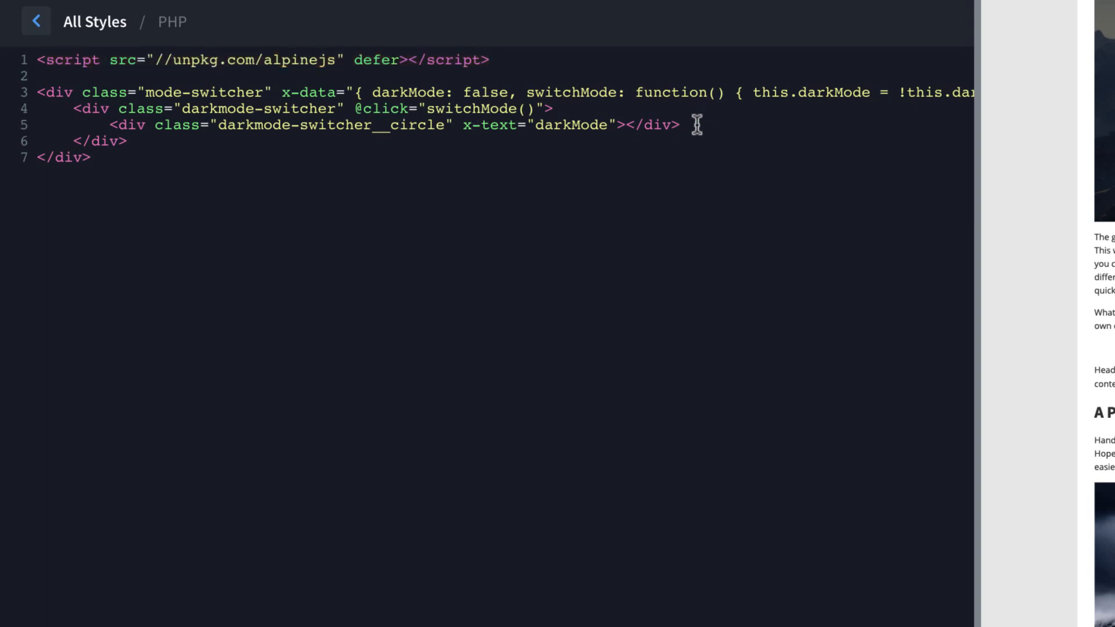
{"action": "key", "text": "Enter"}
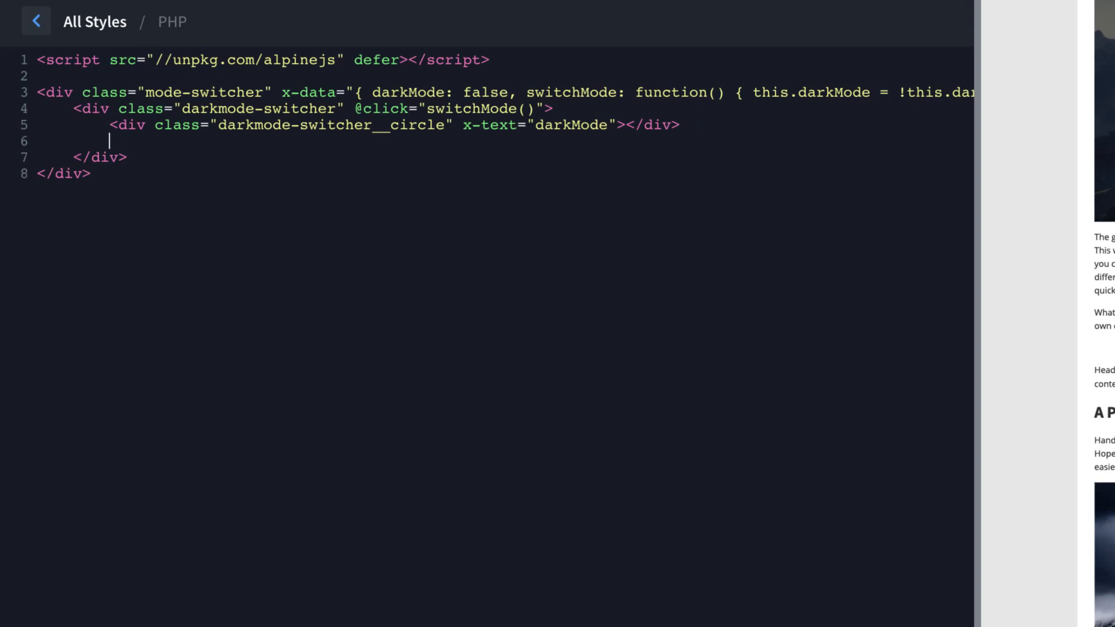
{"action": "type", "text": "<template"}
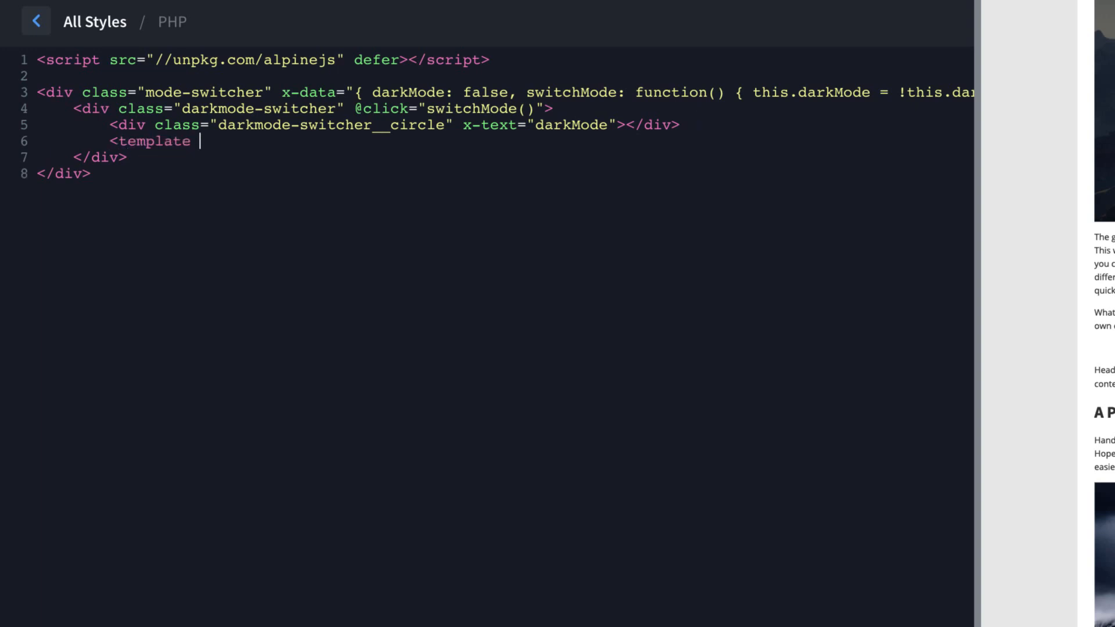
{"action": "type", "text": "x-"}
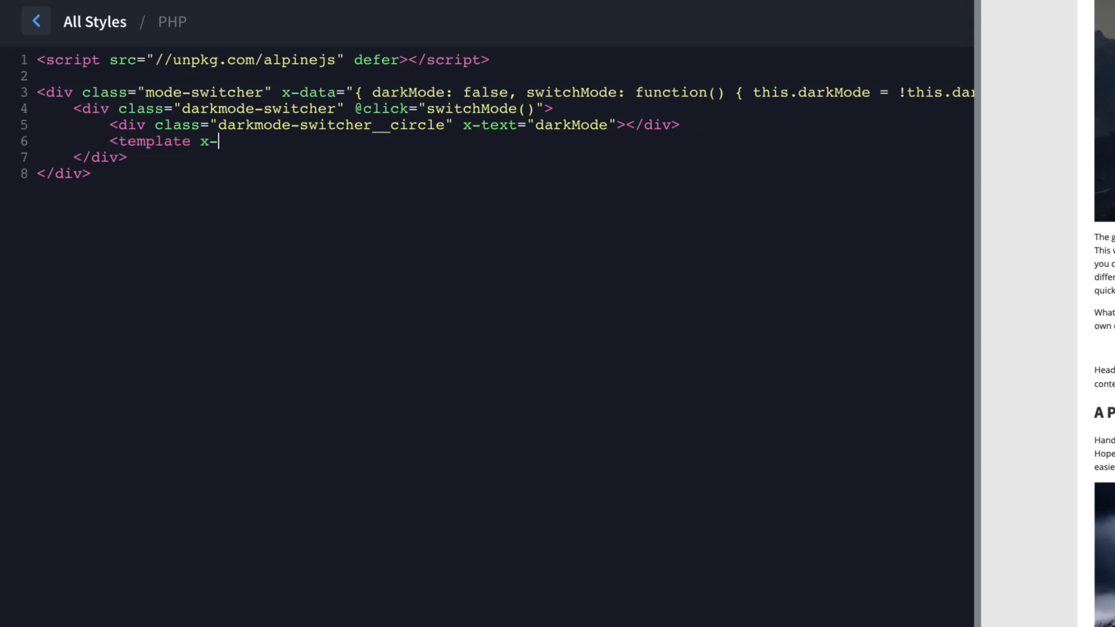
{"action": "type", "text": "if=\"\""}
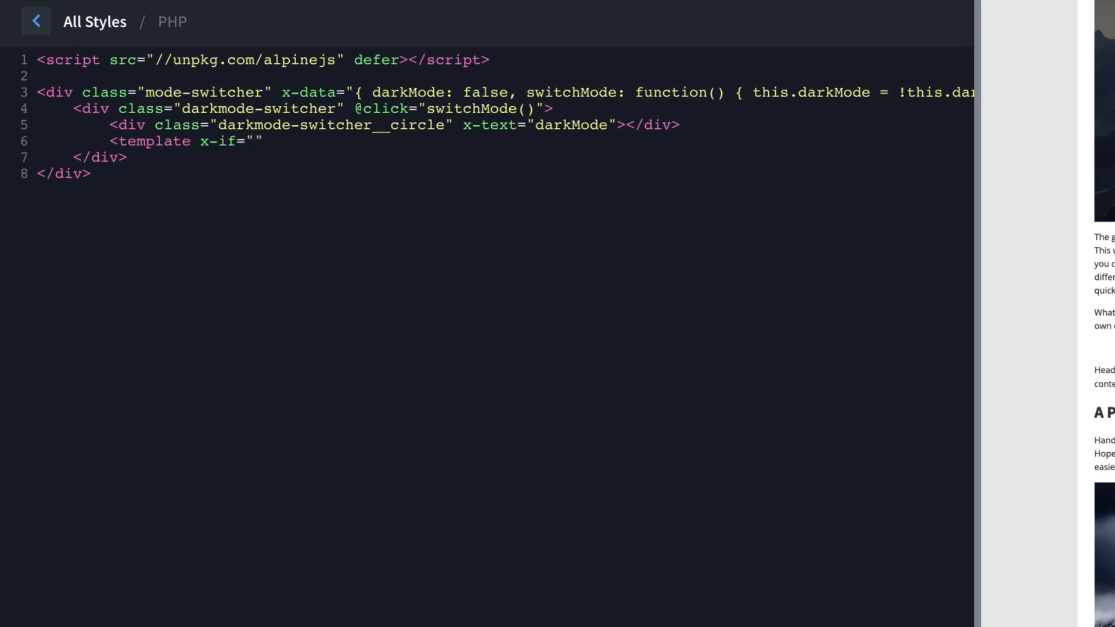
{"action": "type", "text": "darkMode"}
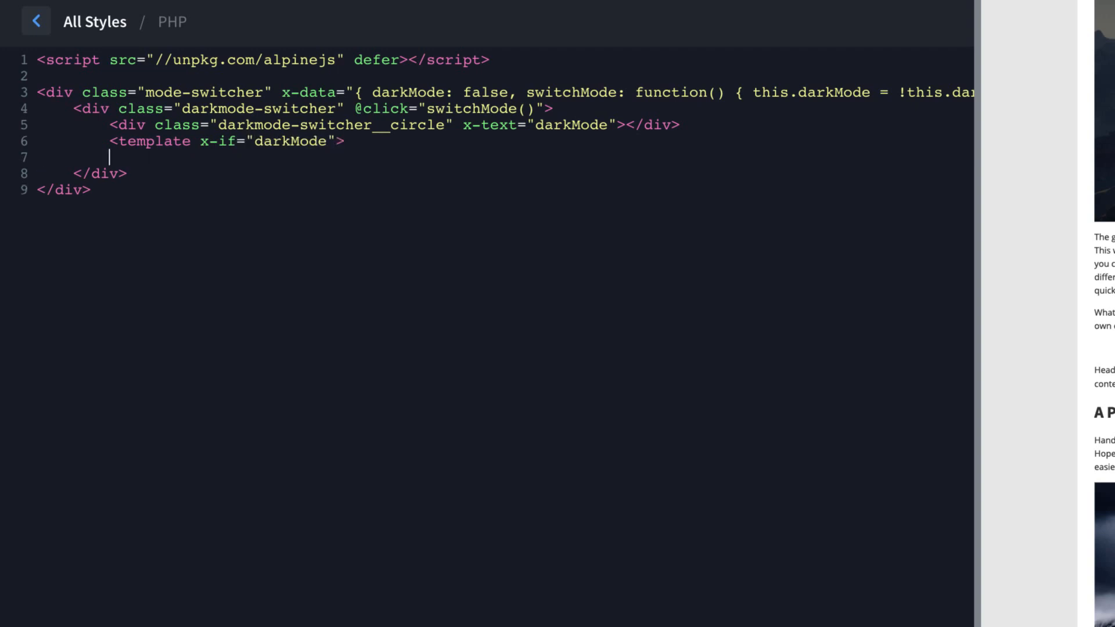
{"action": "type", "text": "</template>"}
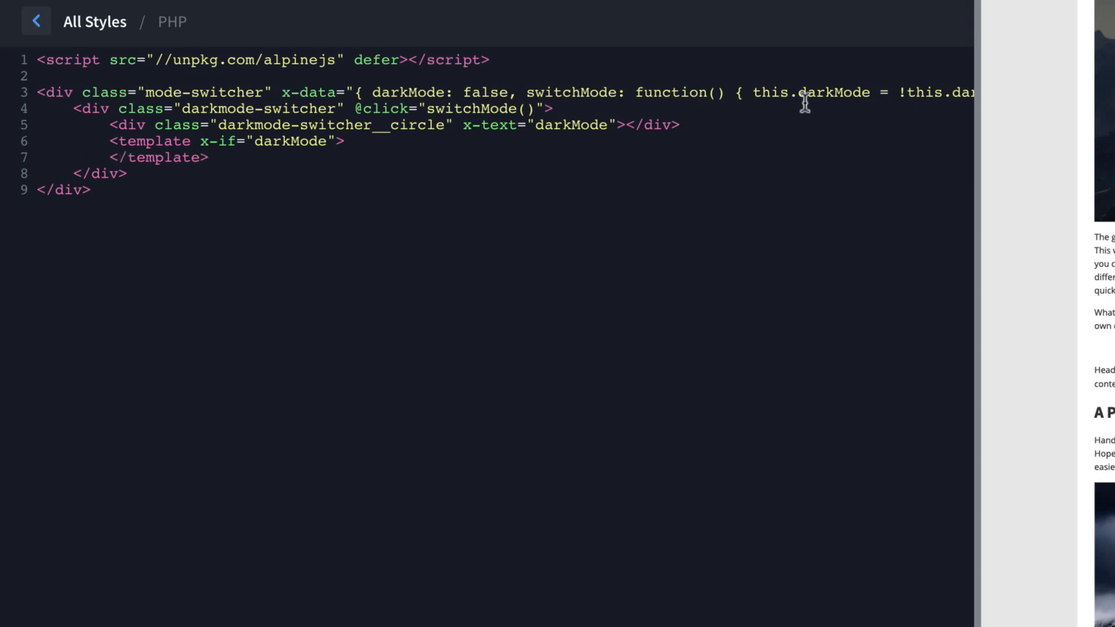
- Place an empty <style></style> pair inside the darkMode template
{"action": "key", "text": "Enter"}
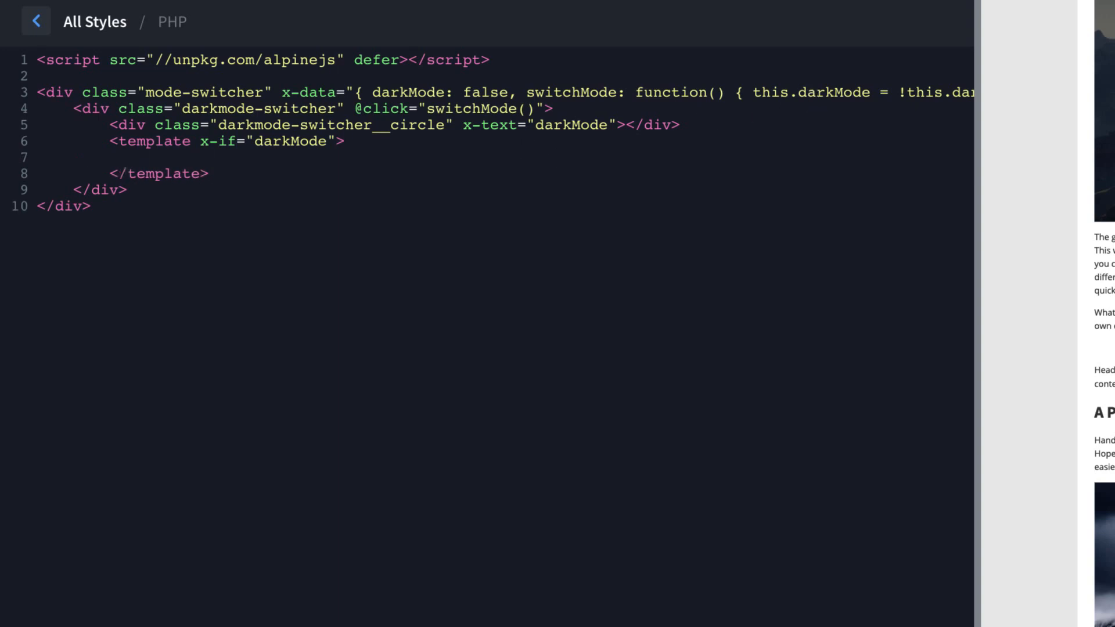
{"action": "left_click", "coordinate": [147, 157]}
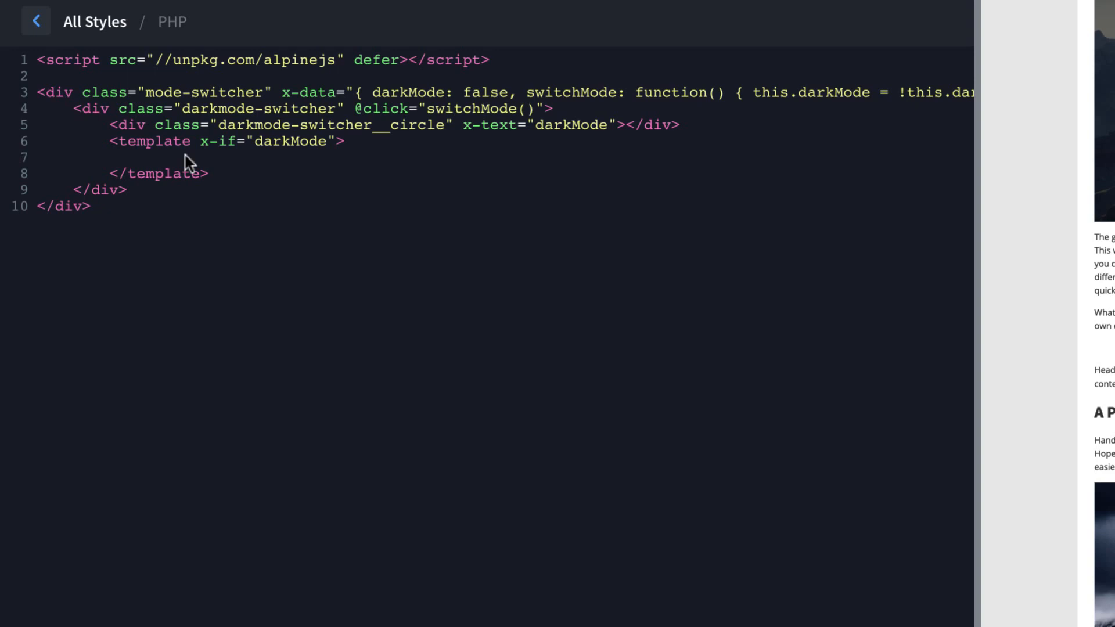
{"action": "type", "text": "<style>"}
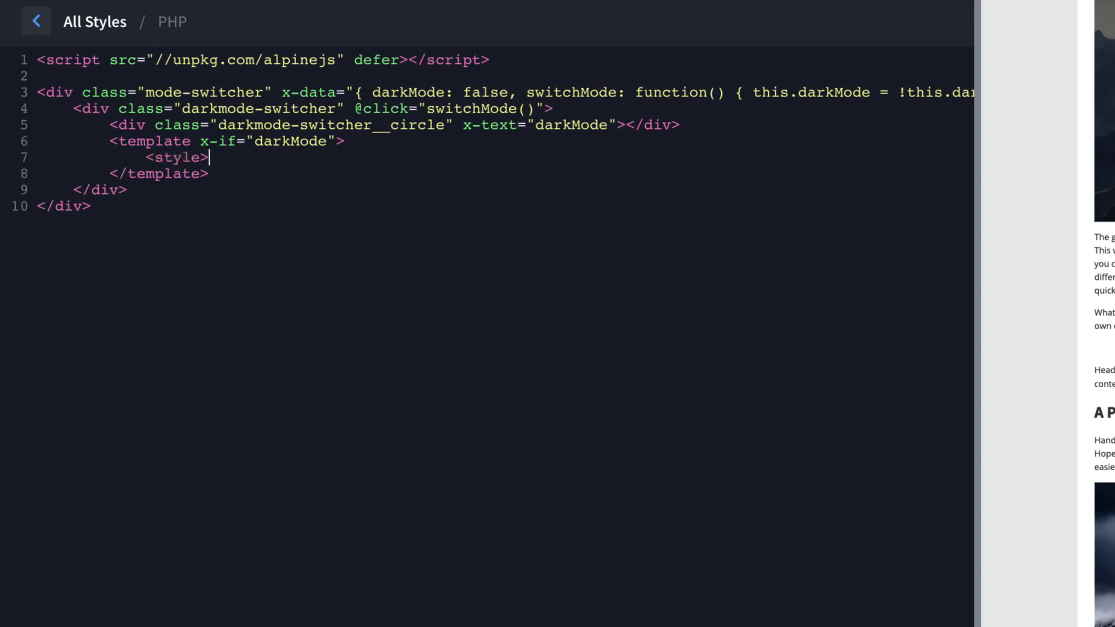
{"action": "type", "text": "<"}
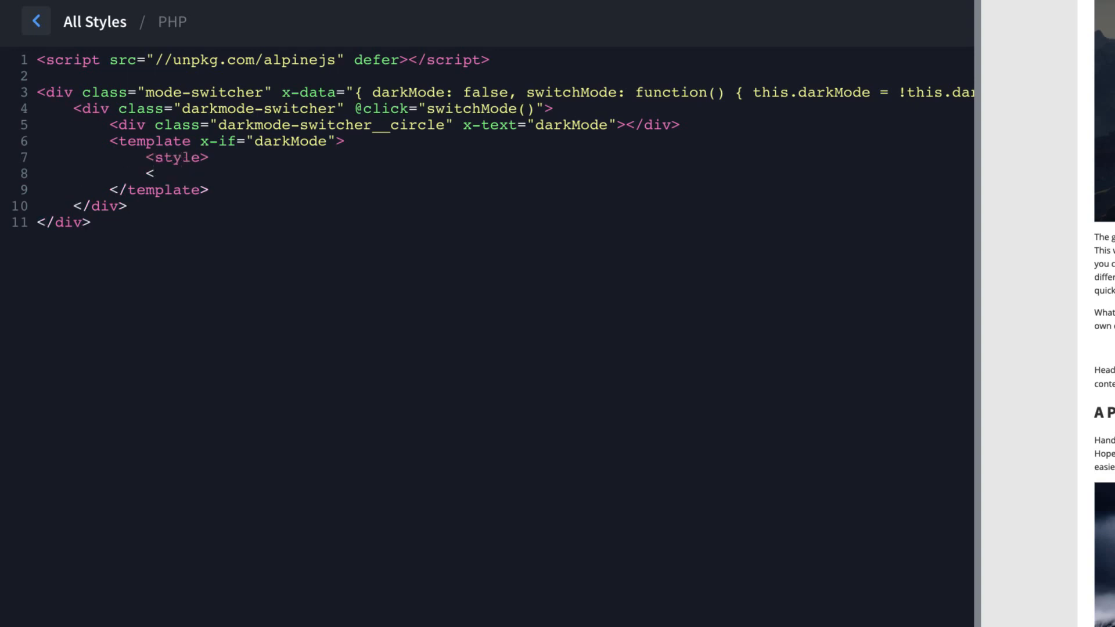
{"action": "type", "text": "/style>"}
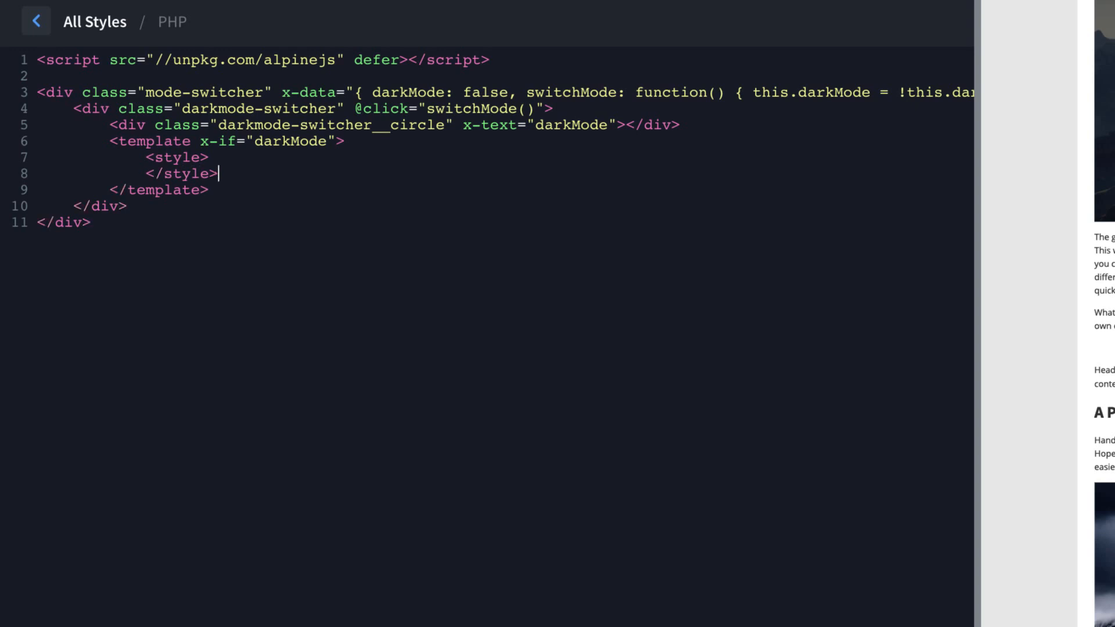
{"action": "key", "text": "Enter"}
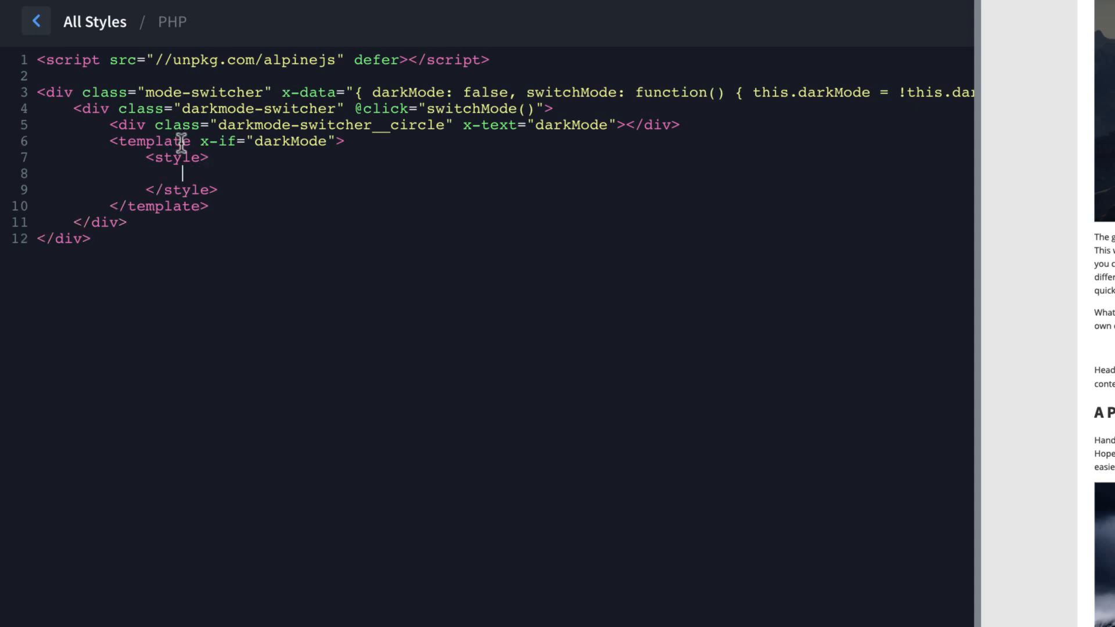
{"action": "mouse_move", "coordinate": [483, 62]}
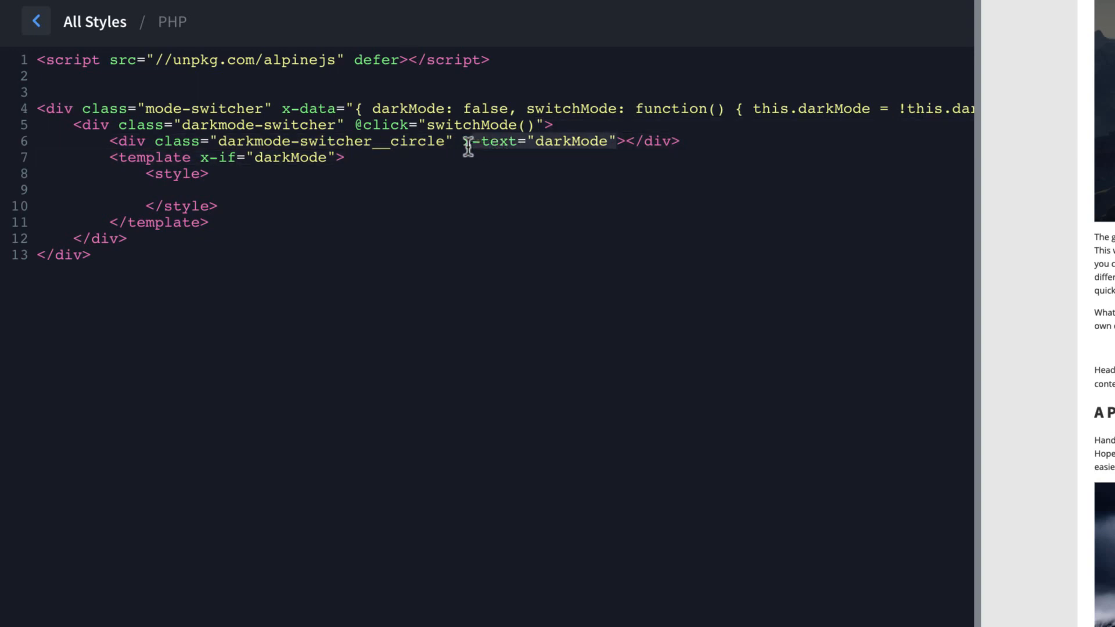
{"action": "mouse_move", "coordinate": [496, 143]}
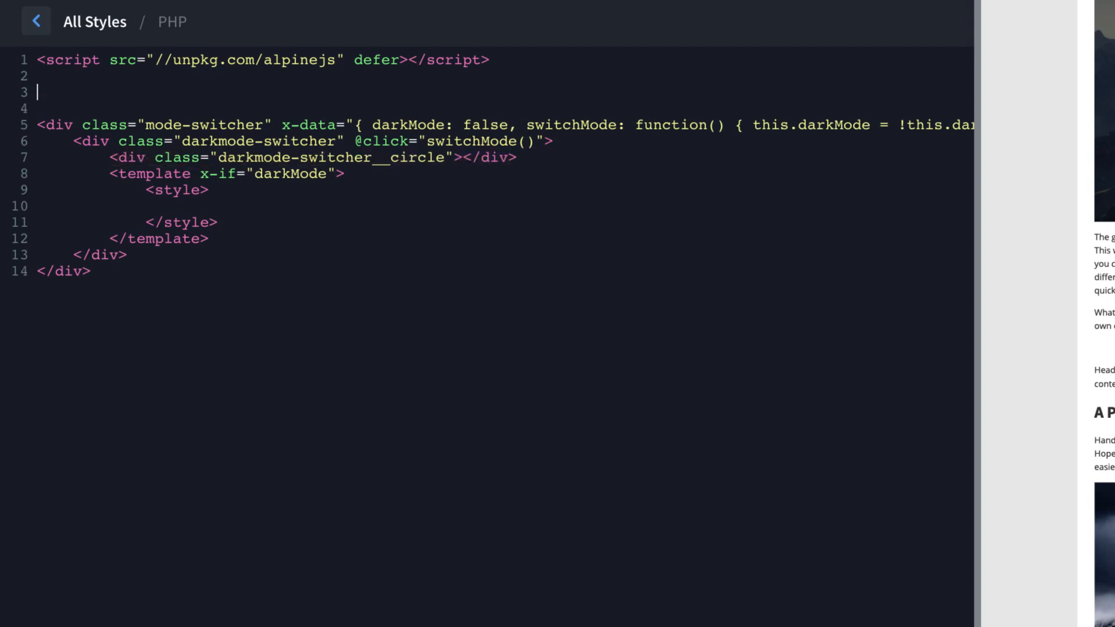
- Start a .darkmode-switcher rule: 64×32px, 80px radius, flex row, centered, flex-start
{"action": "type", "text": "<style>"}
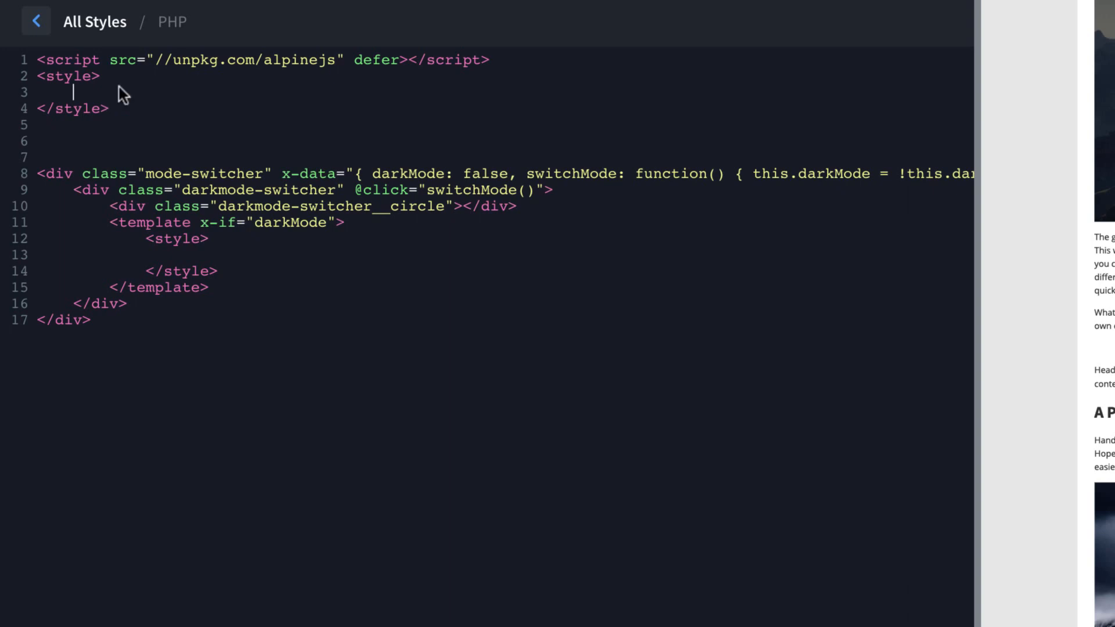
{"action": "type", "text": ".darkmode-swit"}
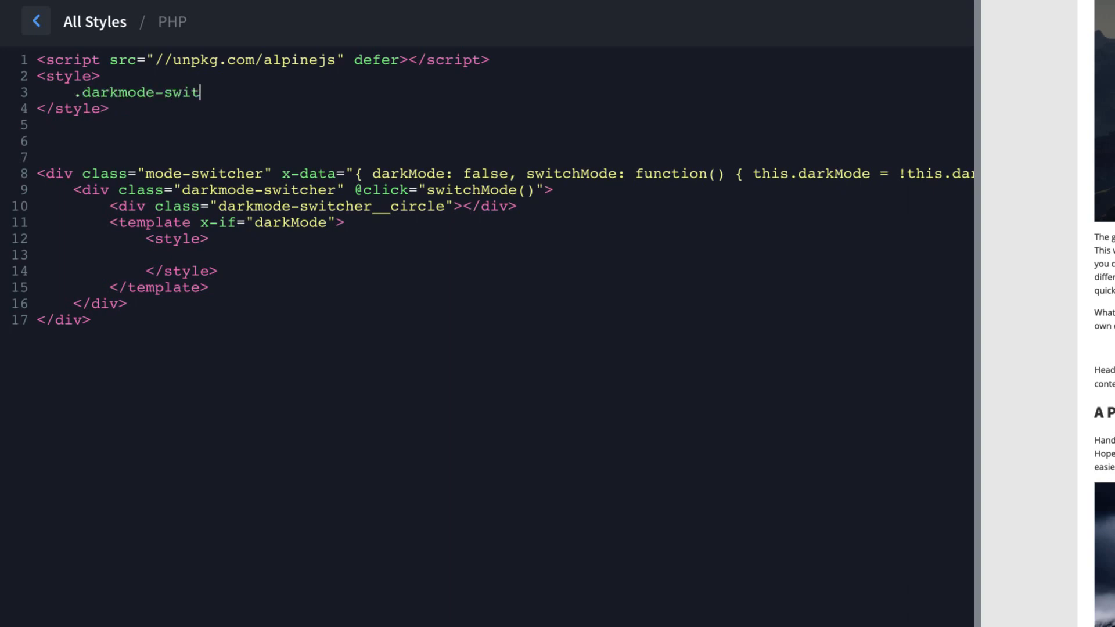
{"action": "type", "text": "cher {"}
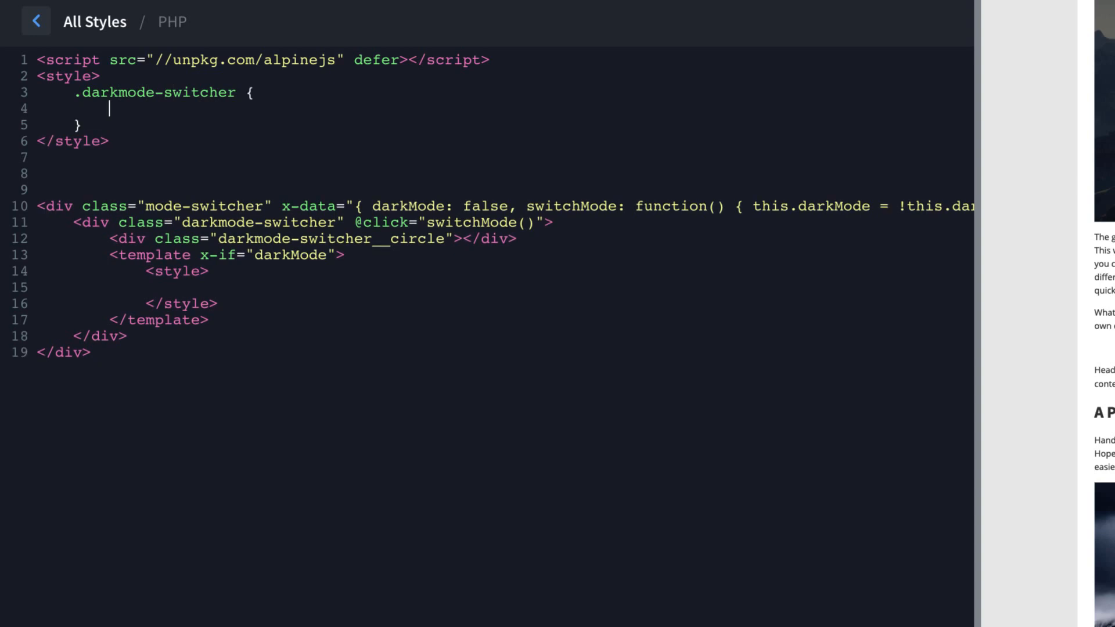
{"action": "type", "text": "width: 64px;"}
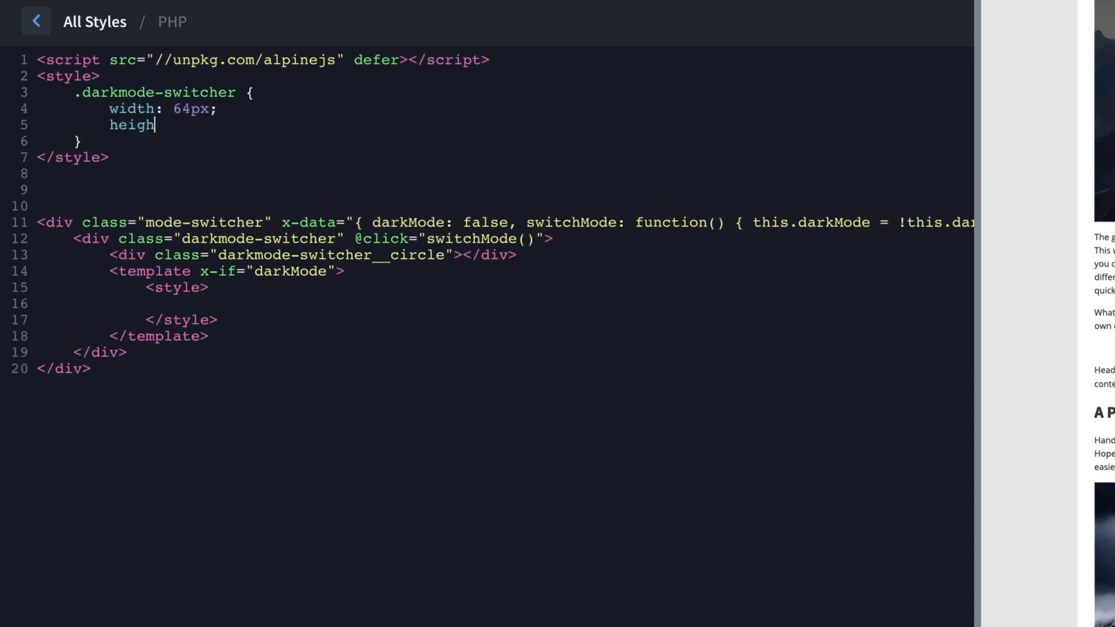
{"action": "type", "text": "t: 32px;"}
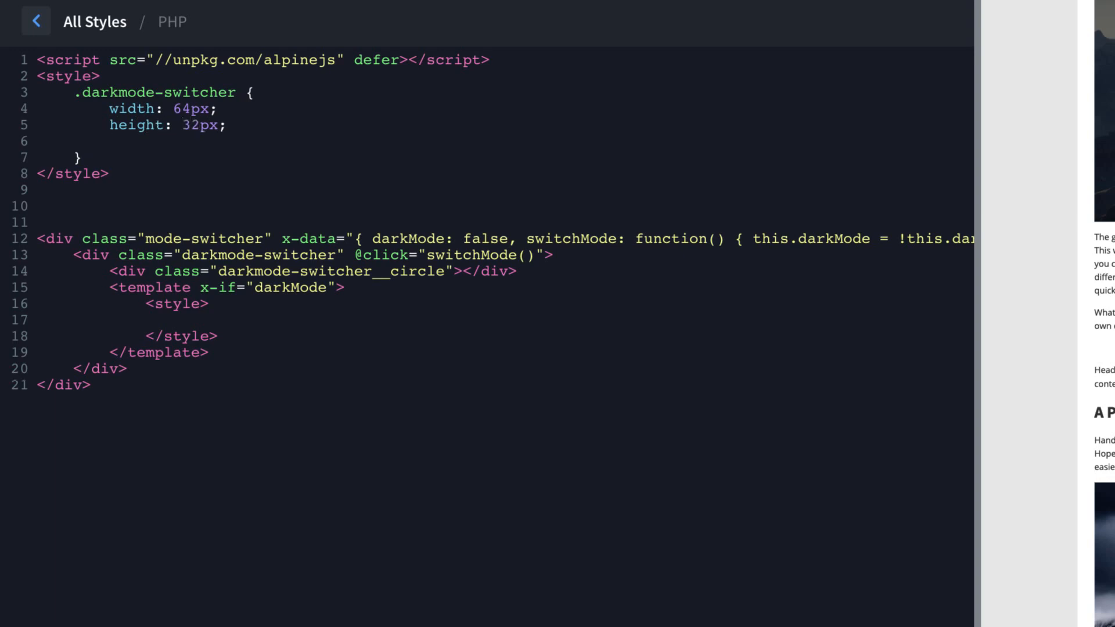
{"action": "type", "text": "border-radius:"}
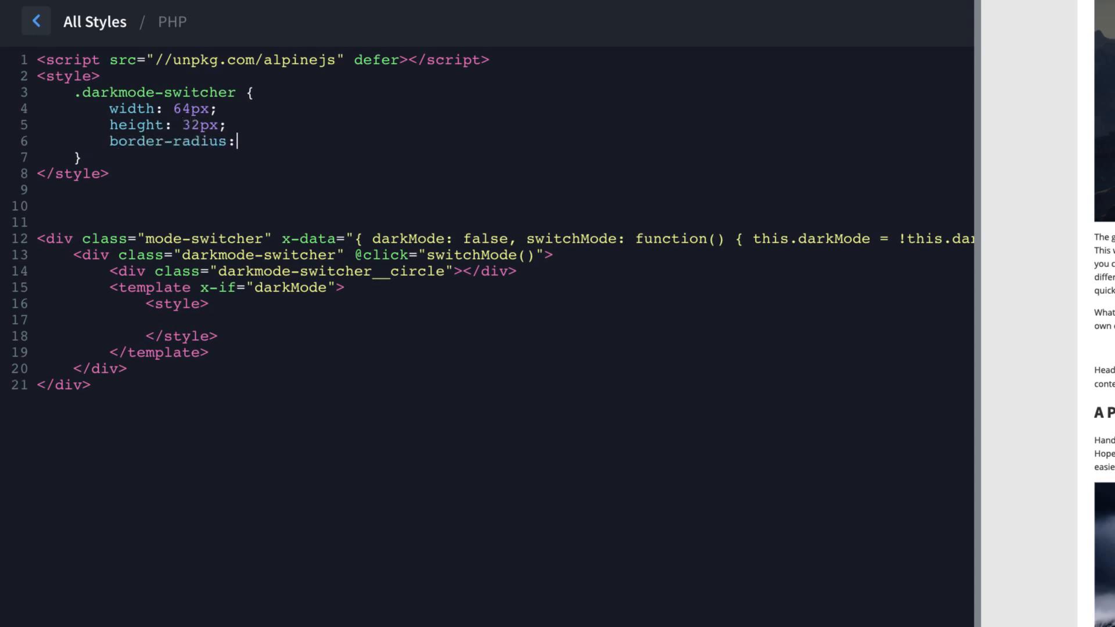
{"action": "type", "text": "80px;"}
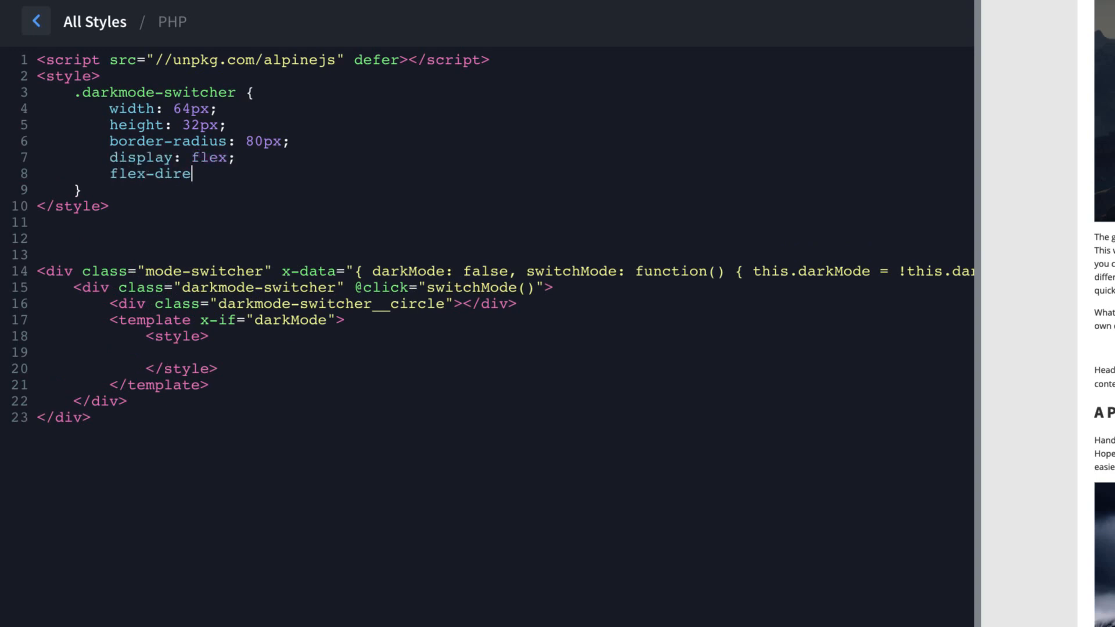
{"action": "type", "text": "ction: row;"}
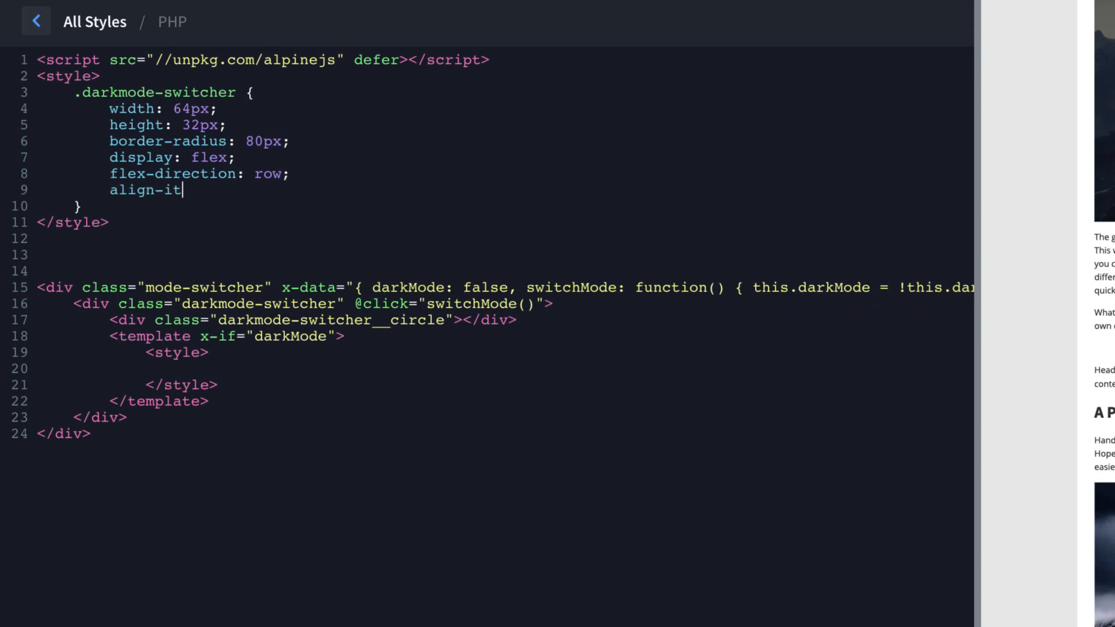
{"action": "type", "text": "ems: center;"}
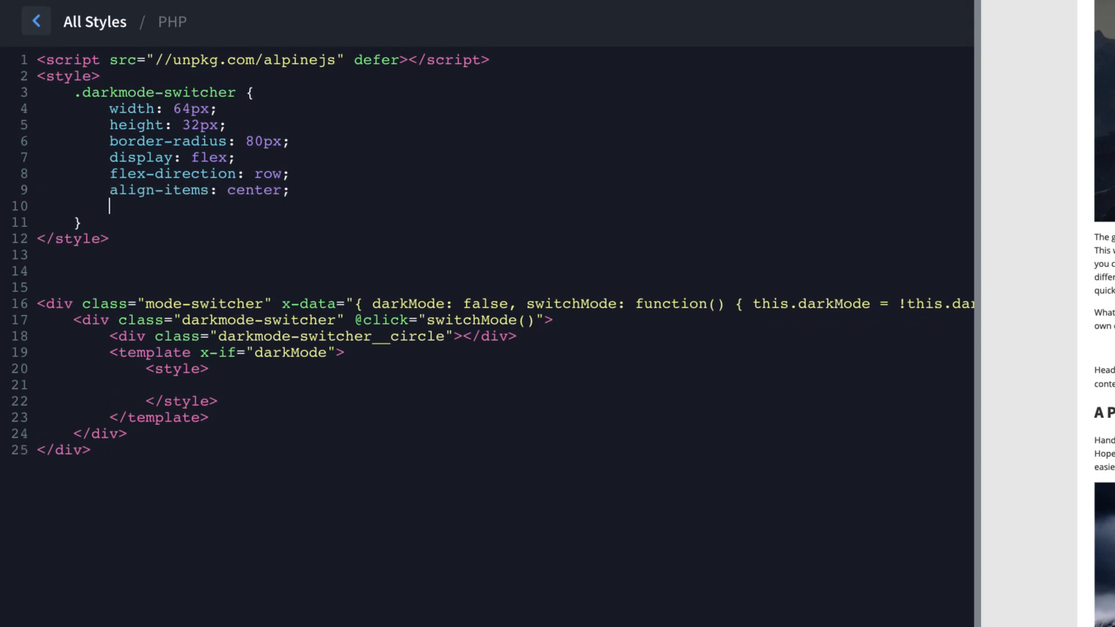
{"action": "type", "text": "justify-content"}
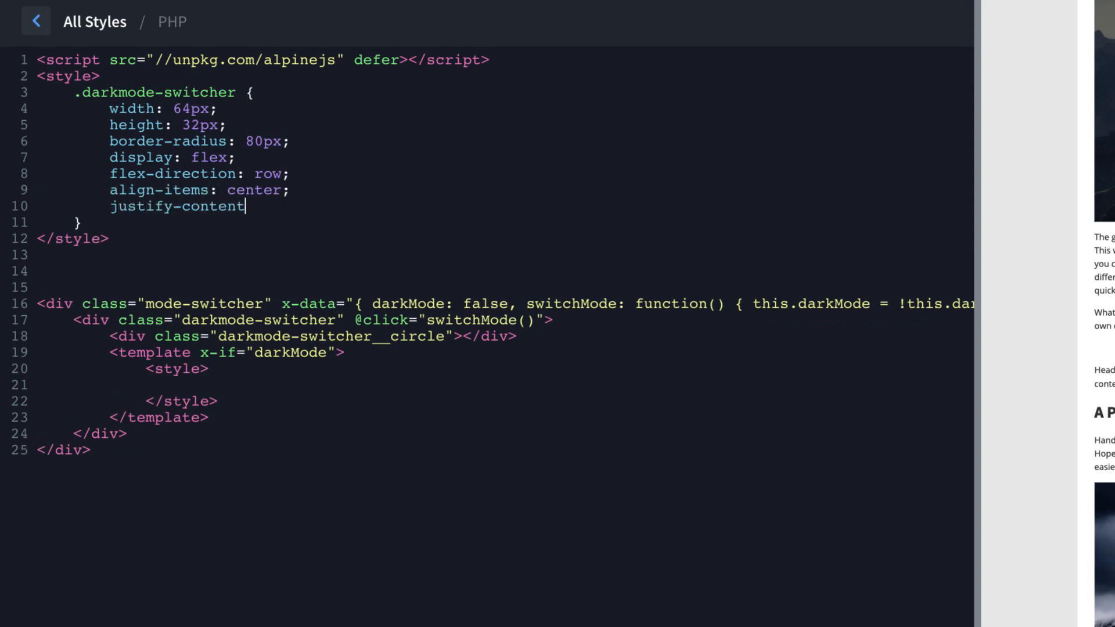
{"action": "type", "text": ": flex-start;"}
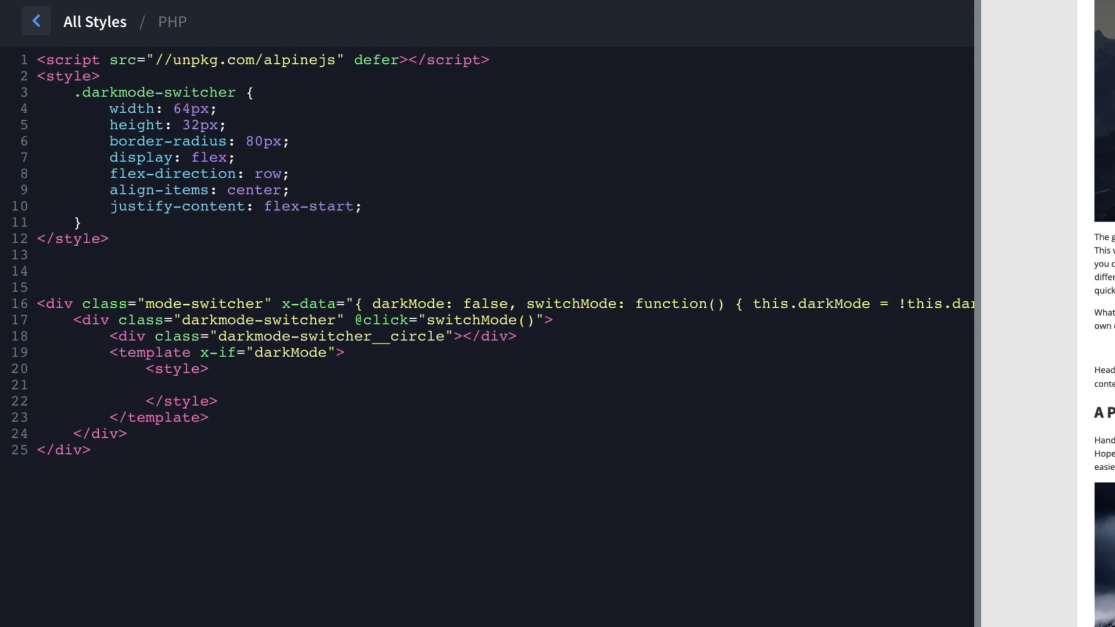
- Add padding, pointer cursor, #191919 background and an ease-in-out transition to the switcher
{"action": "type", "text": "padding: 2px;"}
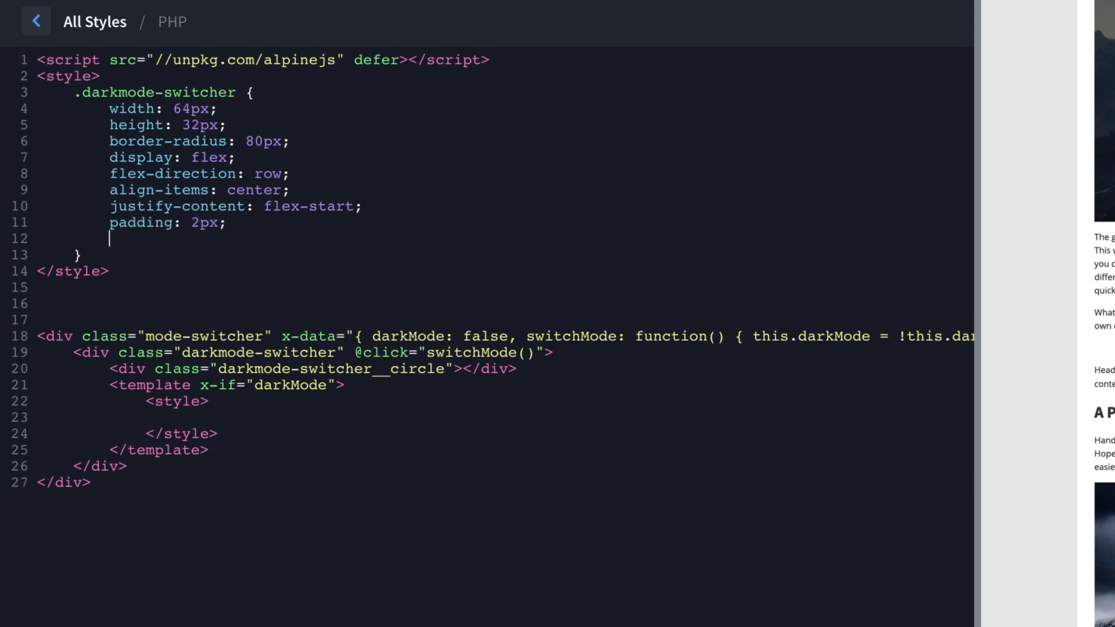
{"action": "type", "text": "cursor: pointer;"}
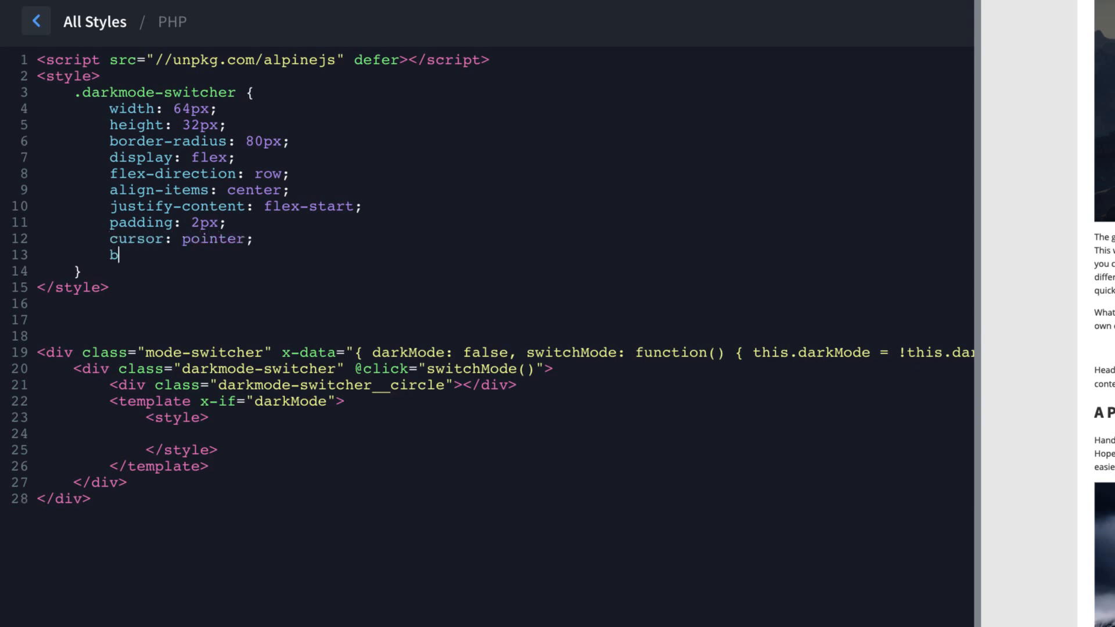
{"action": "type", "text": "ackground"}
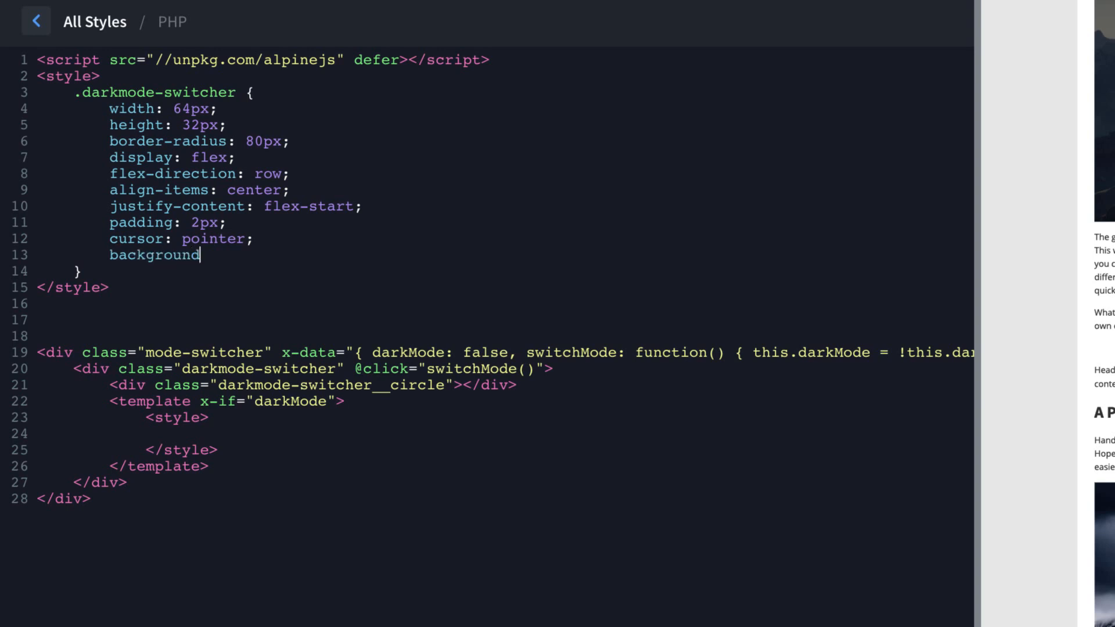
{"action": "type", "text": "-color: $"}
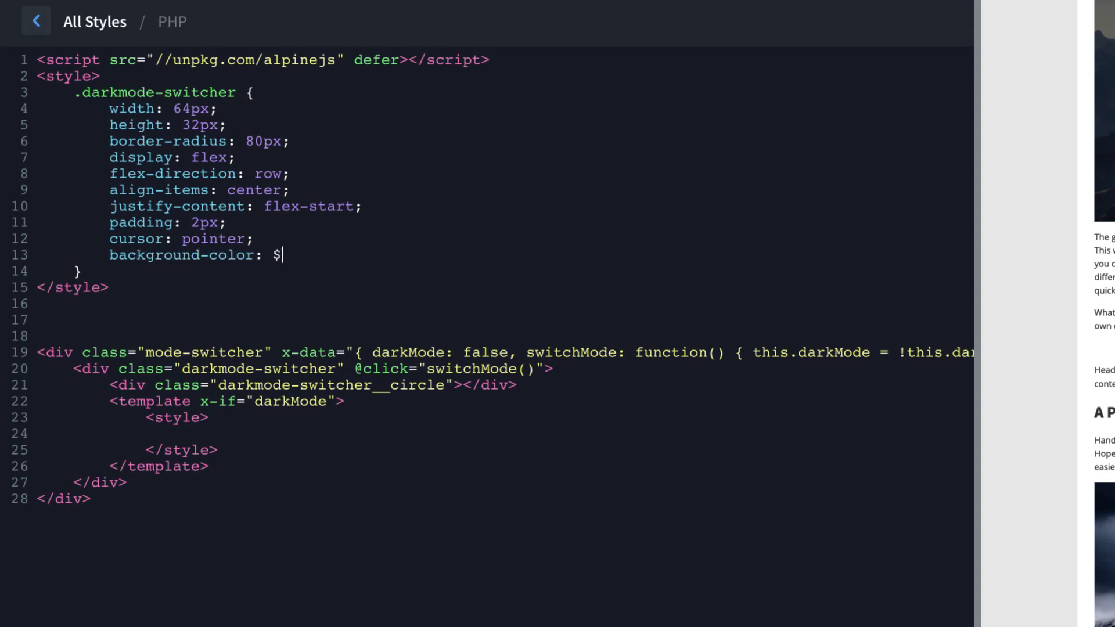
{"action": "type", "text": "#191919"}
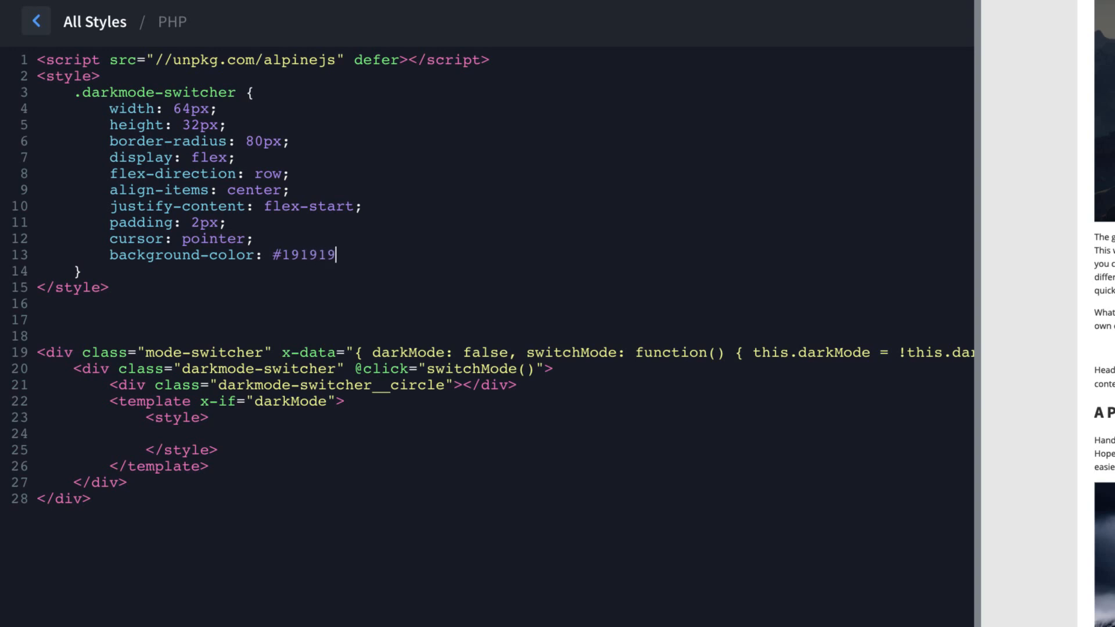
{"action": "key", "text": "Enter"}
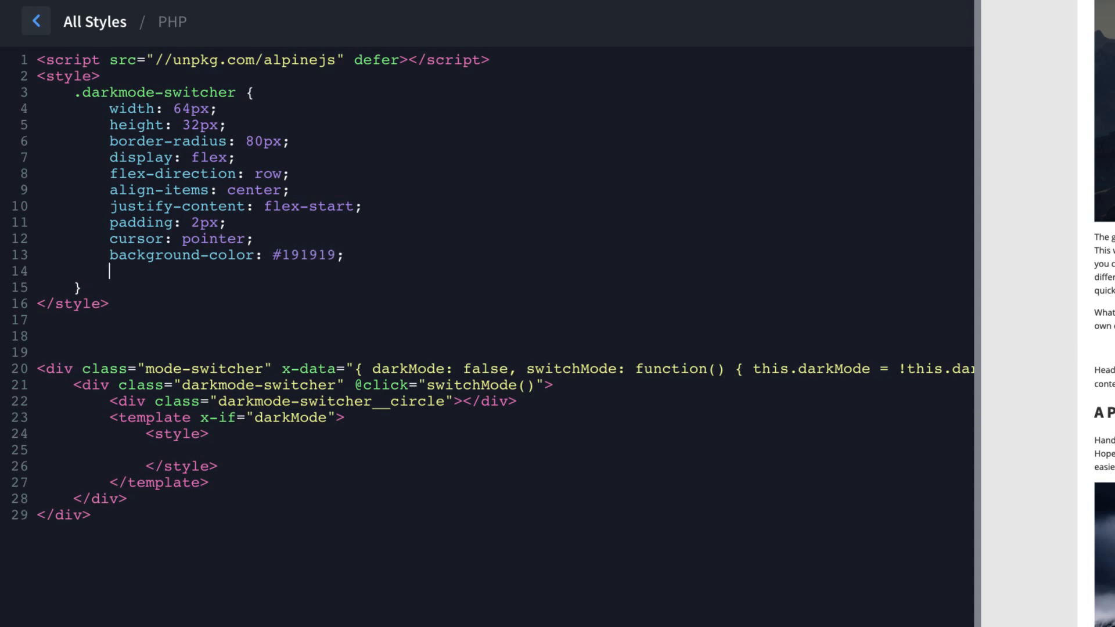
{"action": "type", "text": "transitions"}
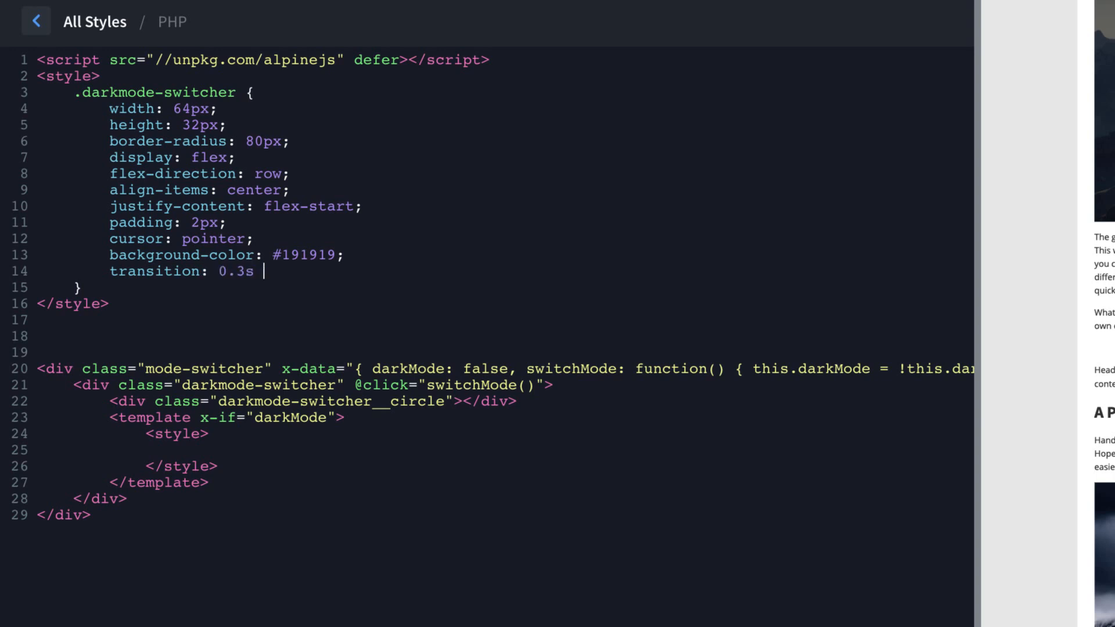
{"action": "type", "text": "all ease-i"}
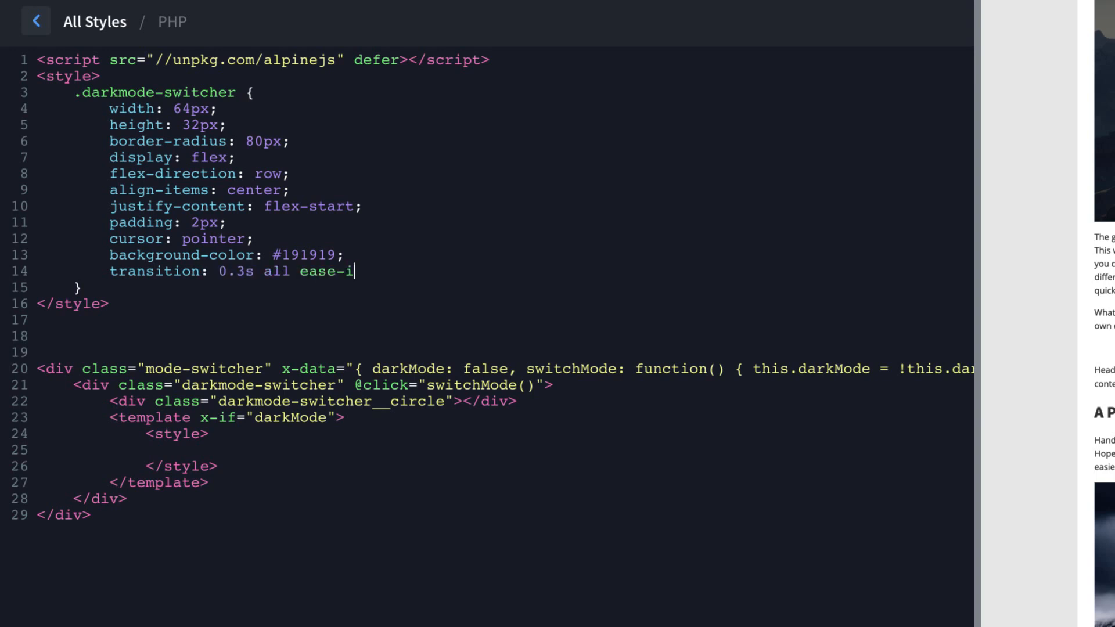
{"action": "type", "text": "n-out;"}
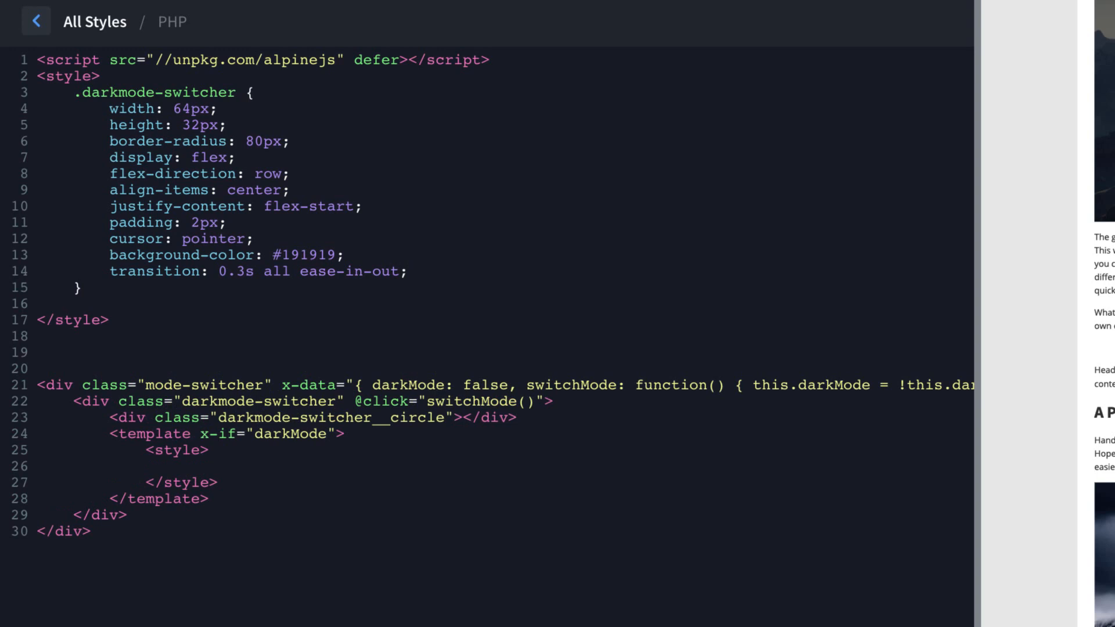
- Add a .darkmode-switcher__circle rule: 28px, 80px radius, white, 0.3s ease-in-out transition
{"action": "type", "text": "."}
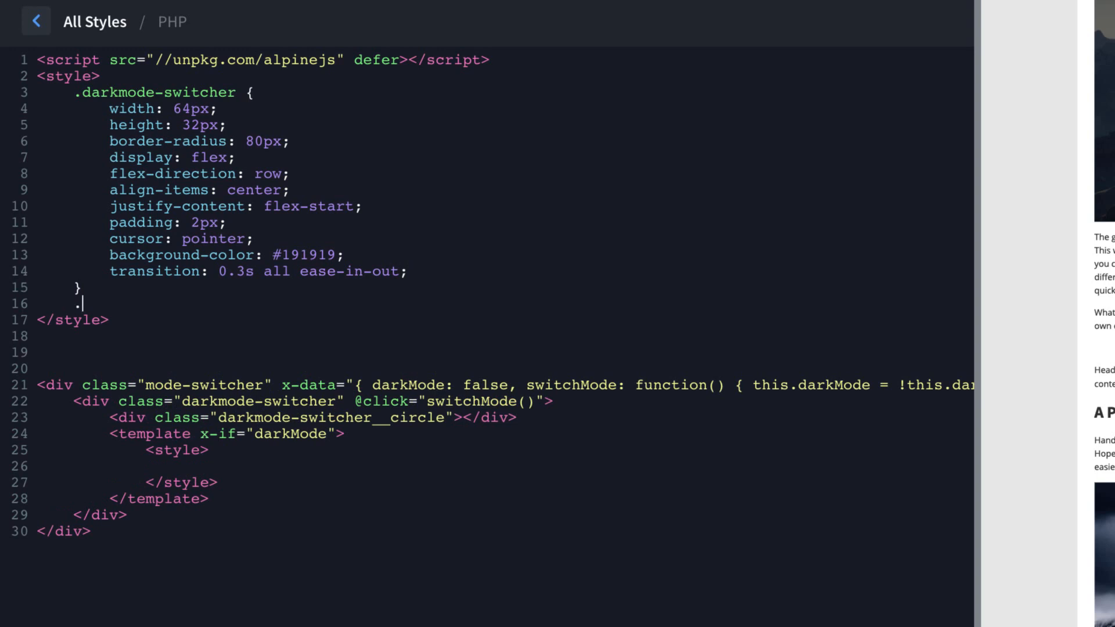
{"action": "type", "text": "darkmode-switcher__circle {"}
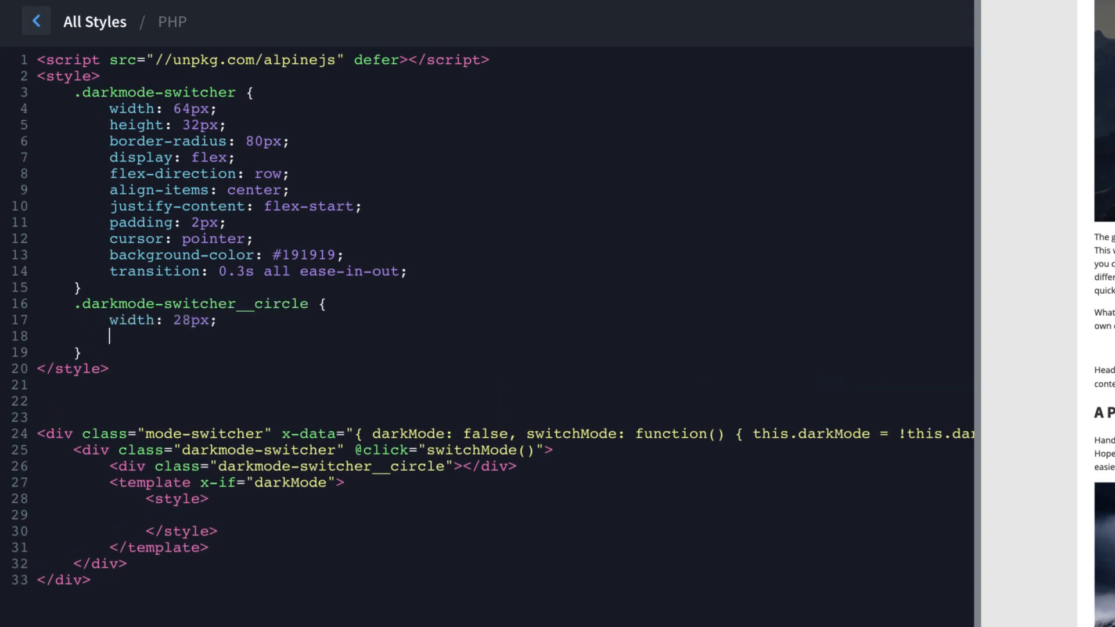
{"action": "type", "text": "height: 28px;"}
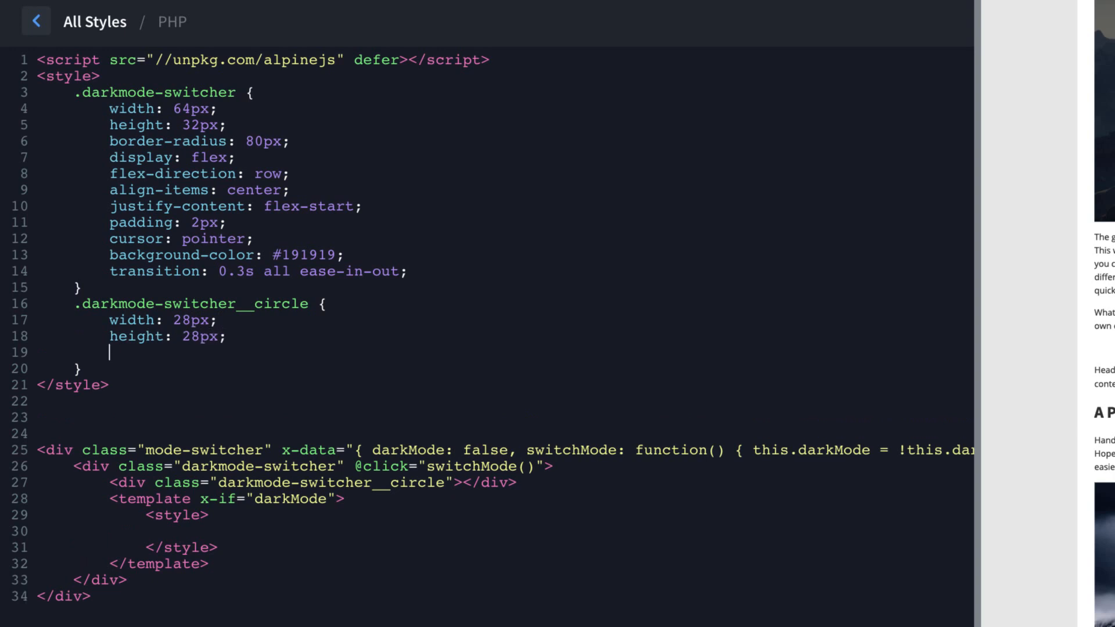
{"action": "type", "text": "border-radi"}
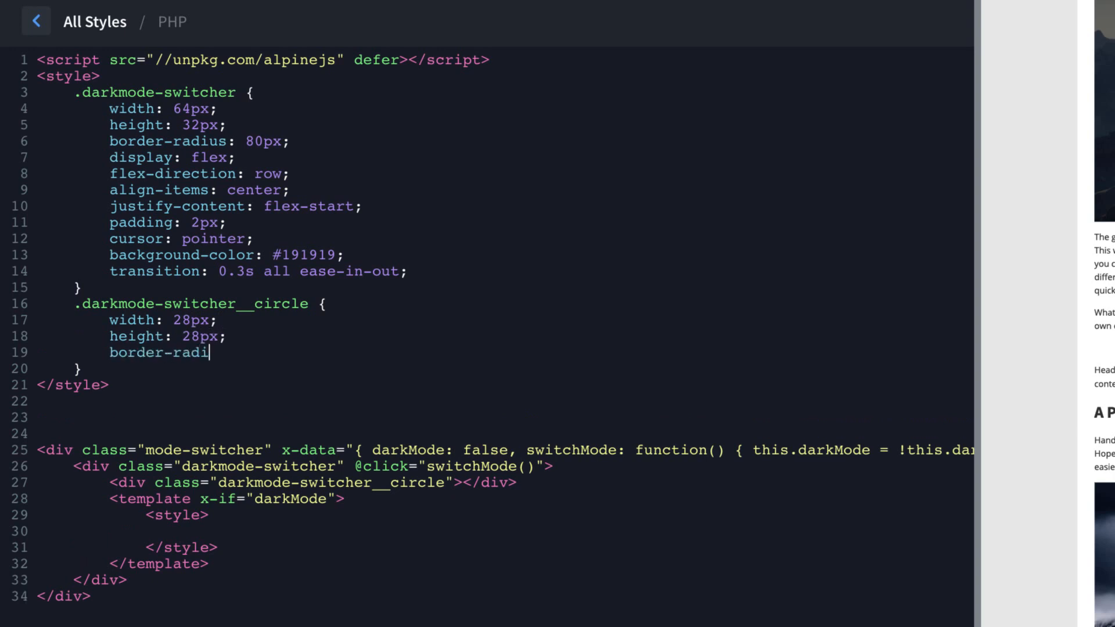
{"action": "type", "text": "us:"}
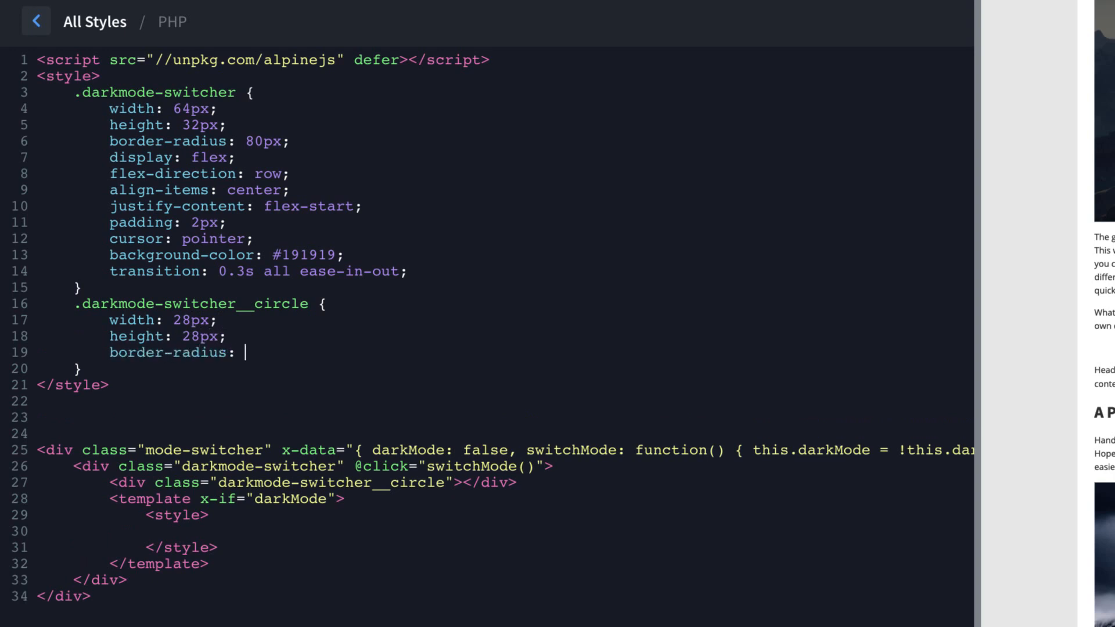
{"action": "type", "text": "80px;"}
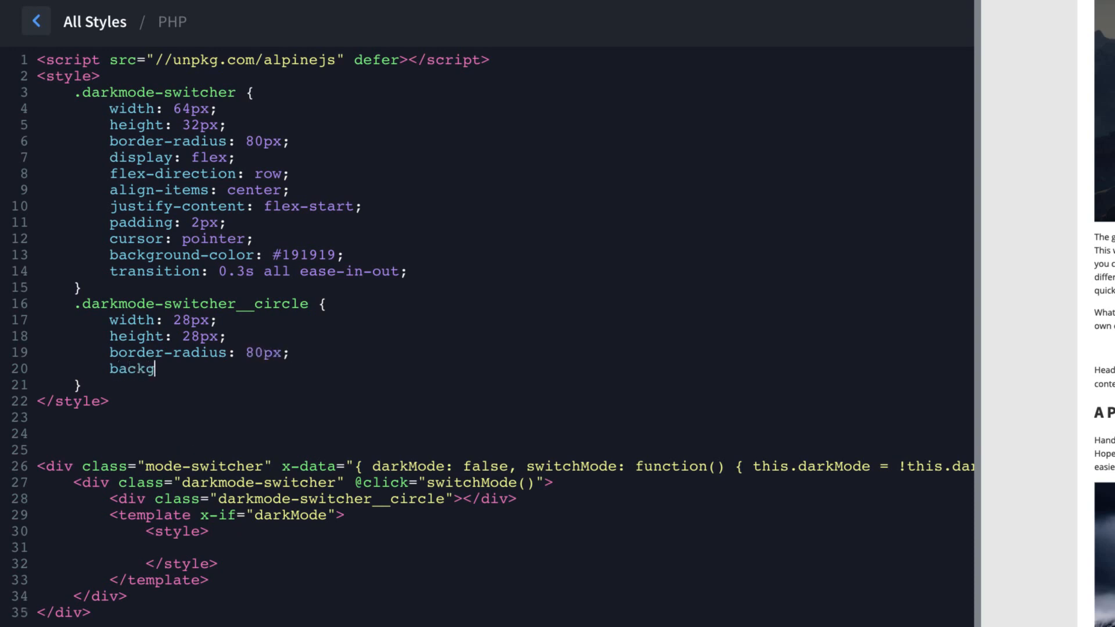
{"action": "type", "text": "round-color: white;"}
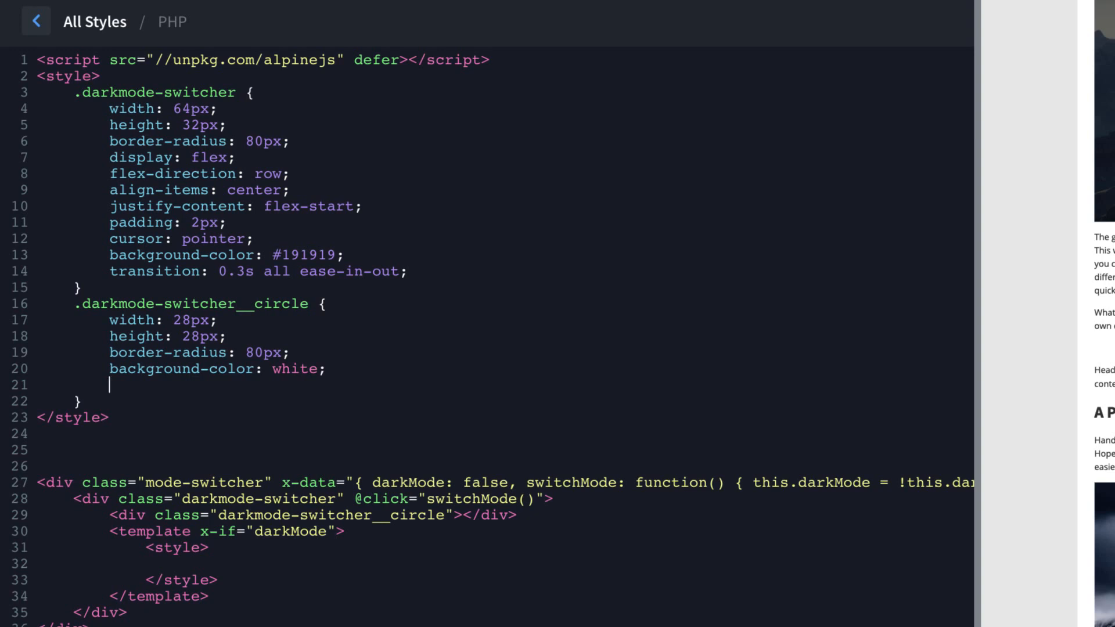
{"action": "type", "text": "transition: 0"}
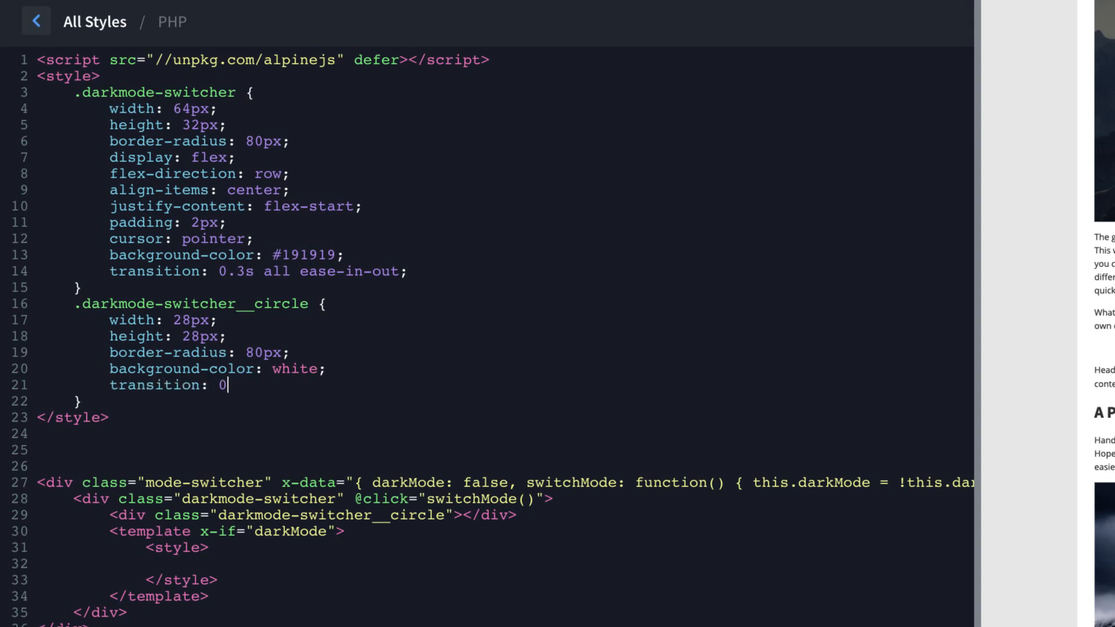
{"action": "type", "text": ".3s all ease"}
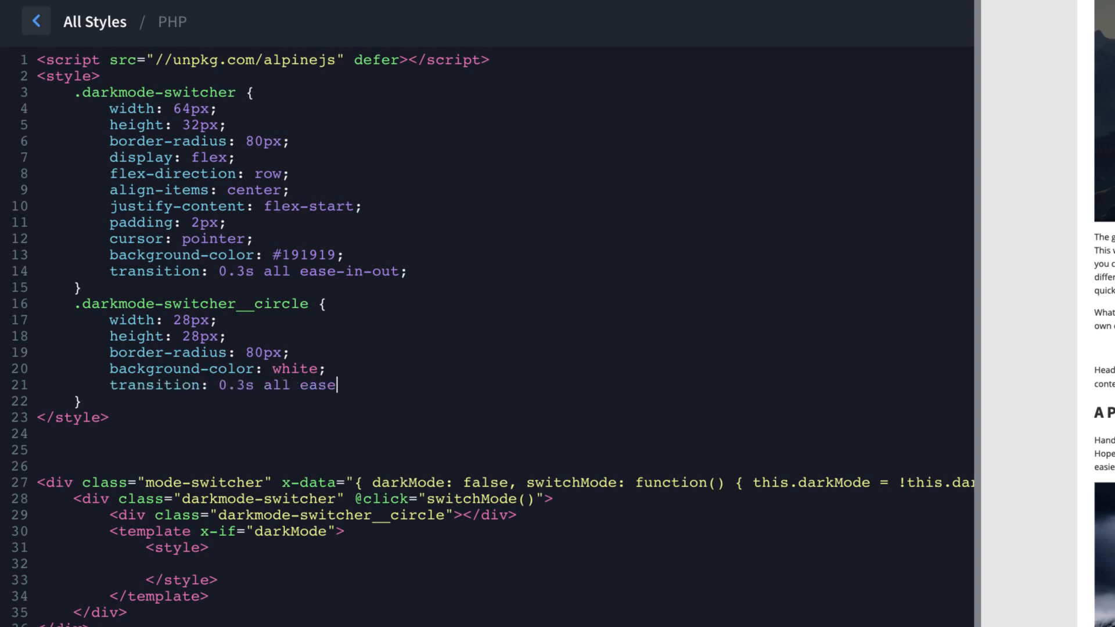
{"action": "type", "text": "-in-out;"}
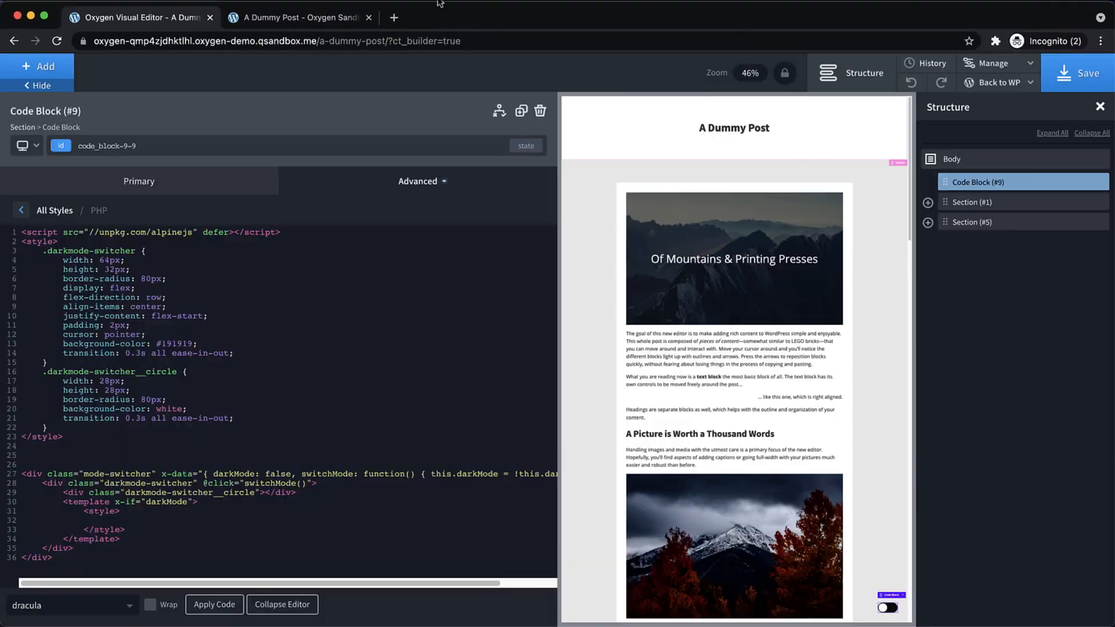
{"action": "left_click", "coordinate": [302, 17]}
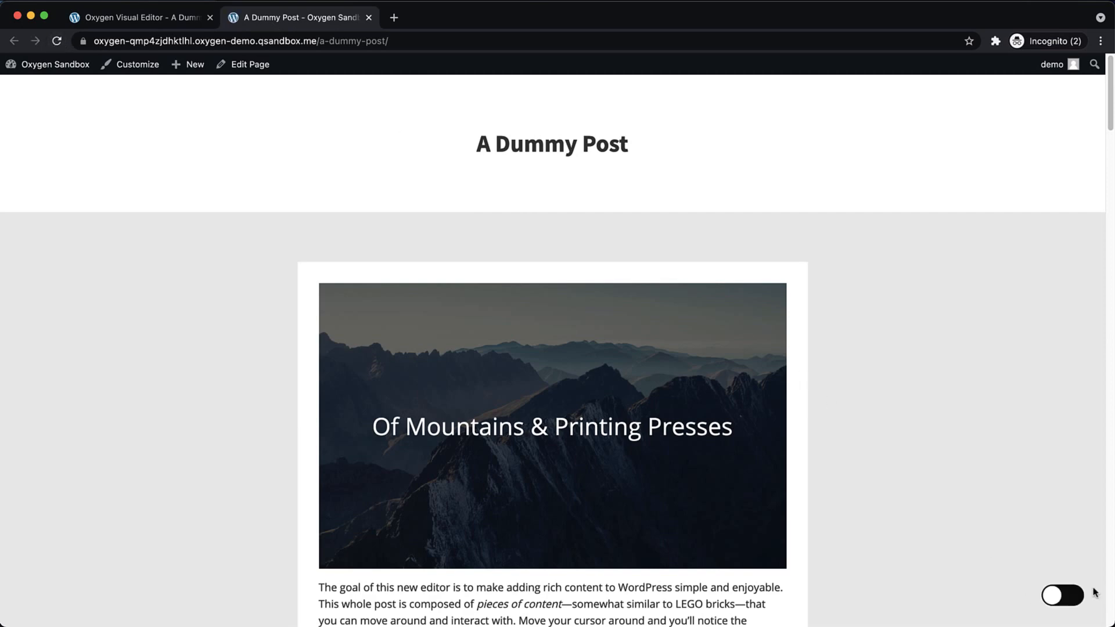
{"action": "left_click", "coordinate": [1061, 597]}
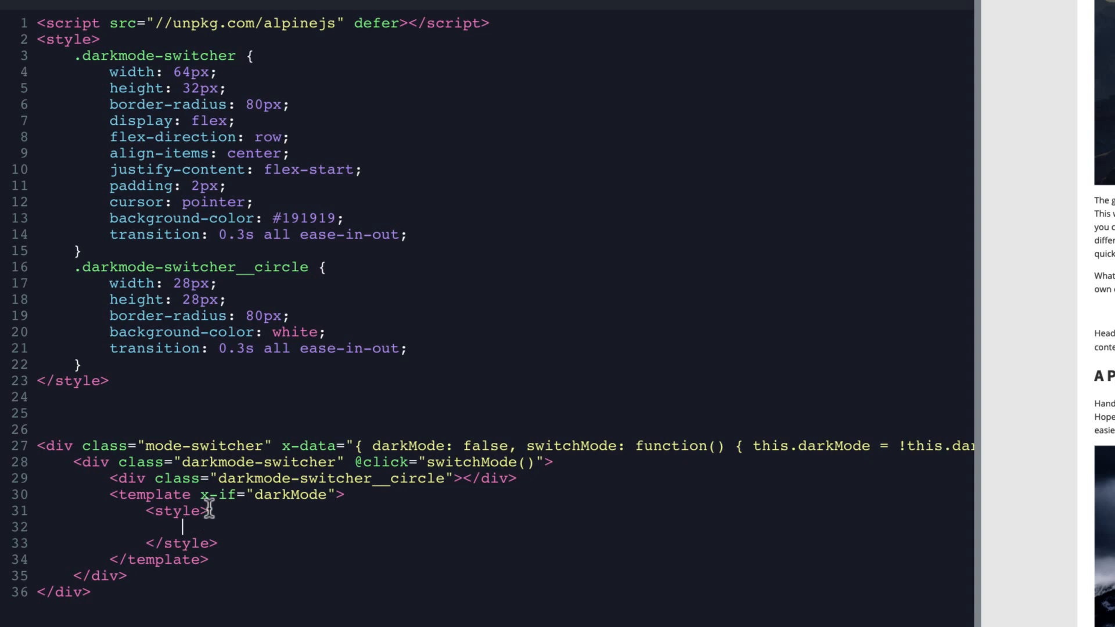
- In the dark-mode style block, set the .darkmode-switcher background-color to white
{"action": "type", "text": ".darkmode-"}
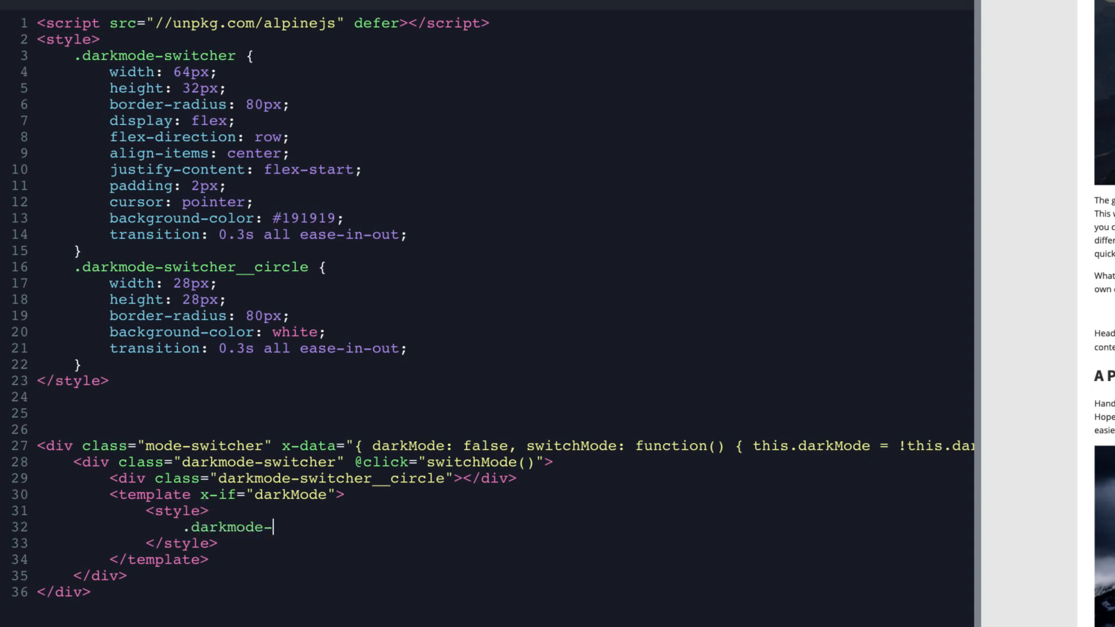
{"action": "type", "text": "switcher {"}
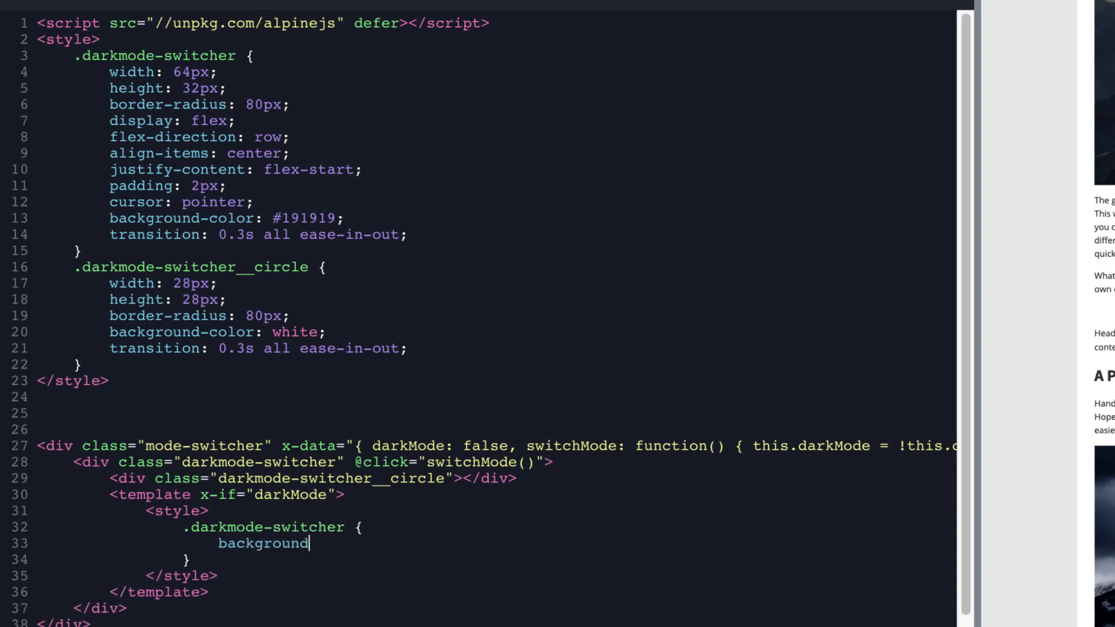
{"action": "type", "text": "-color:"}
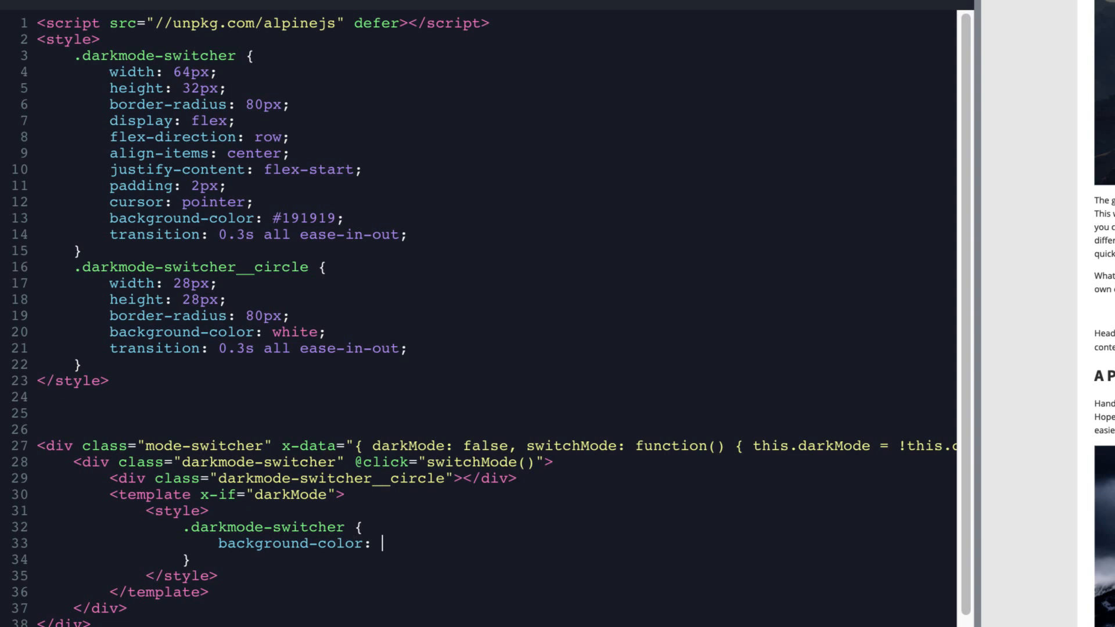
{"action": "type", "text": "white;"}
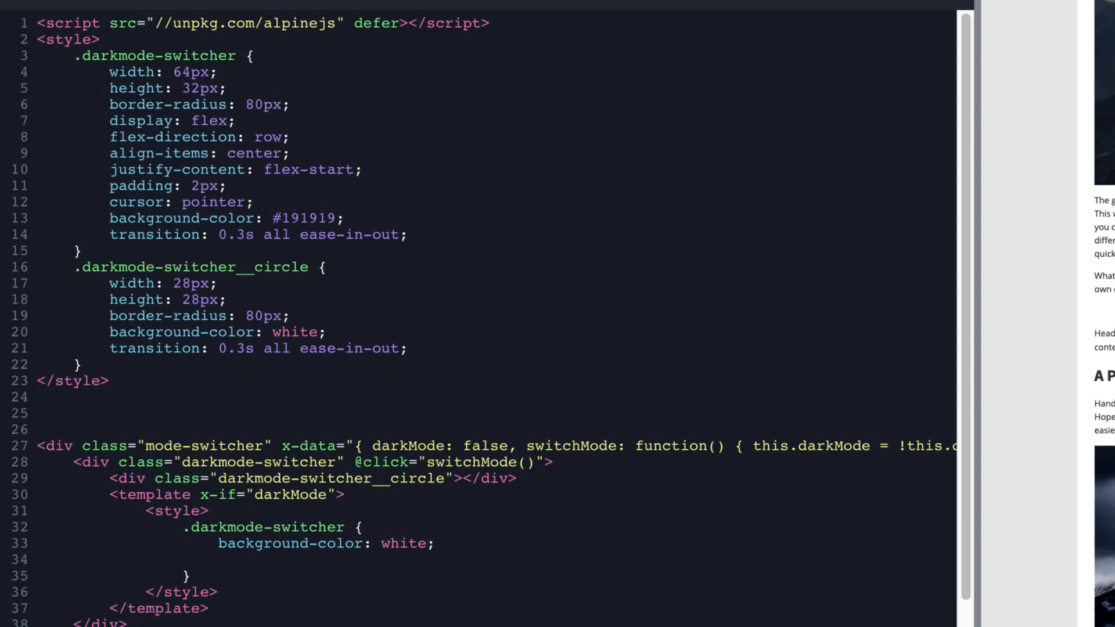
- Make the switcher circle #191919 and slide it with transform: translateX(32px)
{"action": "type", "text": "."}
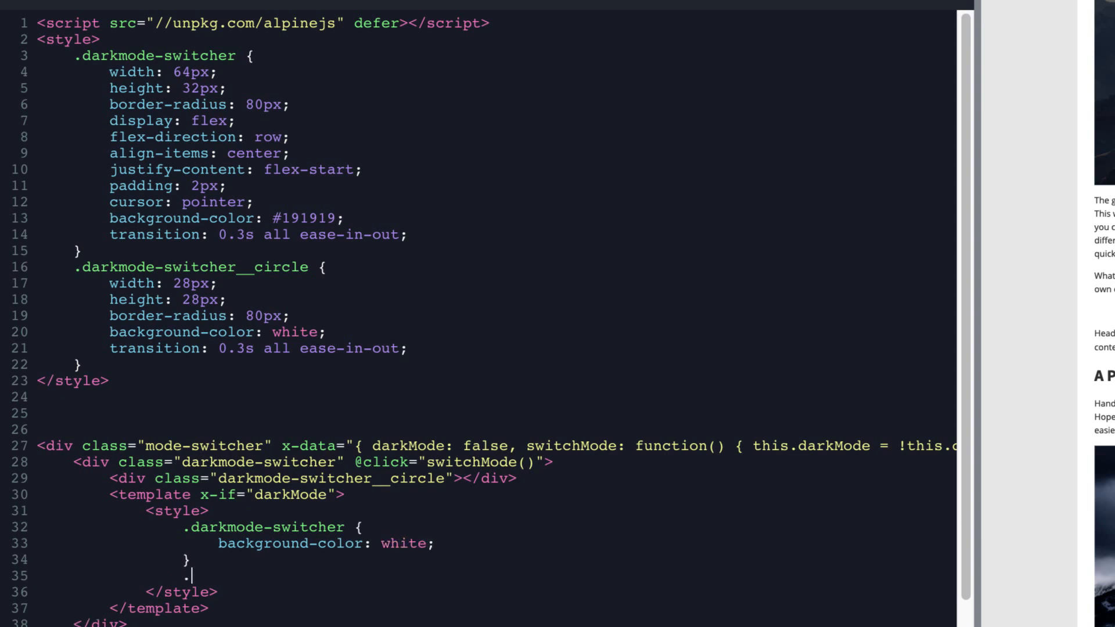
{"action": "type", "text": "darkmode-switcher"}
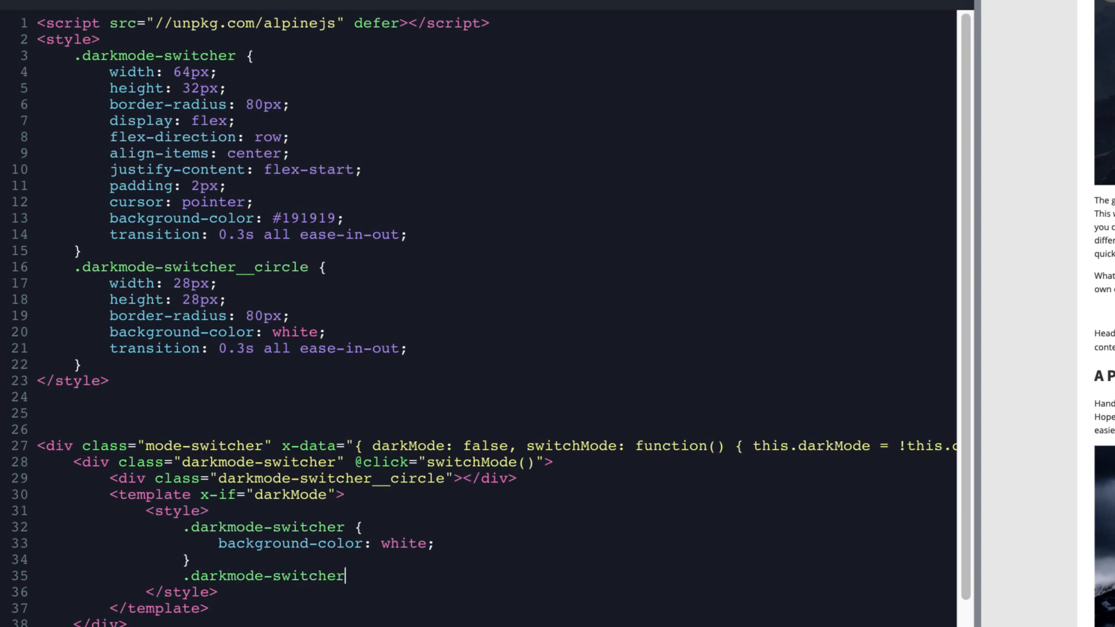
{"action": "type", "text": "__circle {"}
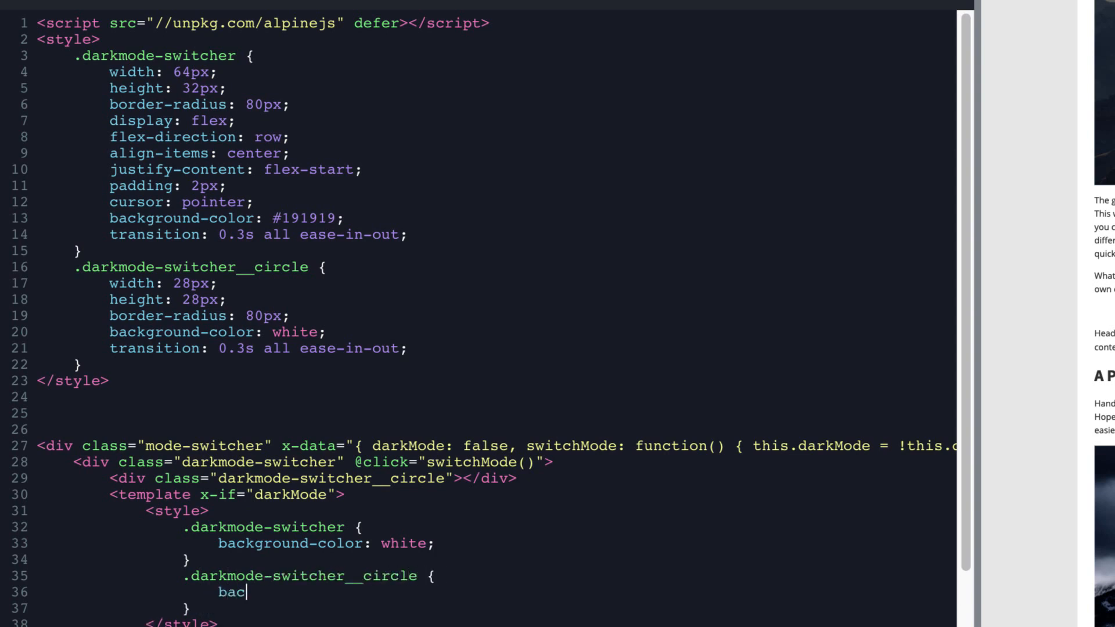
{"action": "type", "text": "kground-color:"}
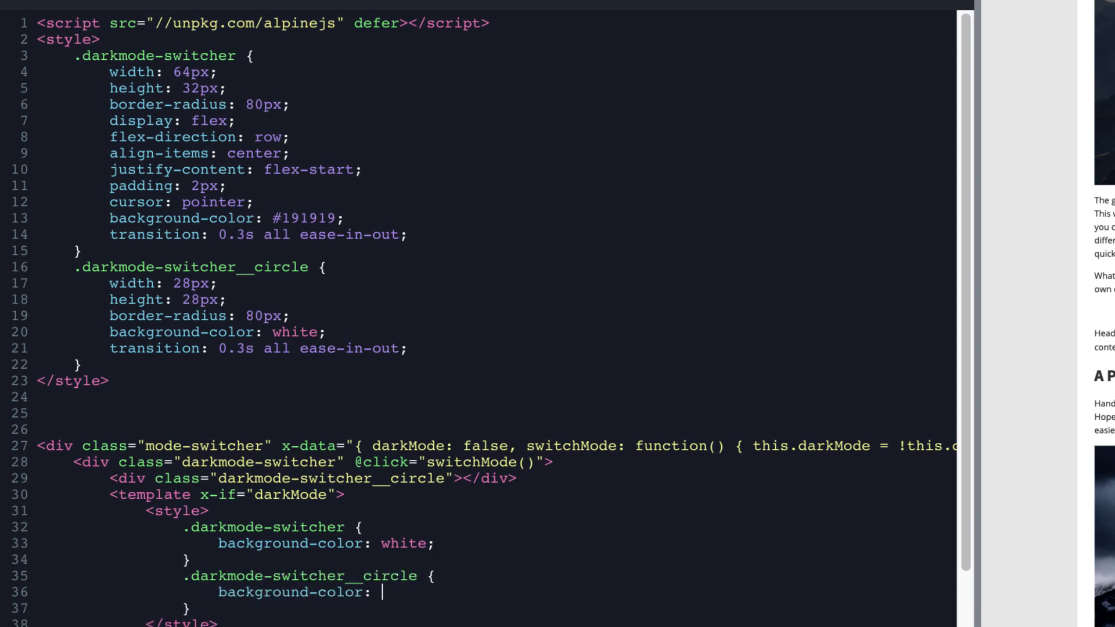
{"action": "type", "text": "#191919;"}
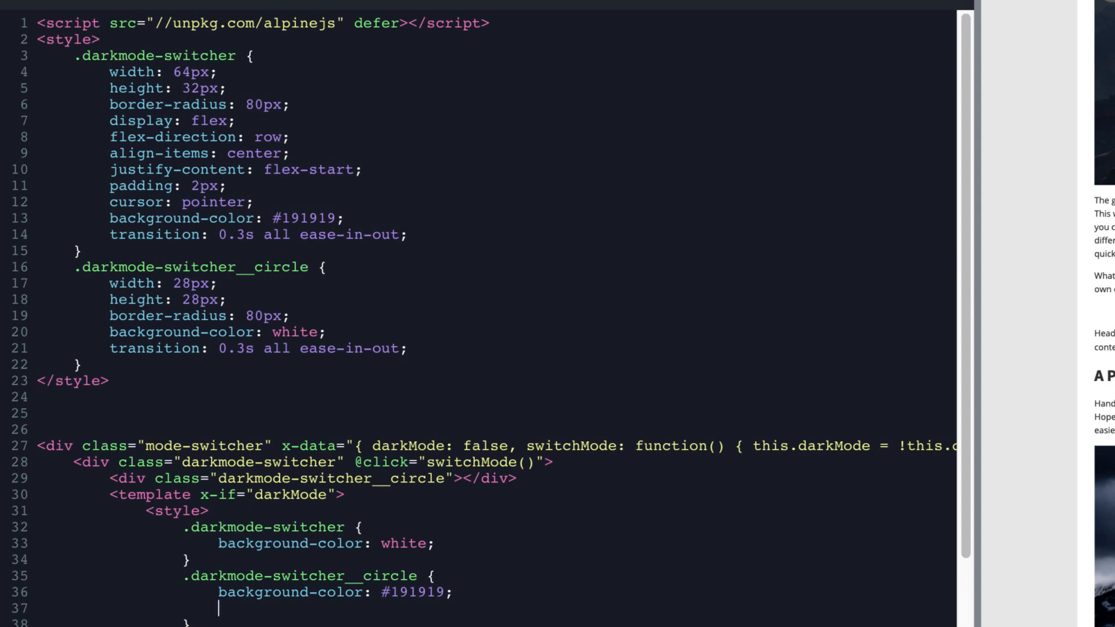
{"action": "type", "text": "transform:"}
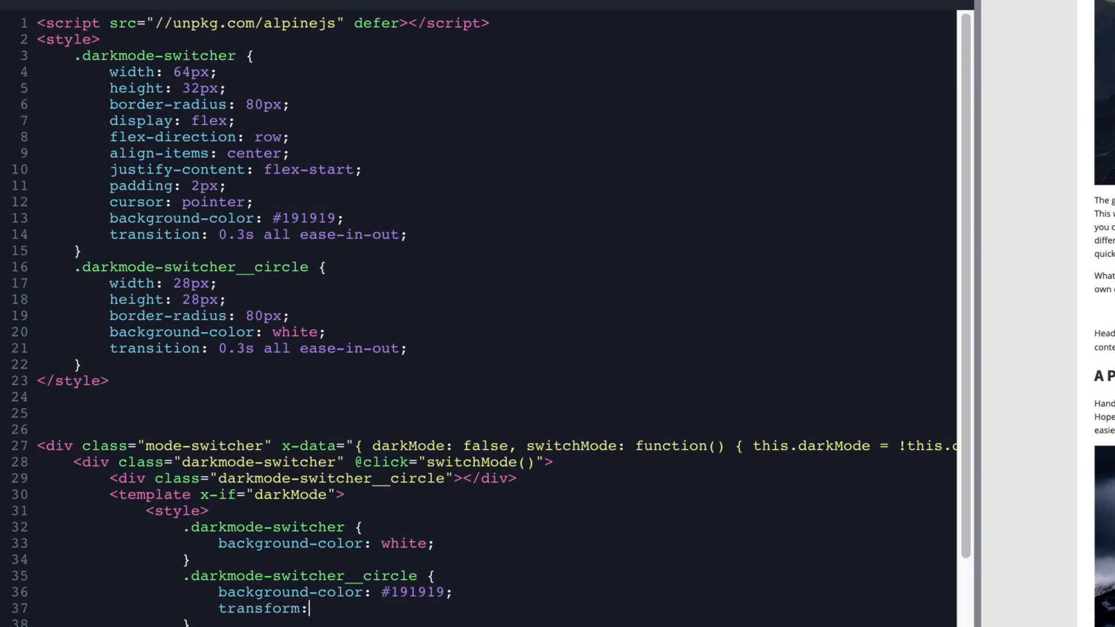
{"action": "type", "text": "translateX"}
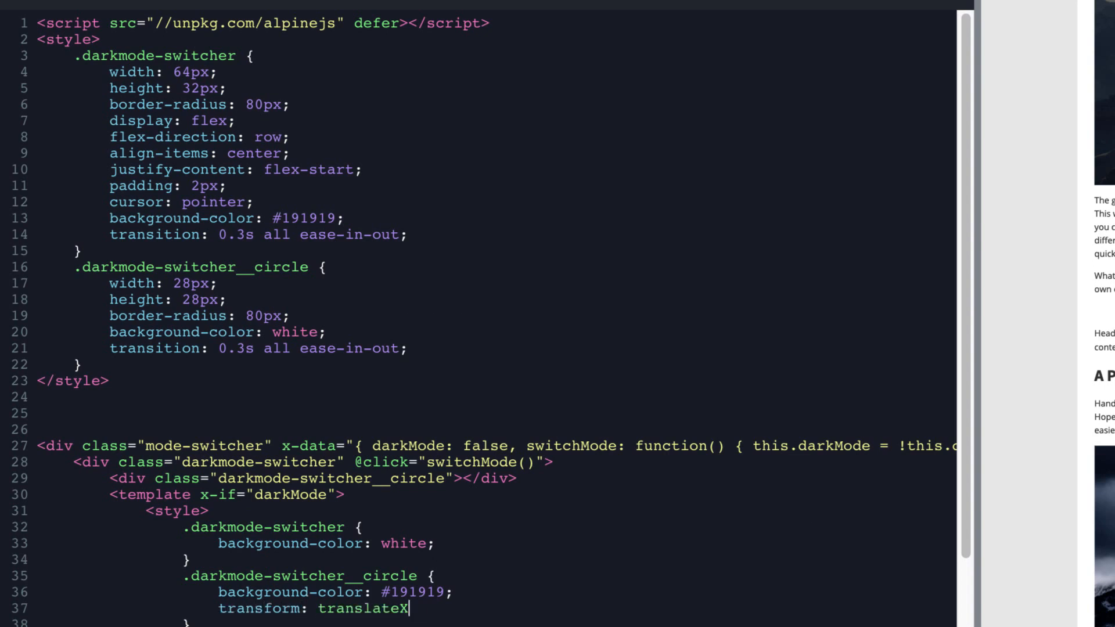
{"action": "type", "text": "(32"}
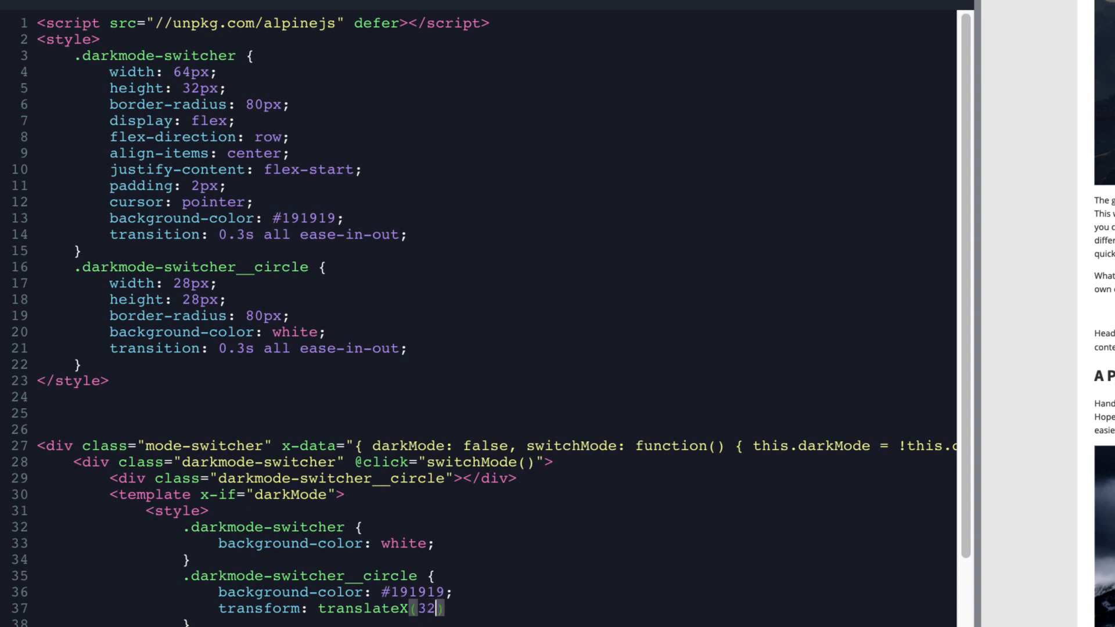
{"action": "type", "text": "px);"}
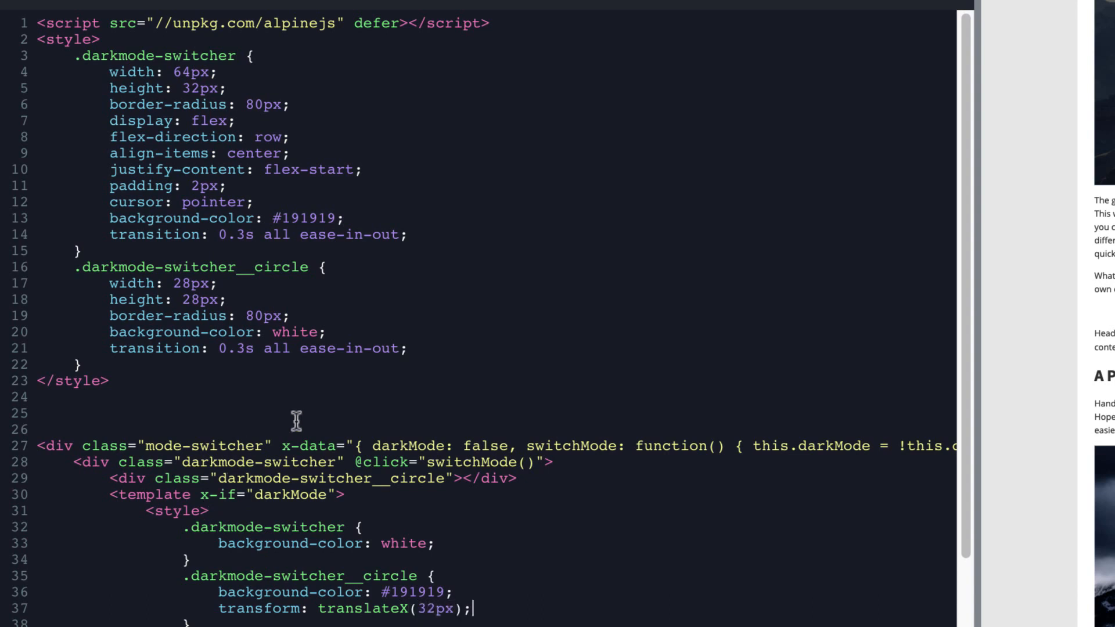
{"action": "scroll", "scroll_direction": "down", "scroll_amount": 3}
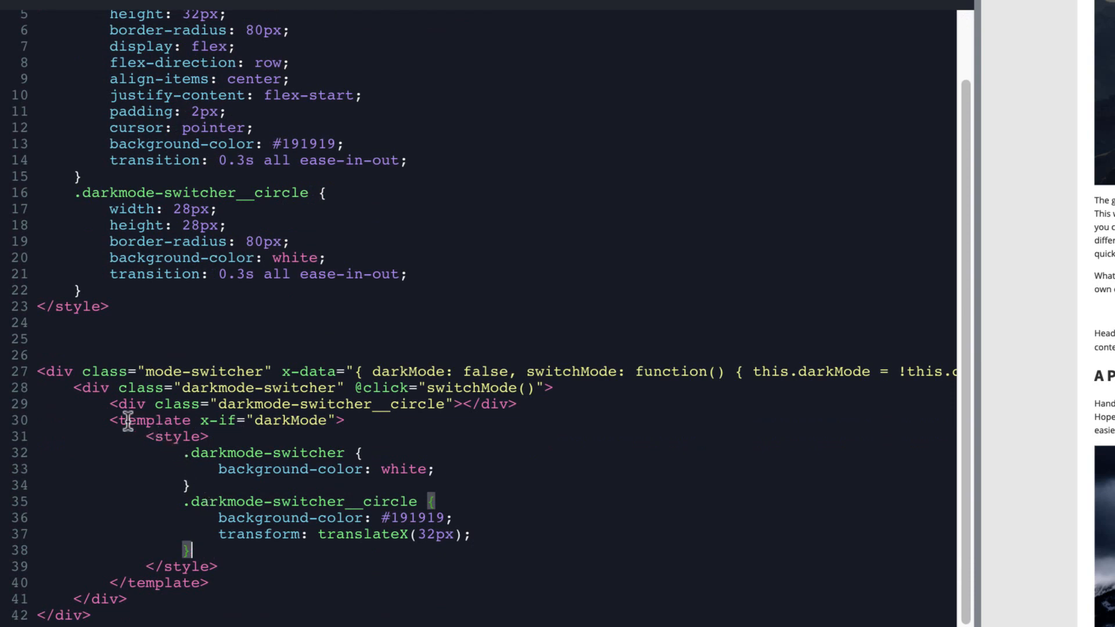
{"action": "mouse_move", "coordinate": [303, 443]}
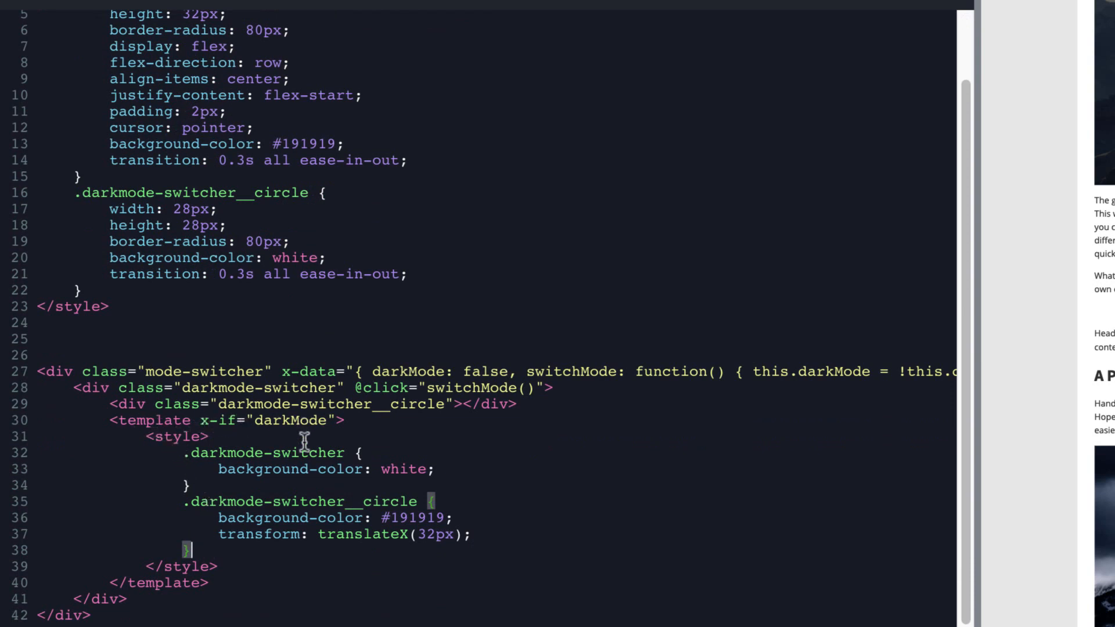
{"action": "mouse_move", "coordinate": [224, 478]}
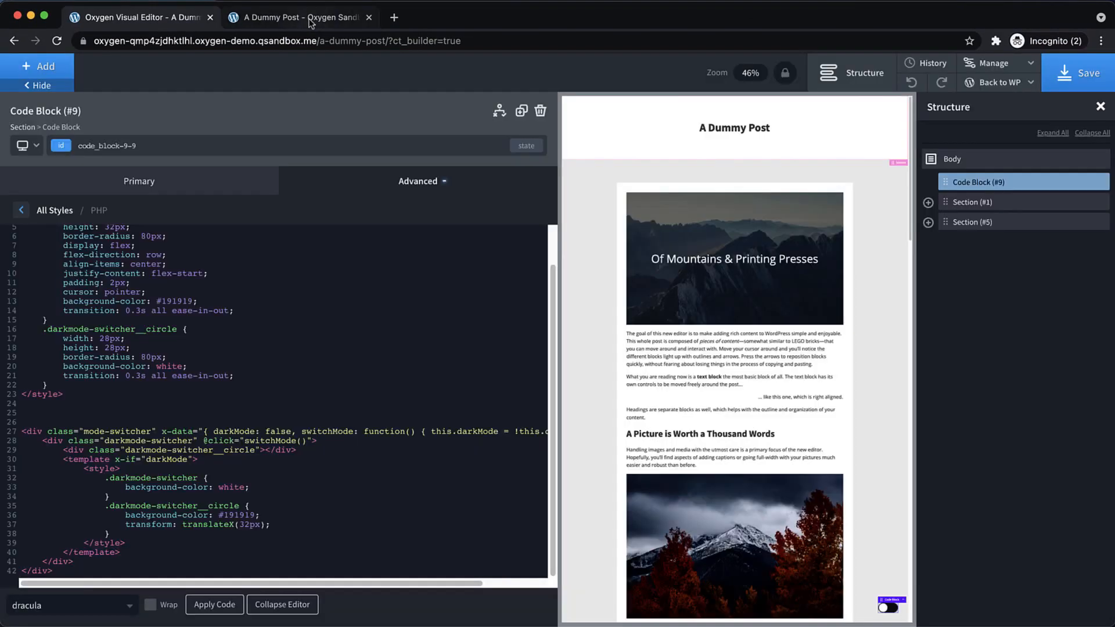
- Try the dark-mode toggle on the live post before returning to the code
{"action": "left_click", "coordinate": [302, 17]}
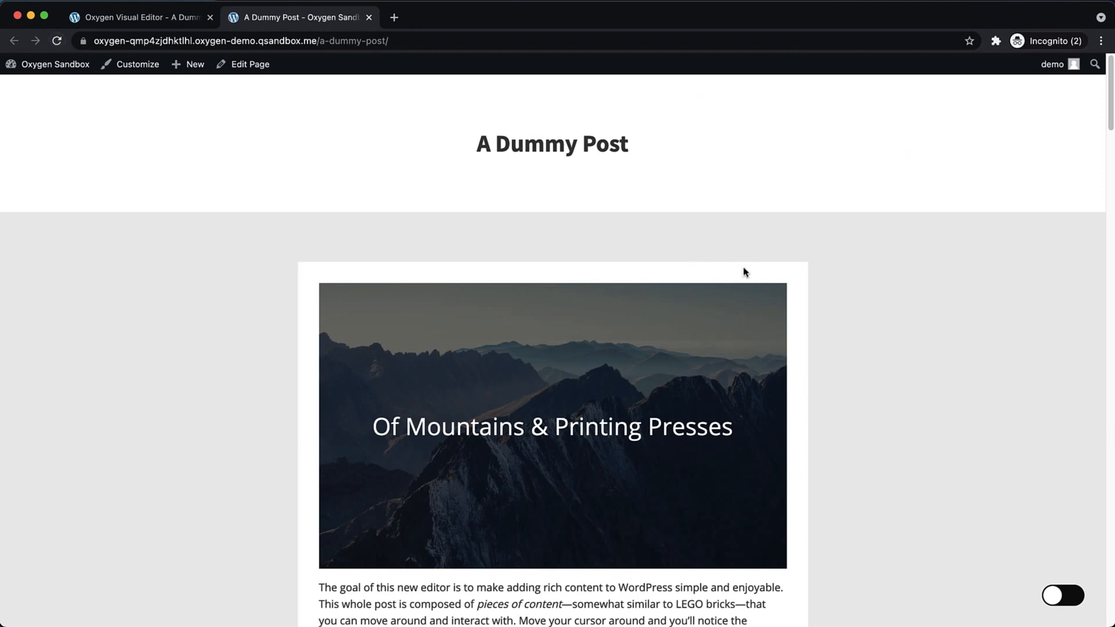
{"action": "left_click", "coordinate": [1063, 593]}
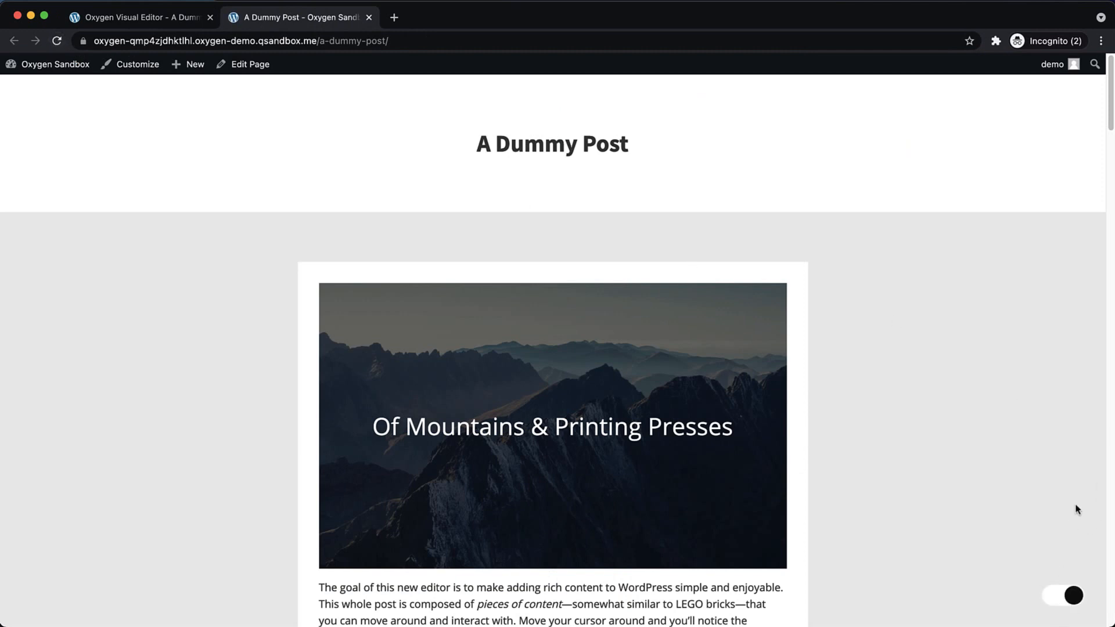
{"action": "left_click", "coordinate": [1064, 594]}
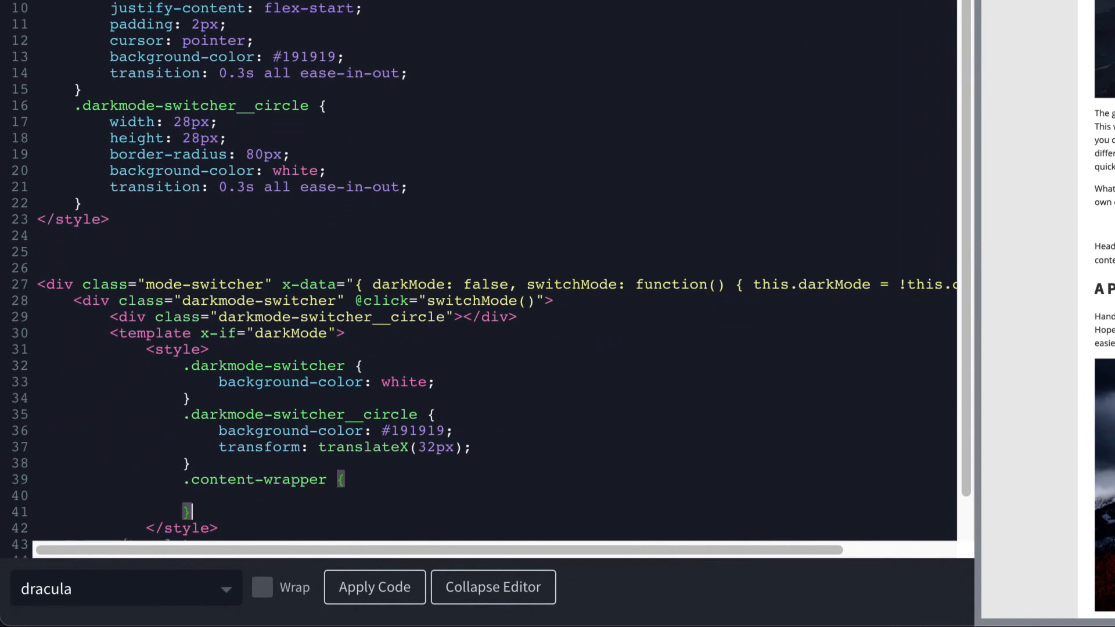
- Give .content white text on a #191919 background in the dark-mode styles
{"action": "type", "text": ".content {"}
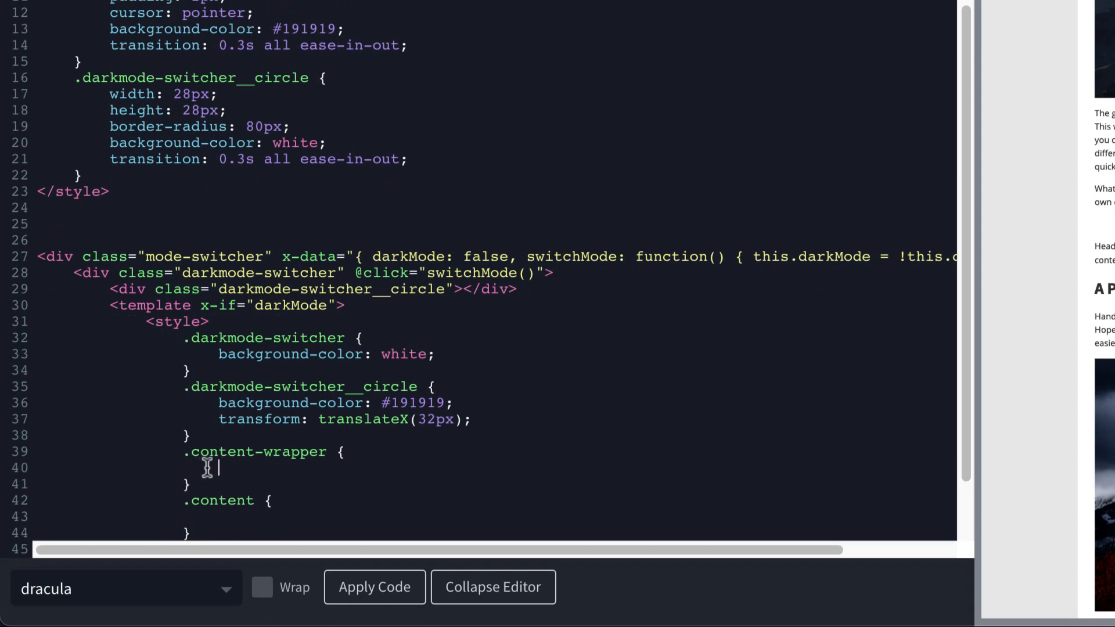
{"action": "type", "text": "back"}
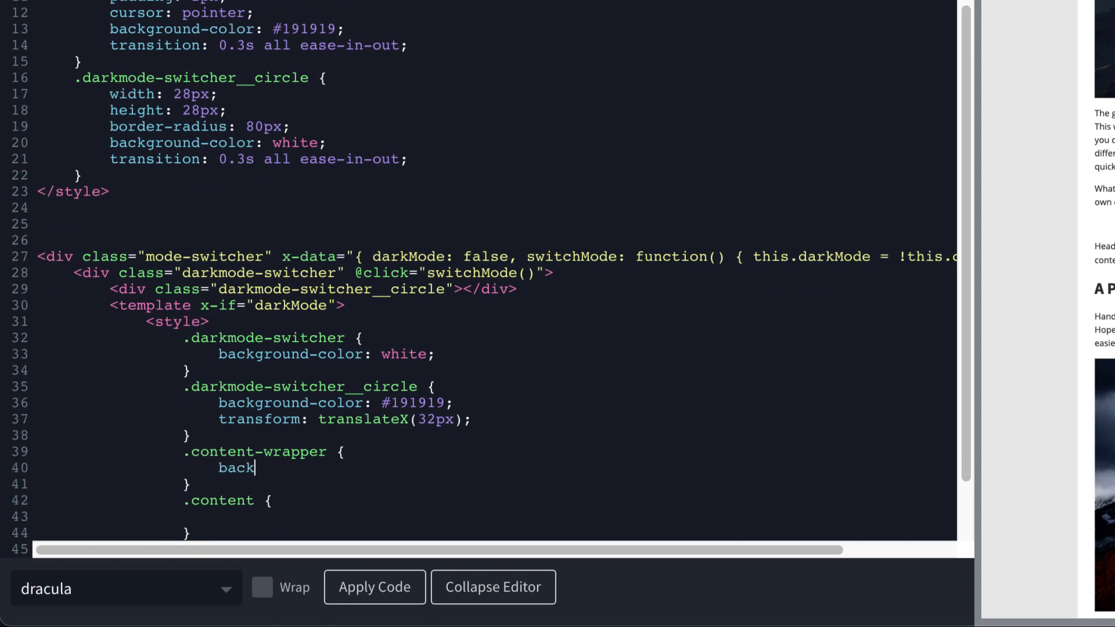
{"action": "type", "text": "ground-color: black;"}
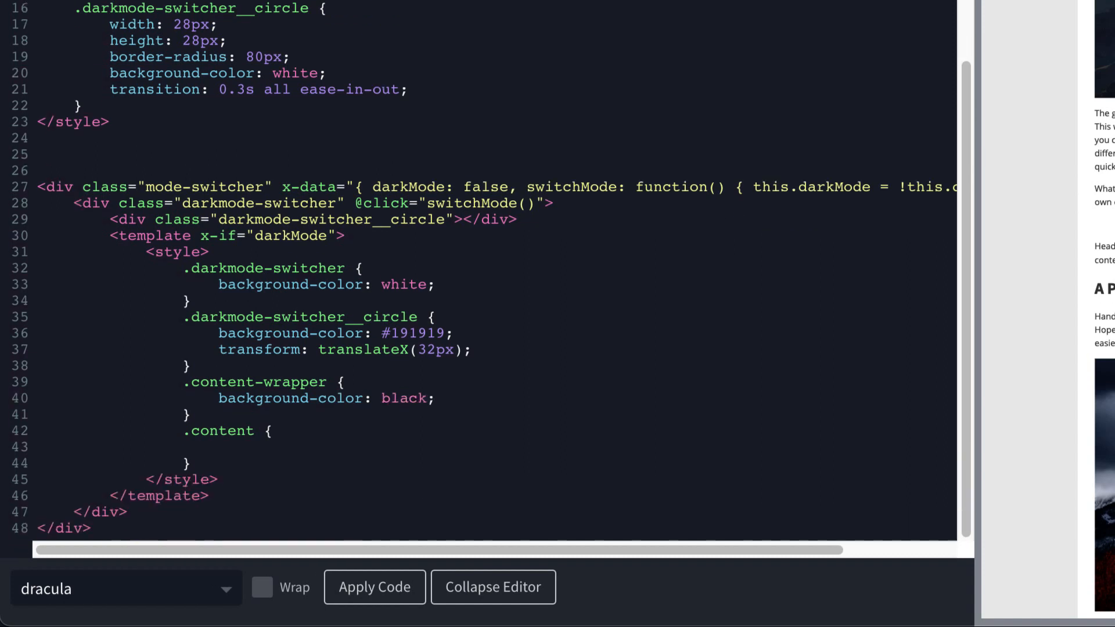
{"action": "left_click", "coordinate": [238, 449]}
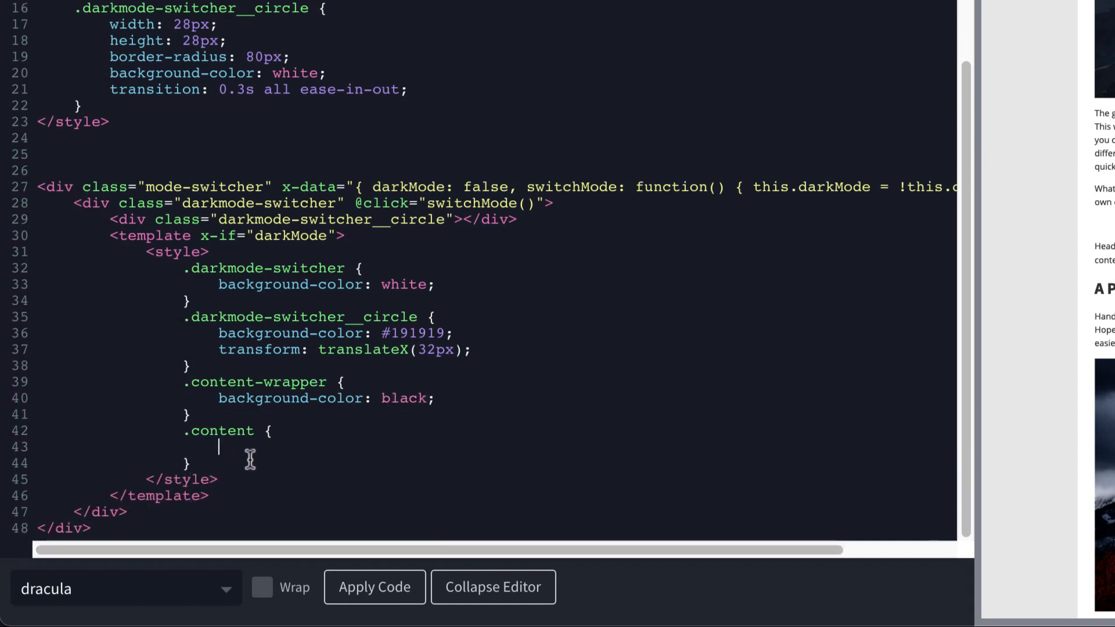
{"action": "type", "text": "color: white;"}
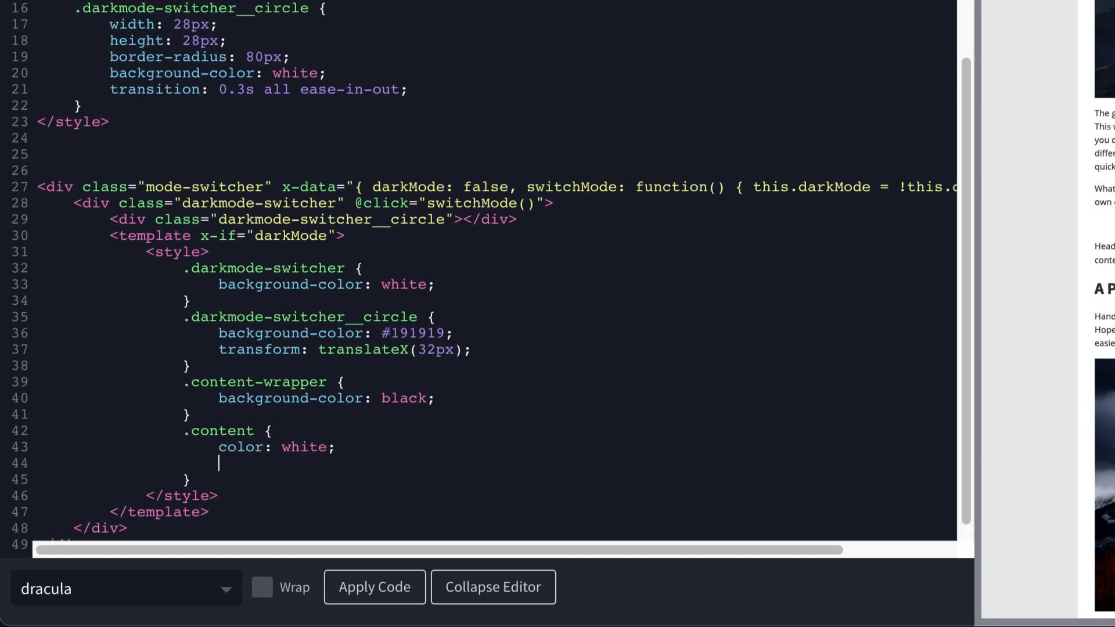
{"action": "type", "text": "bac"}
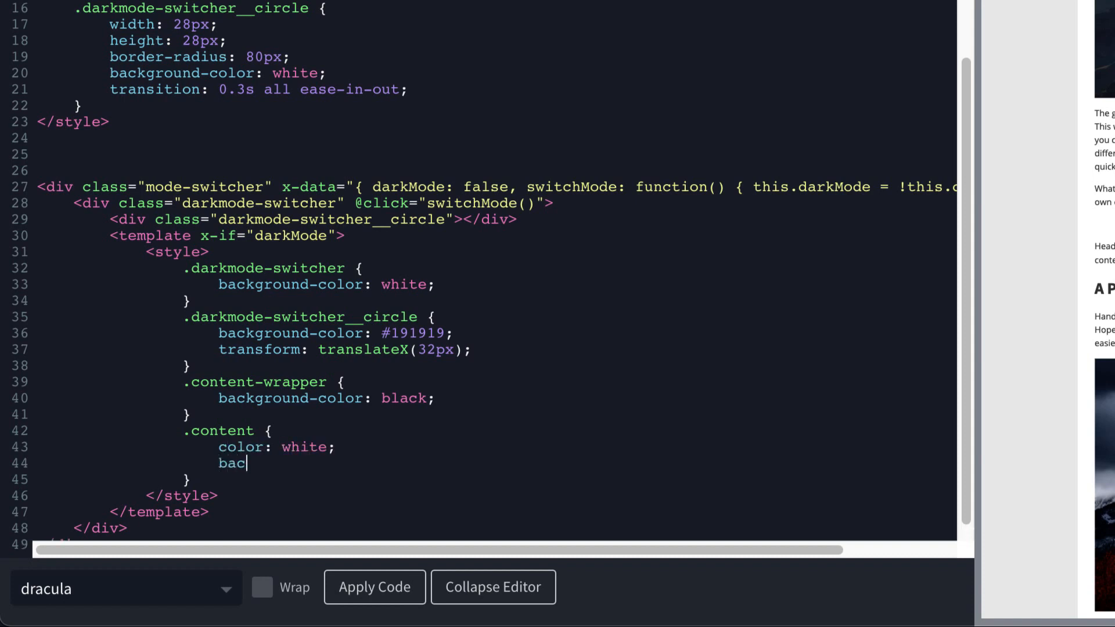
{"action": "type", "text": "kground-color:"}
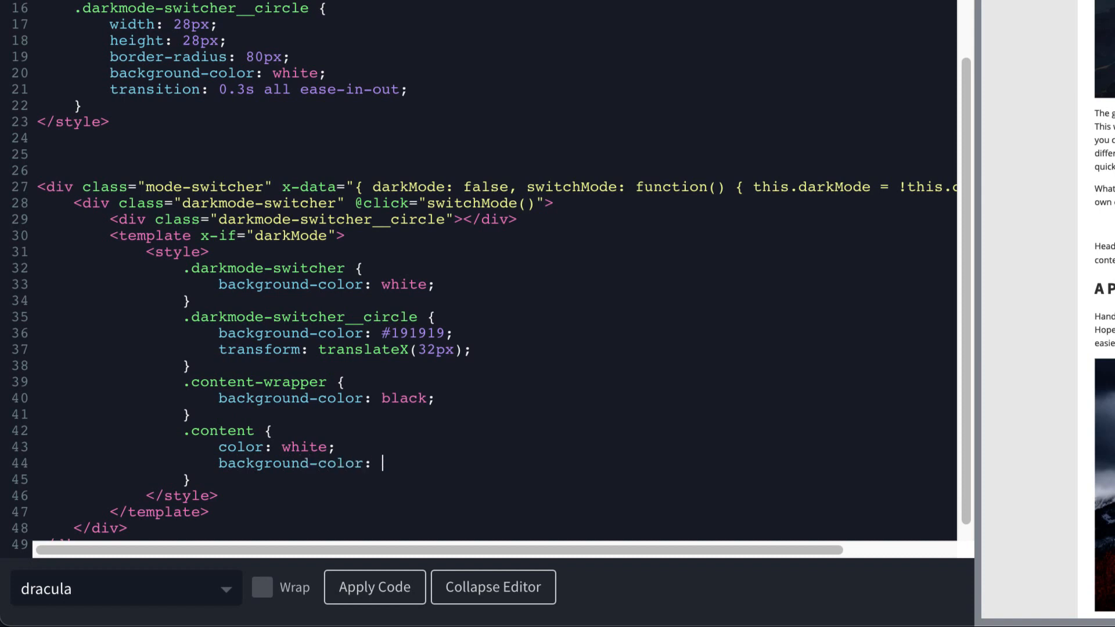
{"action": "type", "text": "#191919;"}
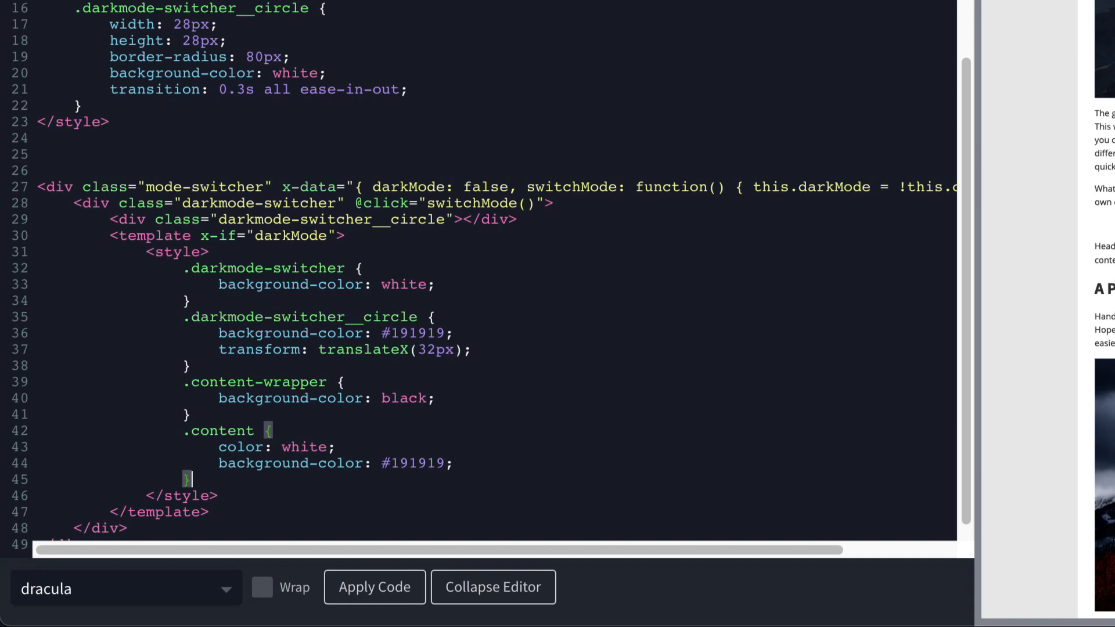
- Add a body rule with background-color black
{"action": "type", "text": "body"}
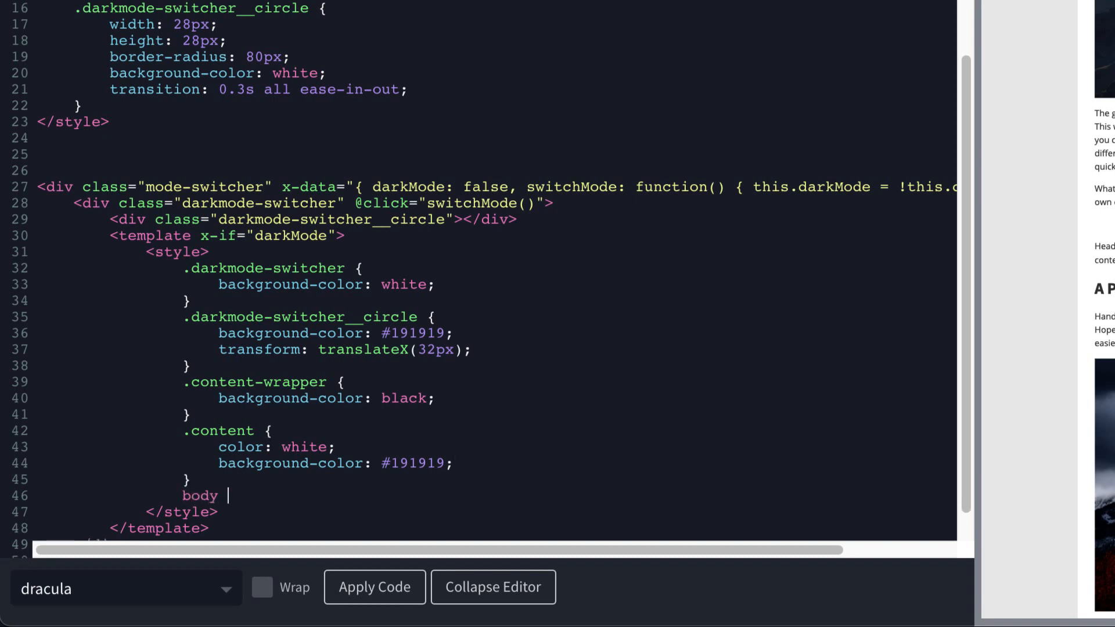
{"action": "type", "text": "{ backgroun"}
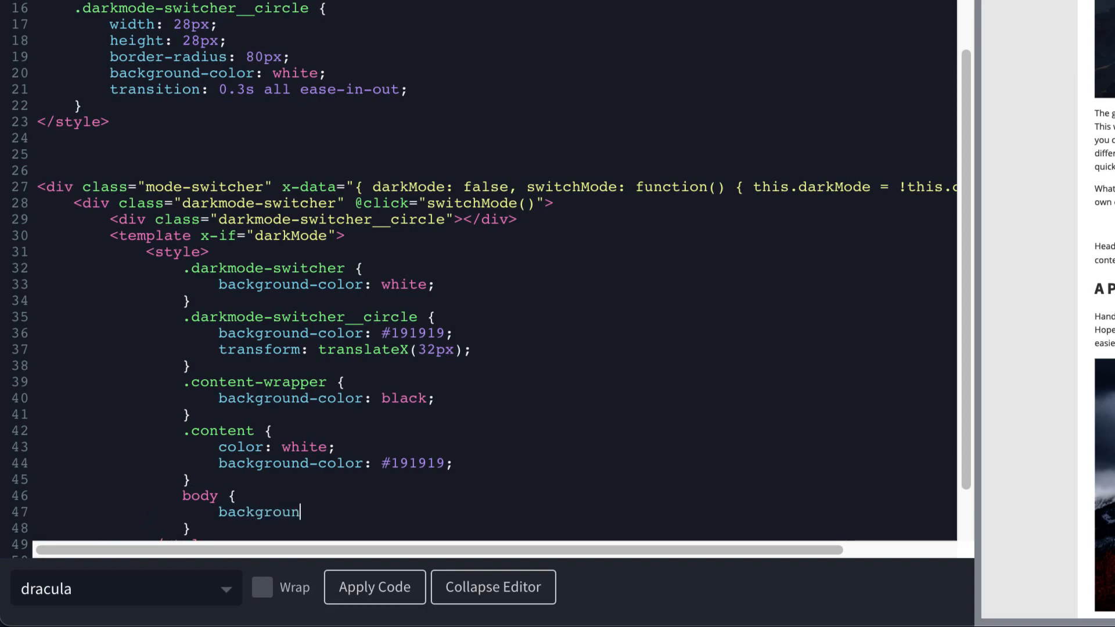
{"action": "type", "text": "-color: black"}
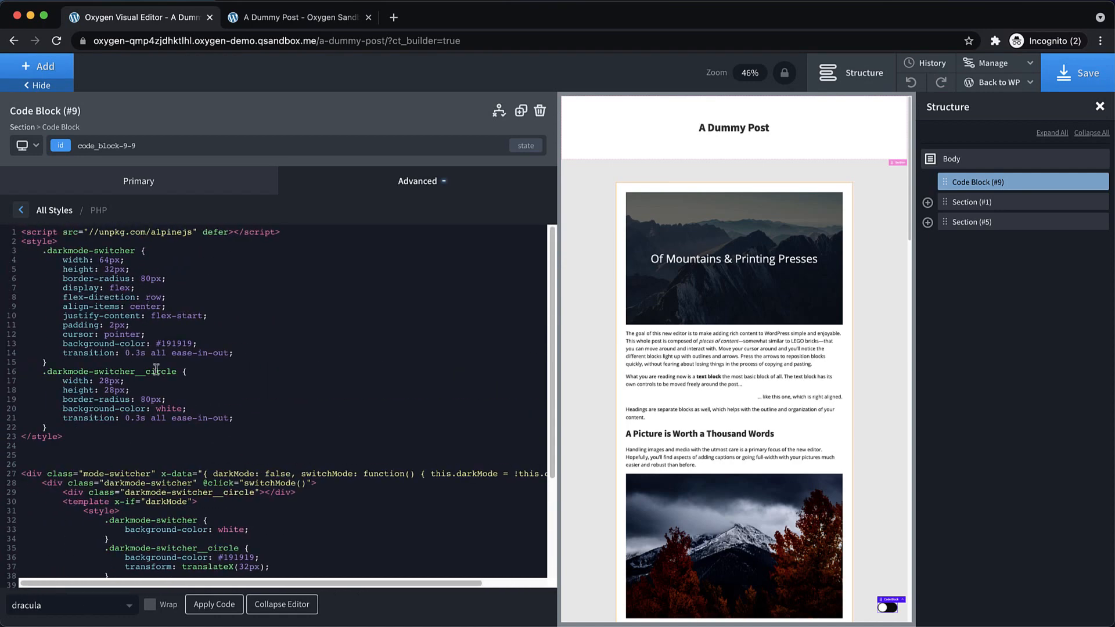
- Save the post and switch to the live 'A Dummy Post' tab
{"action": "scroll", "scroll_direction": "down", "scroll_amount": 3}
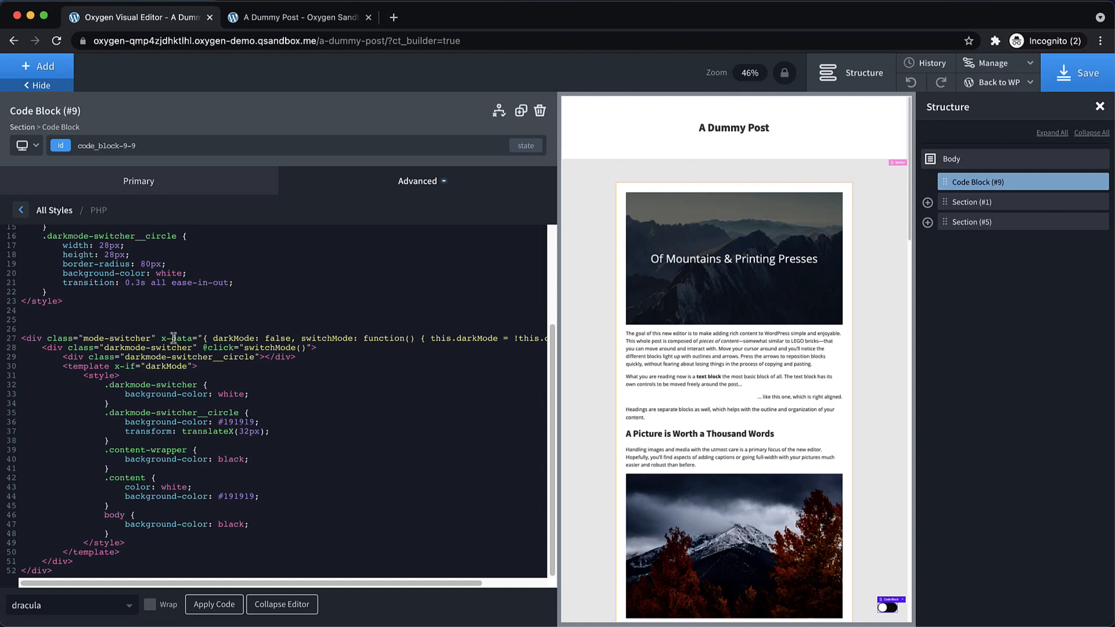
{"action": "left_click", "coordinate": [1079, 72]}
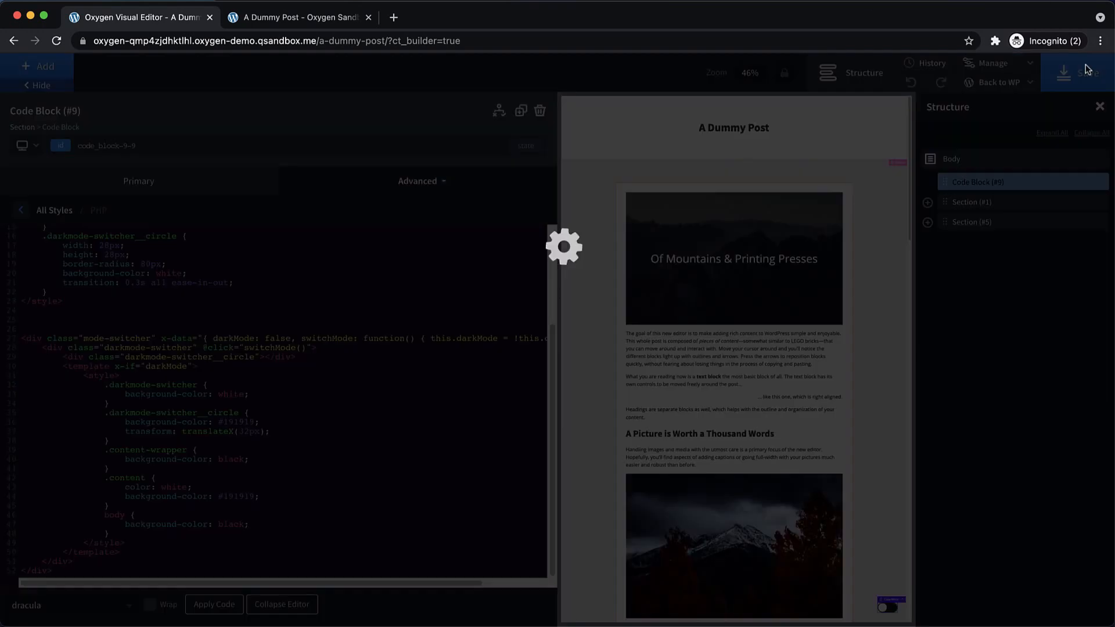
{"action": "left_click", "coordinate": [299, 17]}
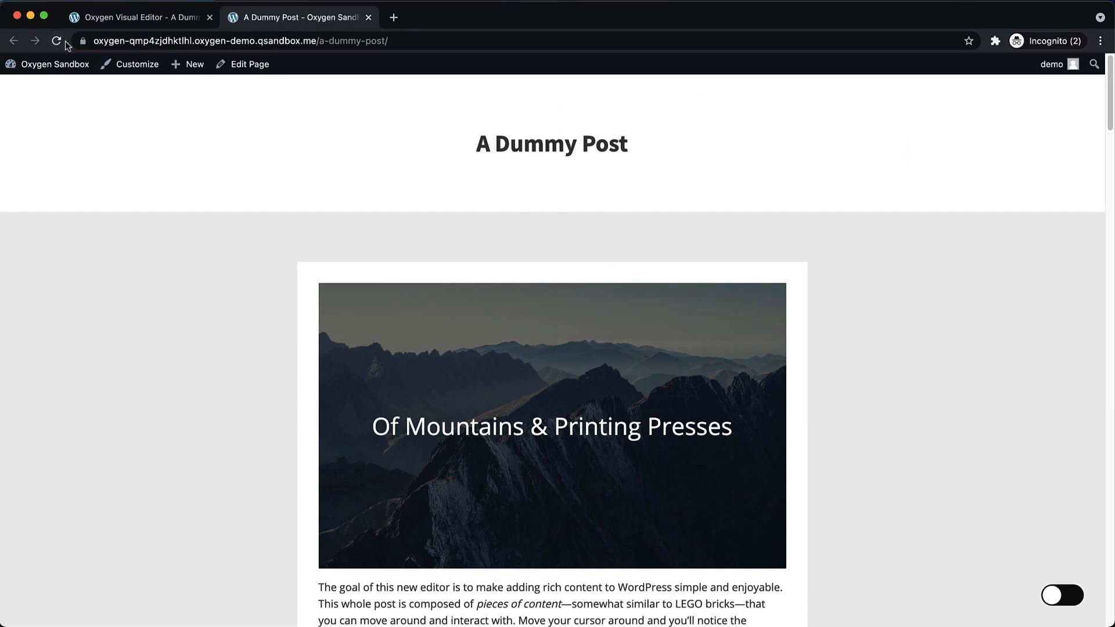
{"action": "left_click", "coordinate": [1062, 594]}
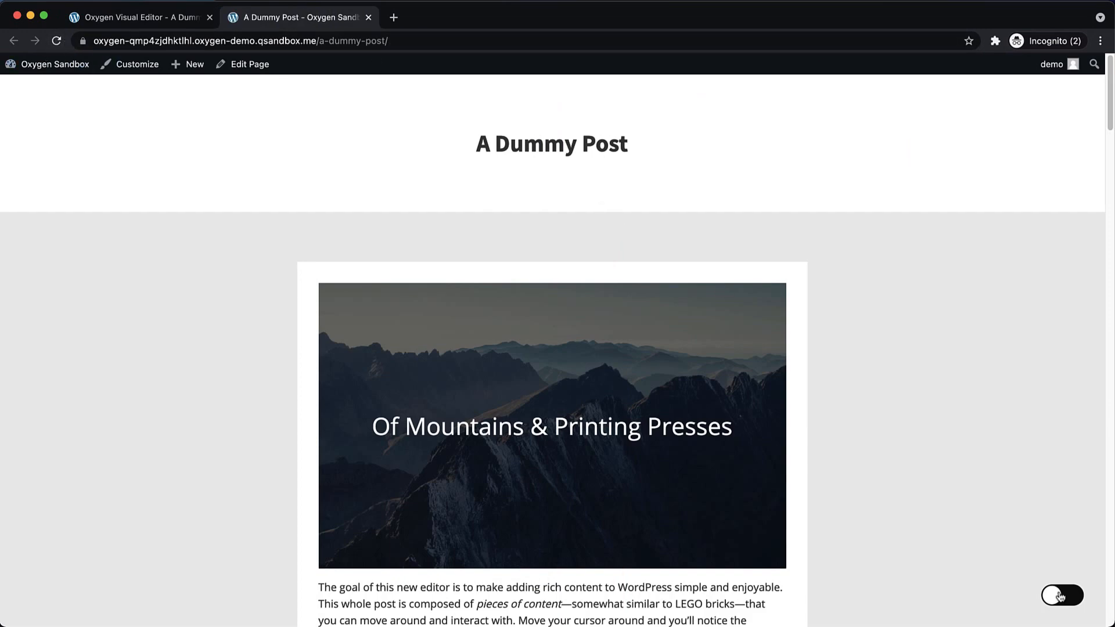
{"action": "left_click", "coordinate": [1060, 596]}
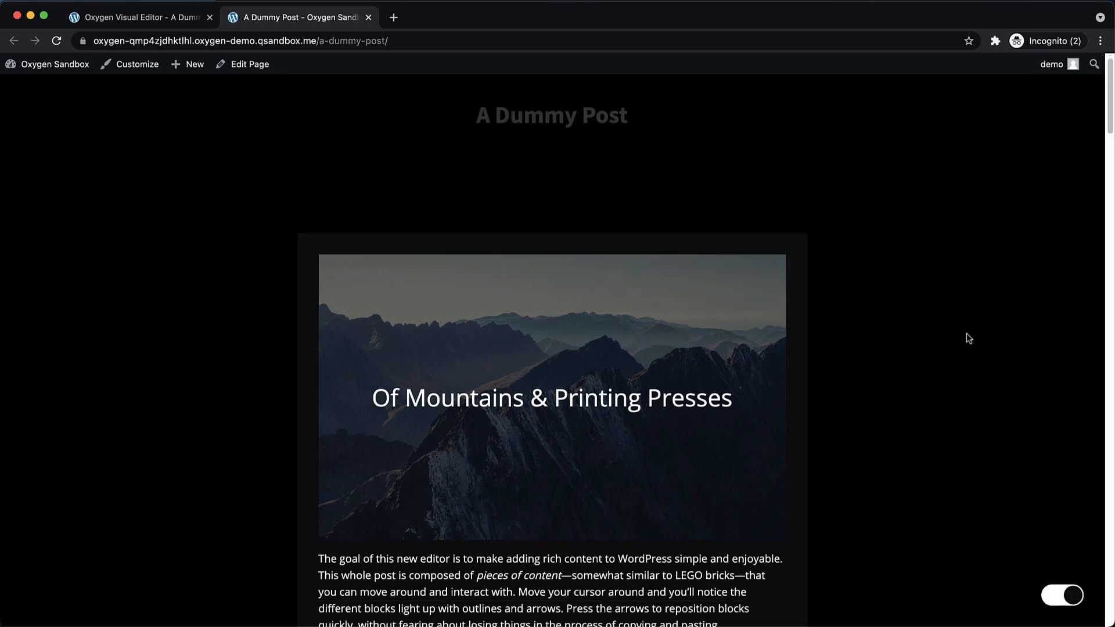
{"action": "scroll", "scroll_direction": "down", "scroll_amount": 3}
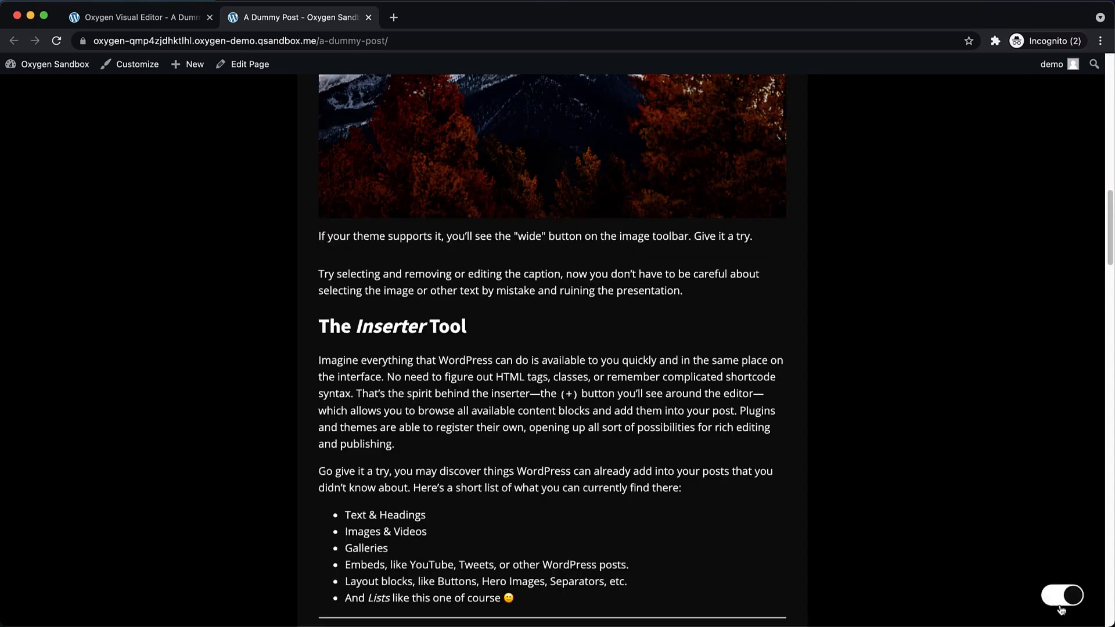
{"action": "left_click", "coordinate": [1060, 595]}
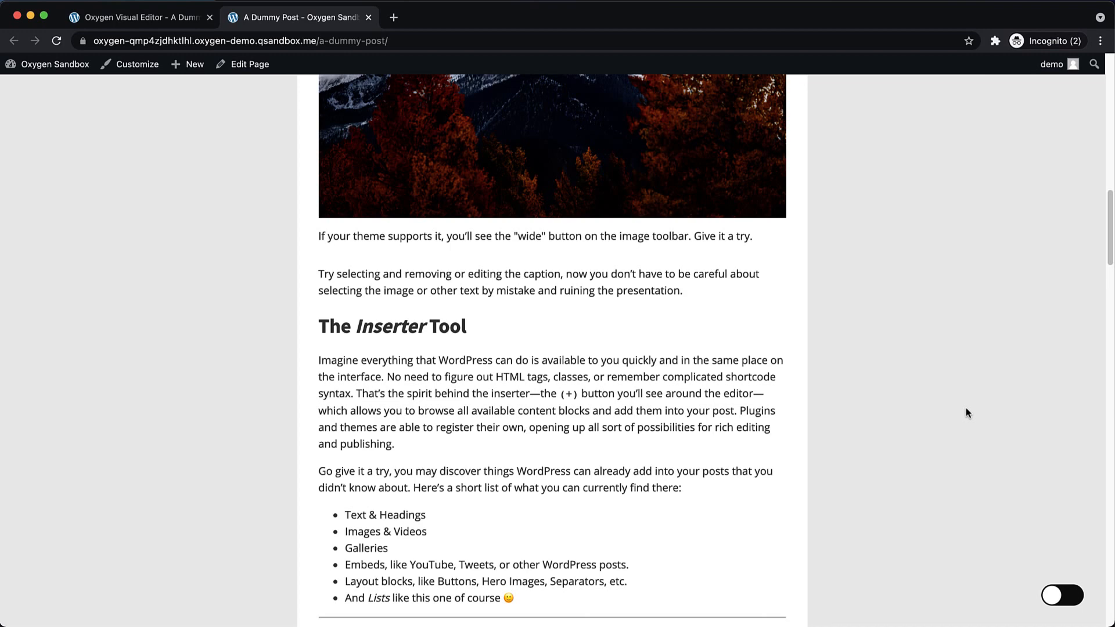
{"action": "left_click", "coordinate": [1063, 594]}
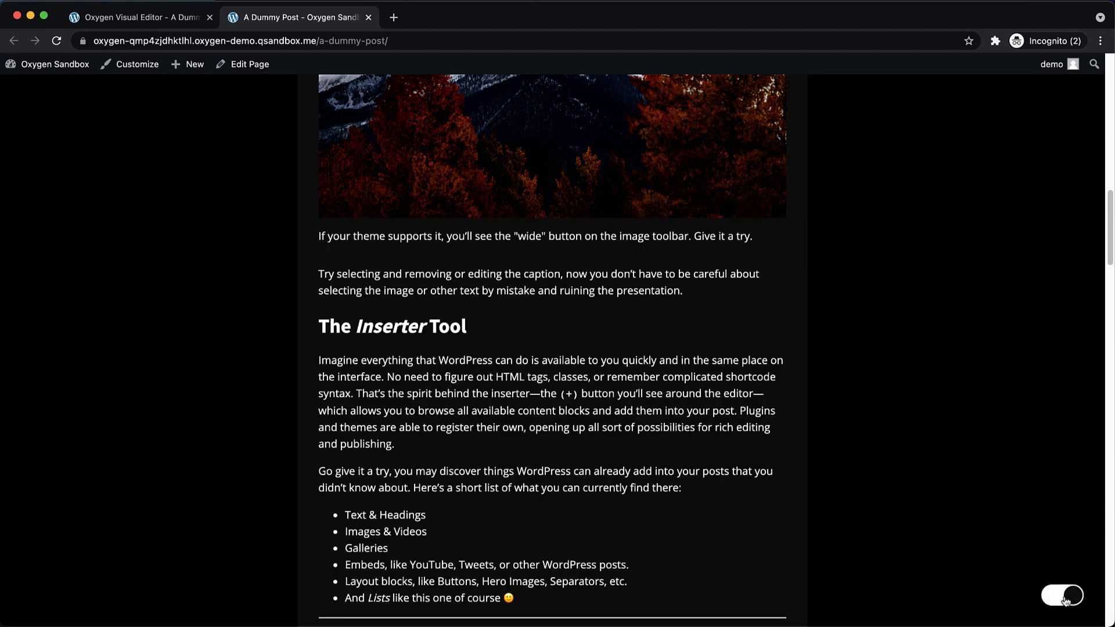
{"action": "left_click", "coordinate": [1064, 595]}
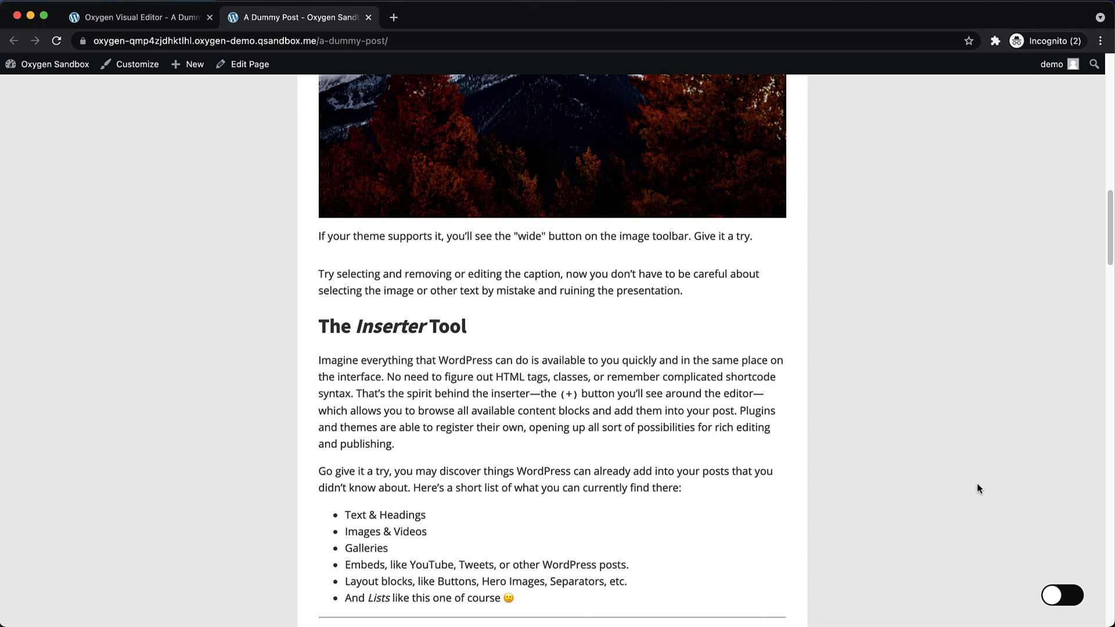
{"action": "mouse_move", "coordinate": [1003, 542]}
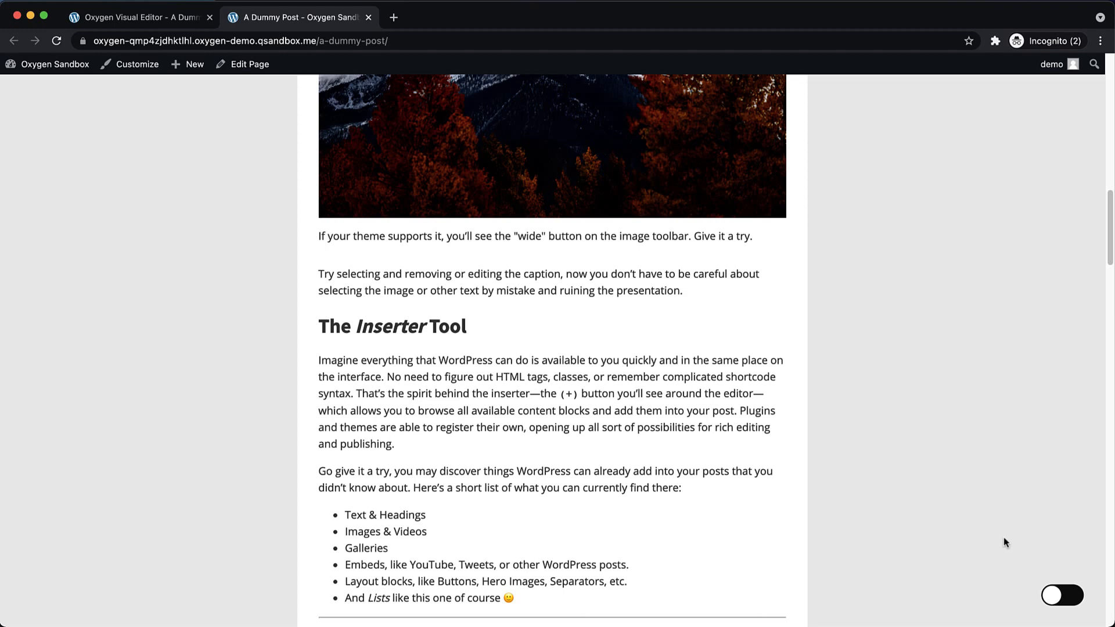
{"action": "left_click", "coordinate": [1063, 596]}
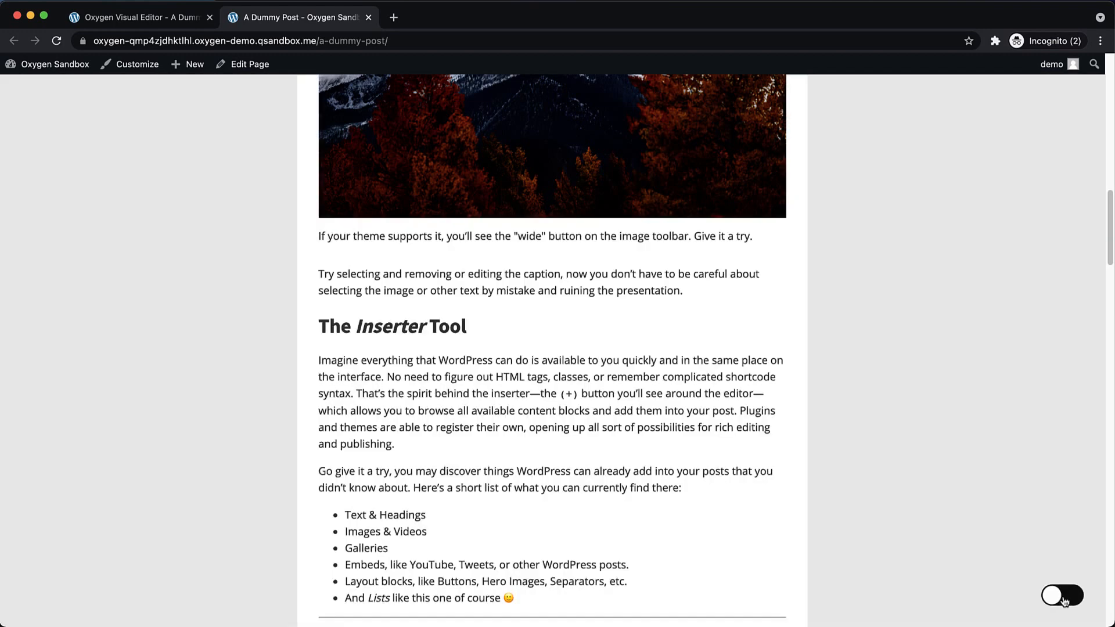